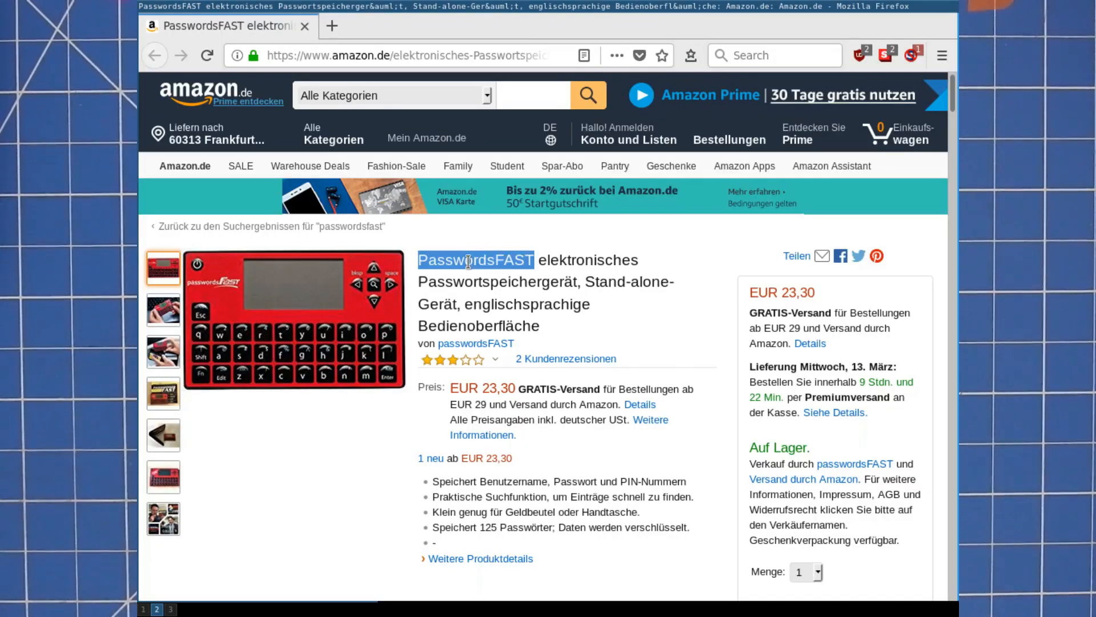
mouse_move(603, 260)
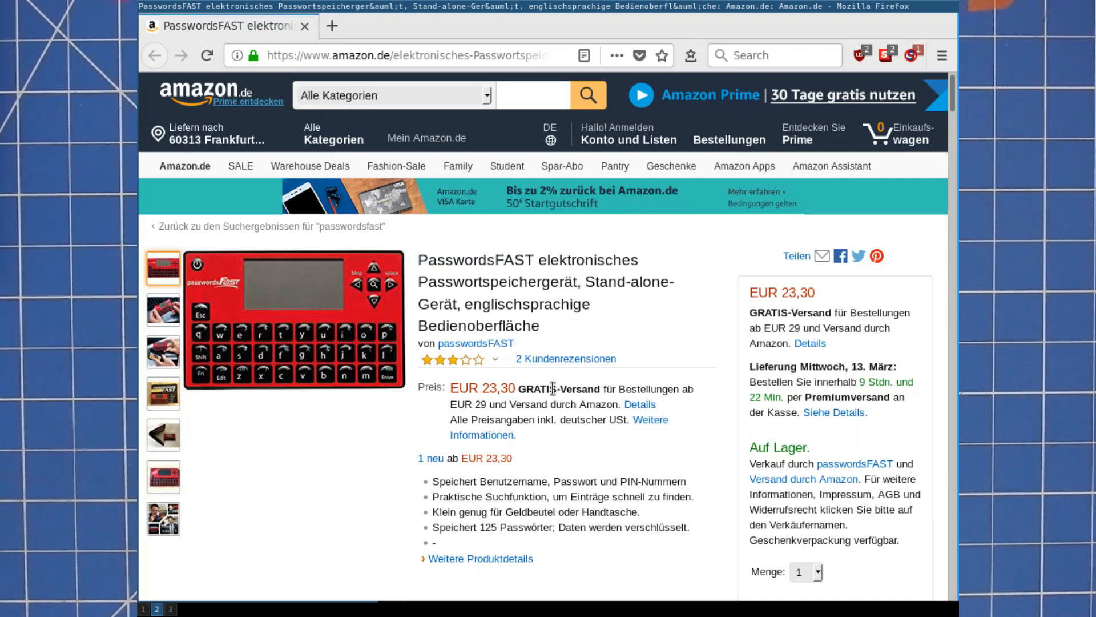
mouse_move(514, 260)
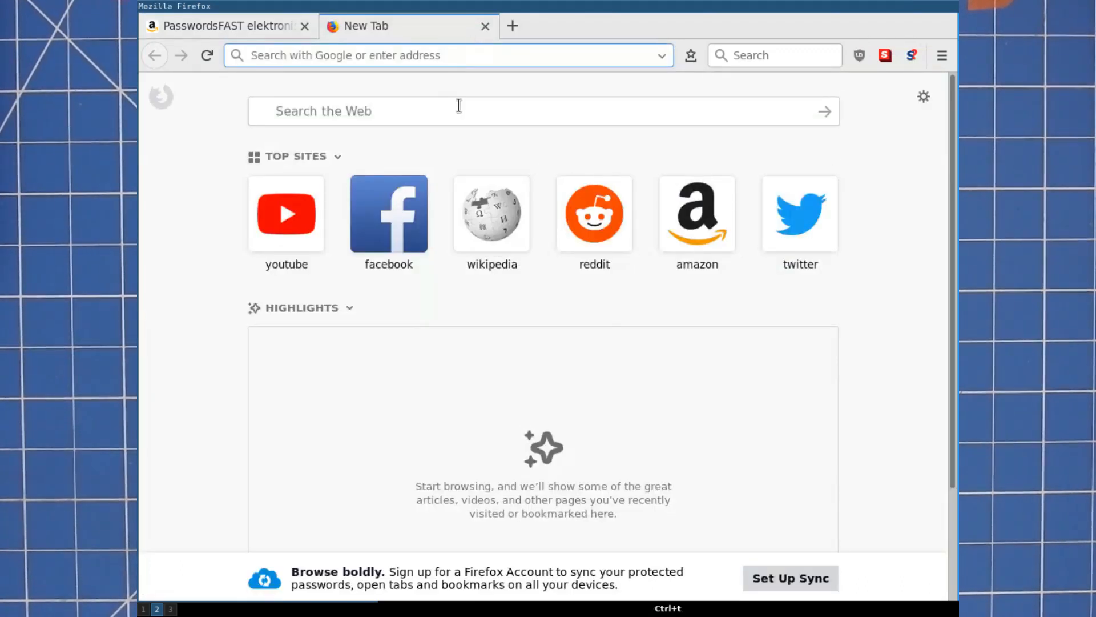
- Search Google for 'passwordsfast security' and bring up the CSO Online passwordsFAST article
text(passwordsfast security)
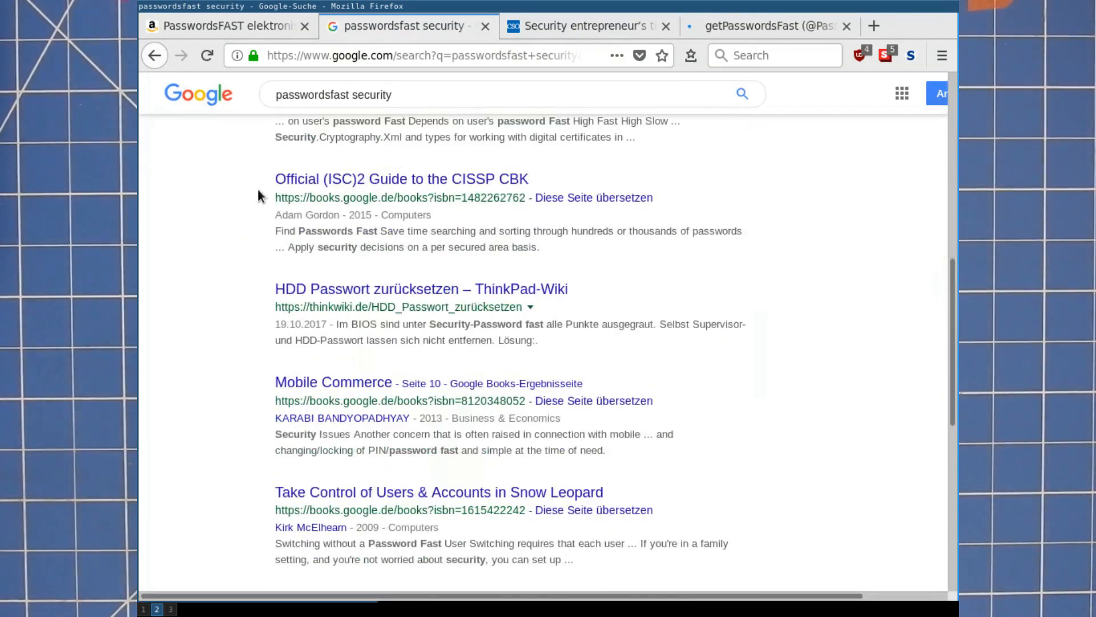
scroll(down, 3)
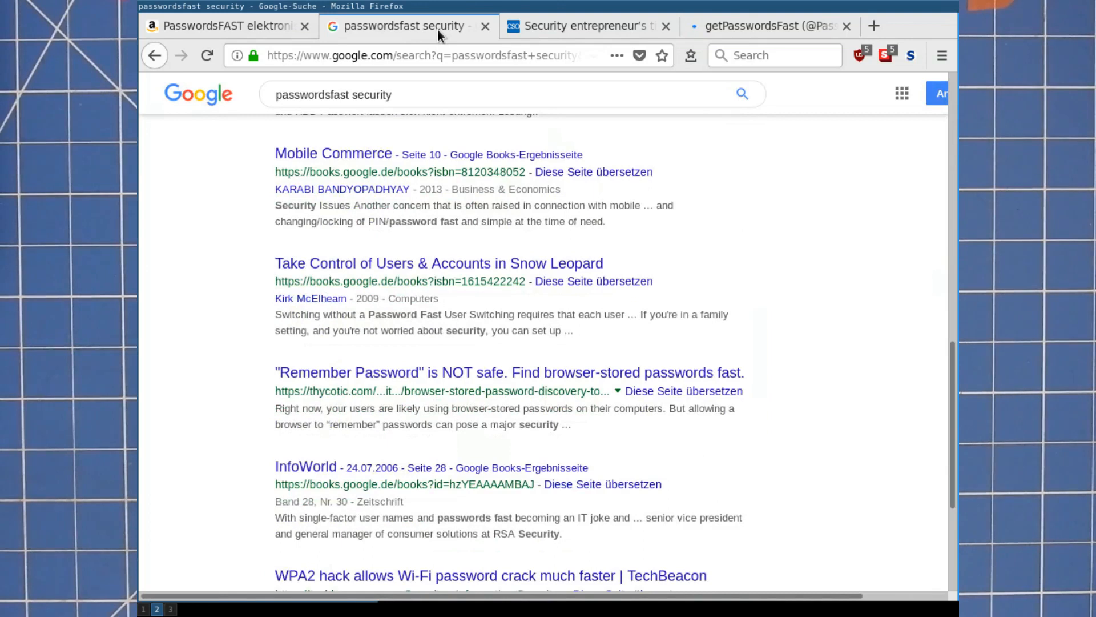
click(587, 26)
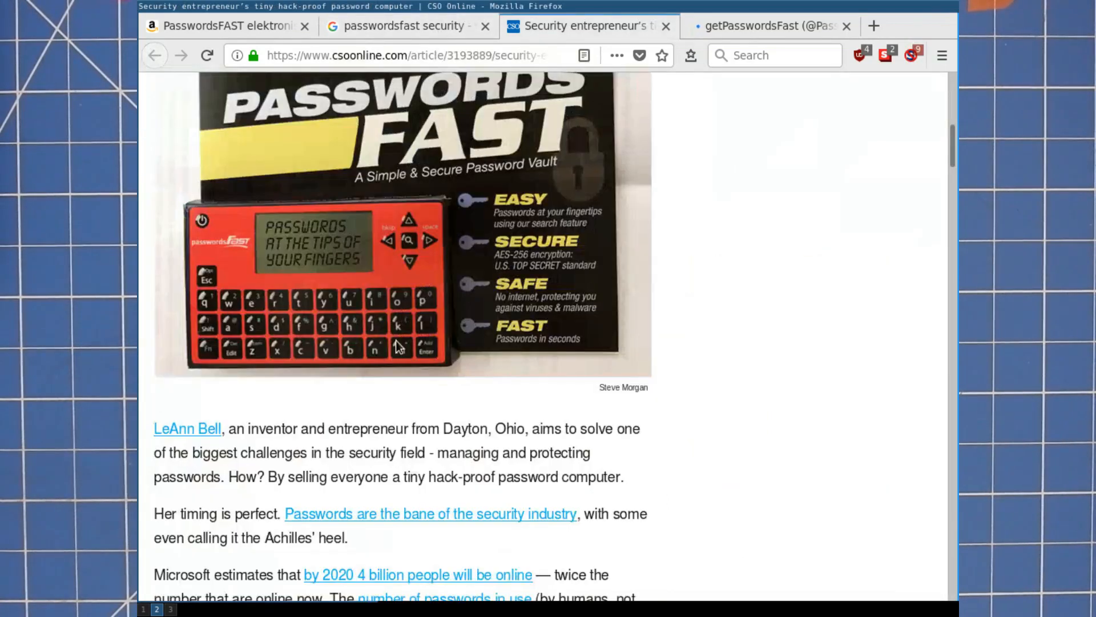
scroll(down, 3)
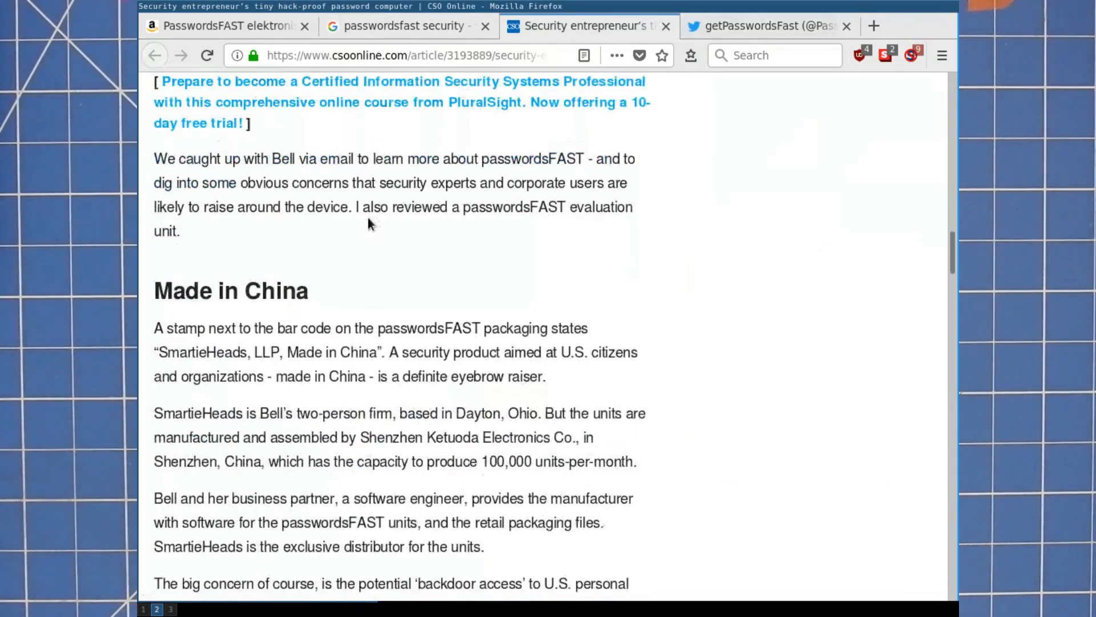
scroll(down, 3)
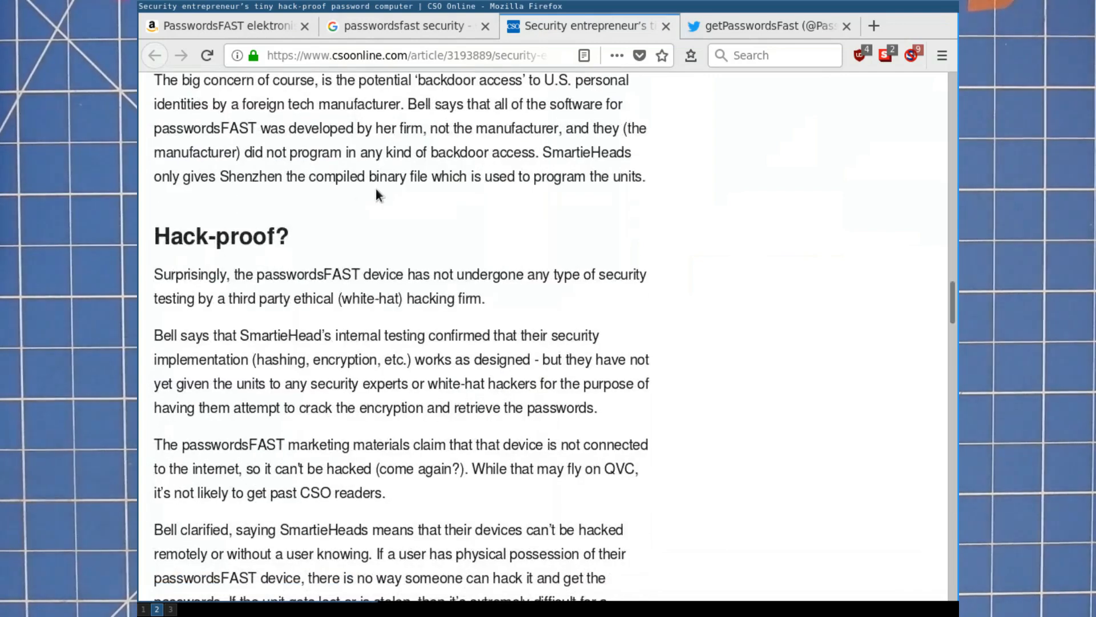
scroll(down, 3)
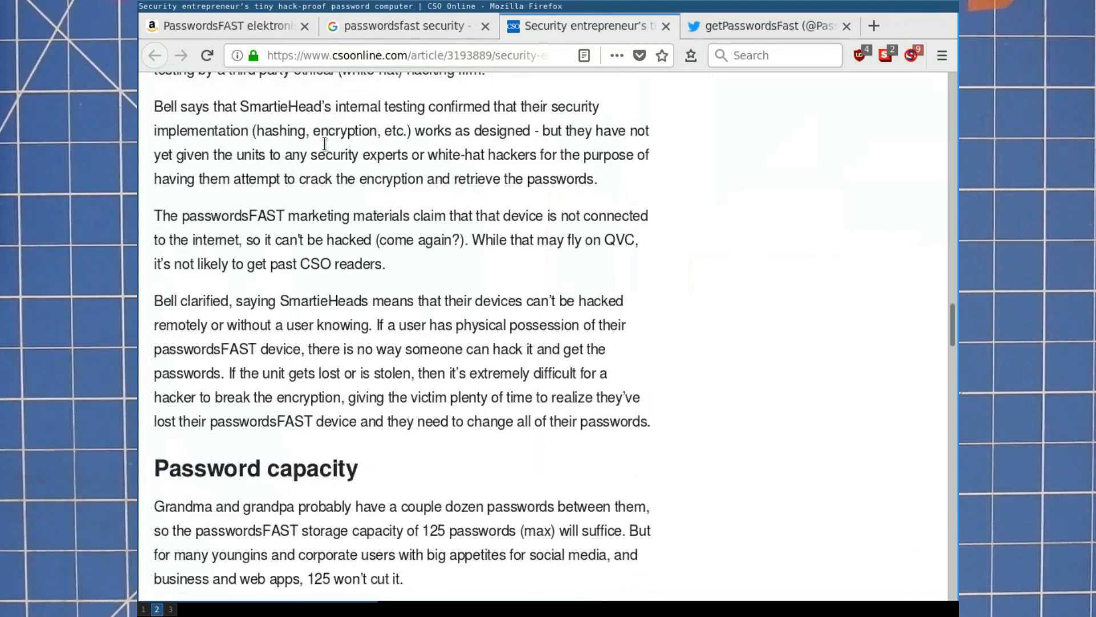
scroll(down, 3)
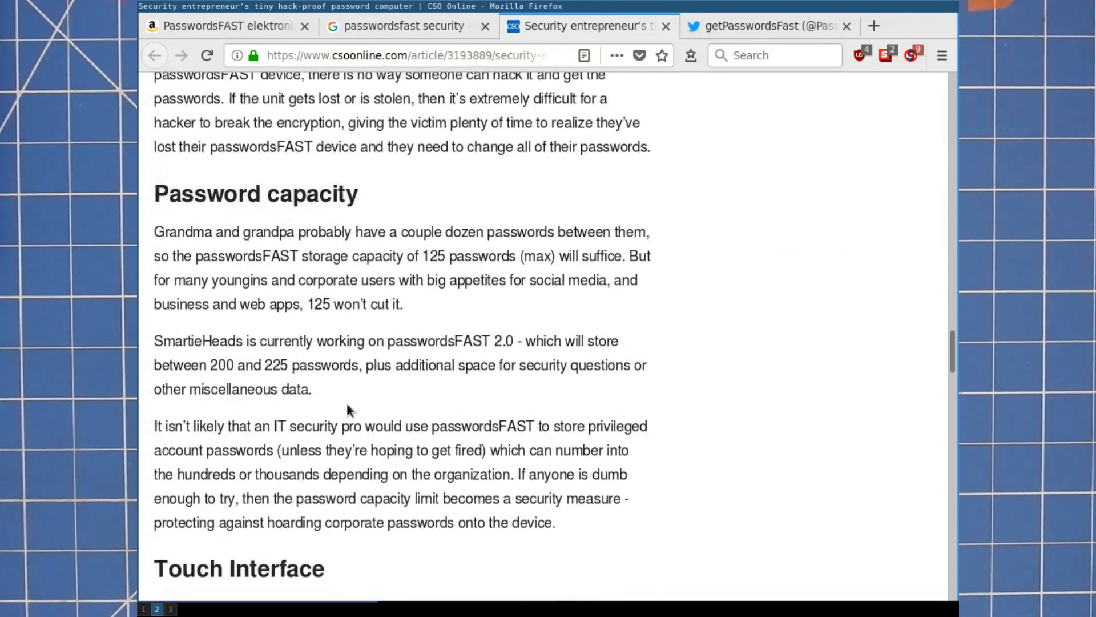
scroll(down, 3)
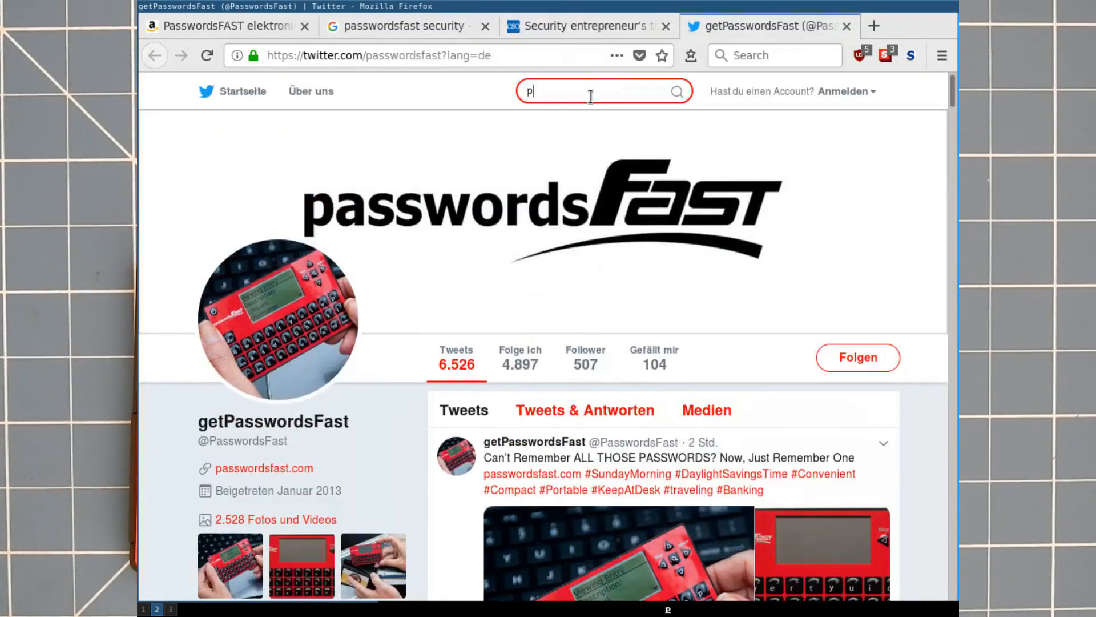
- Search Twitter for 'passwordsFAST security' to reach the reviewer's cryptography thread
text(passwordsFAST security)
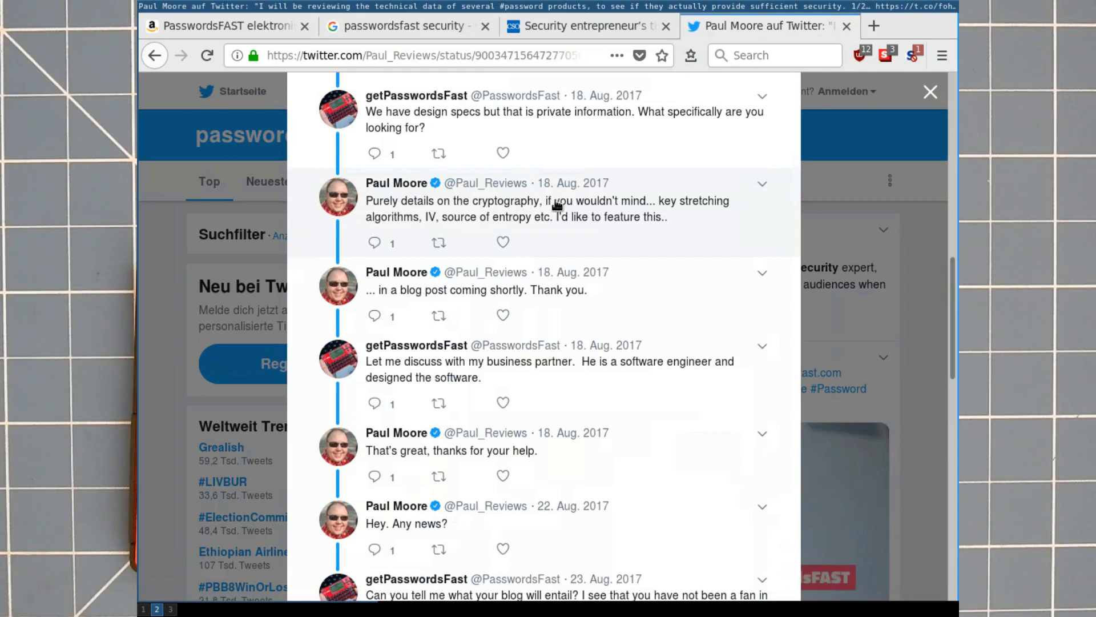
scroll(down, 3)
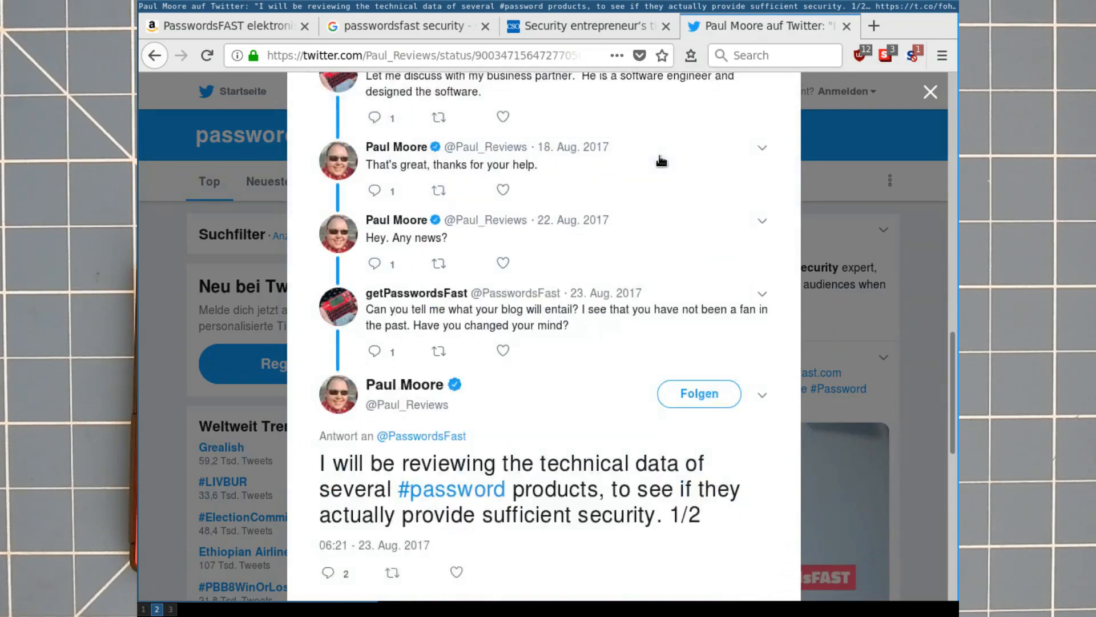
scroll(down, 3)
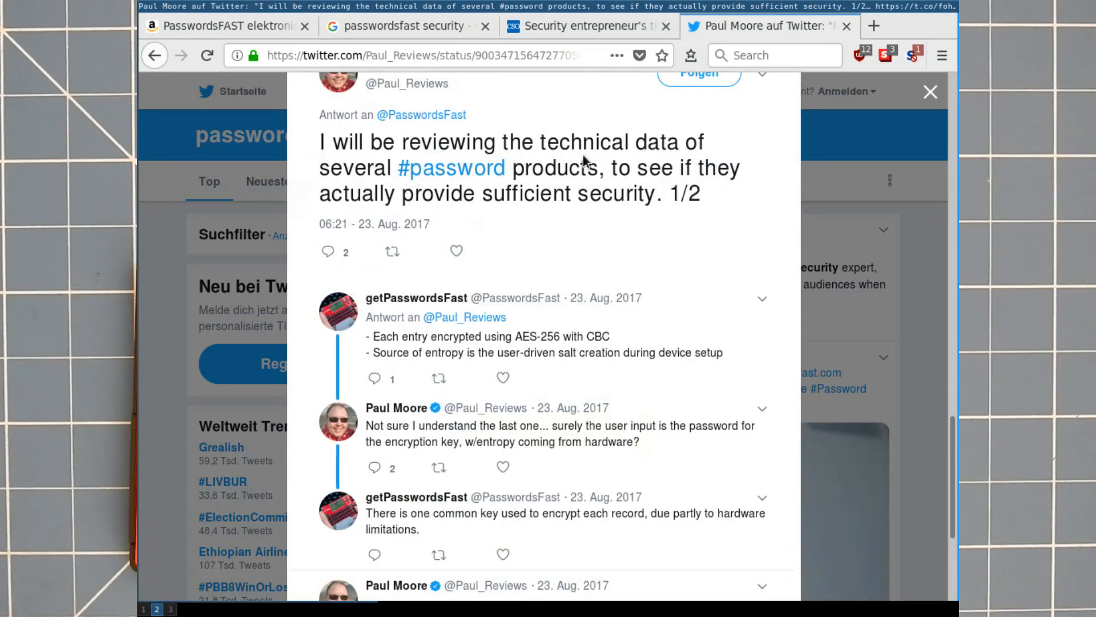
scroll(down, 3)
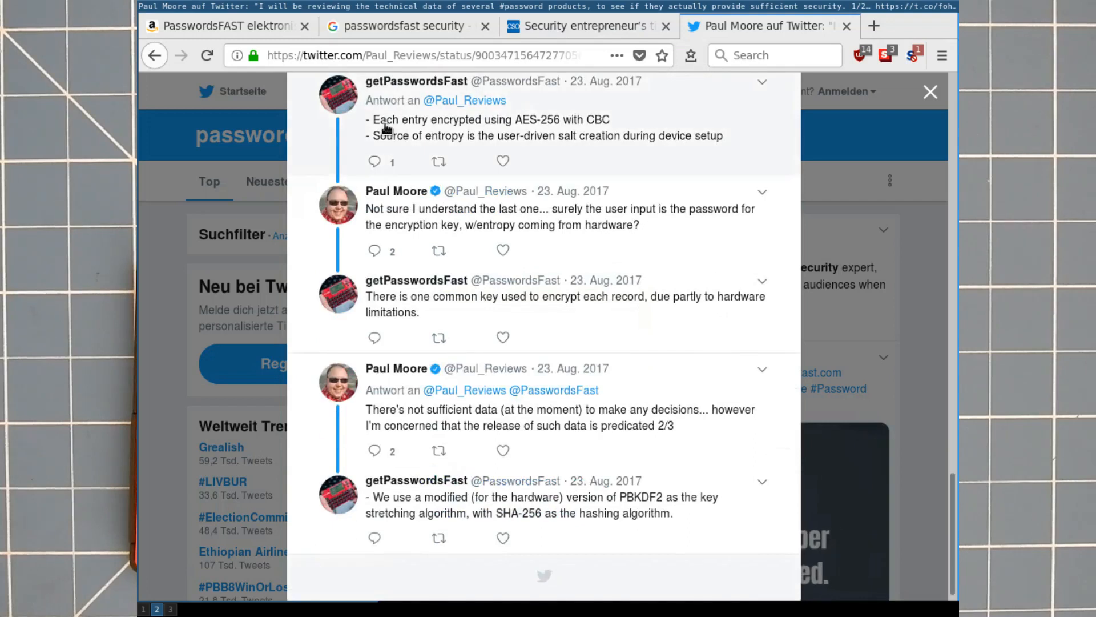
mouse_move(572, 117)
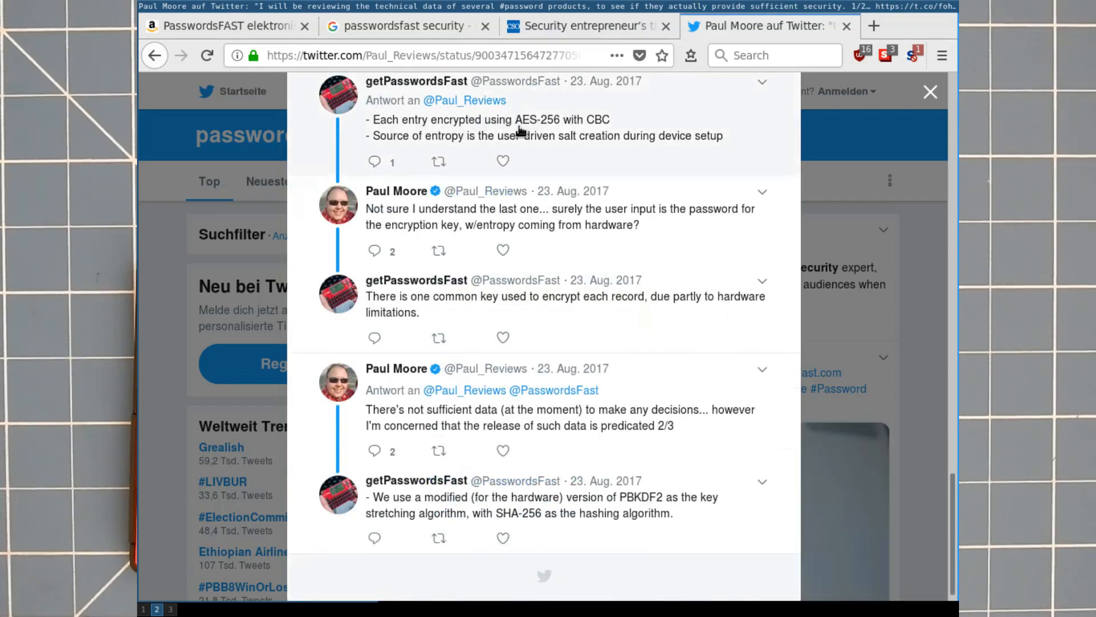
mouse_move(596, 121)
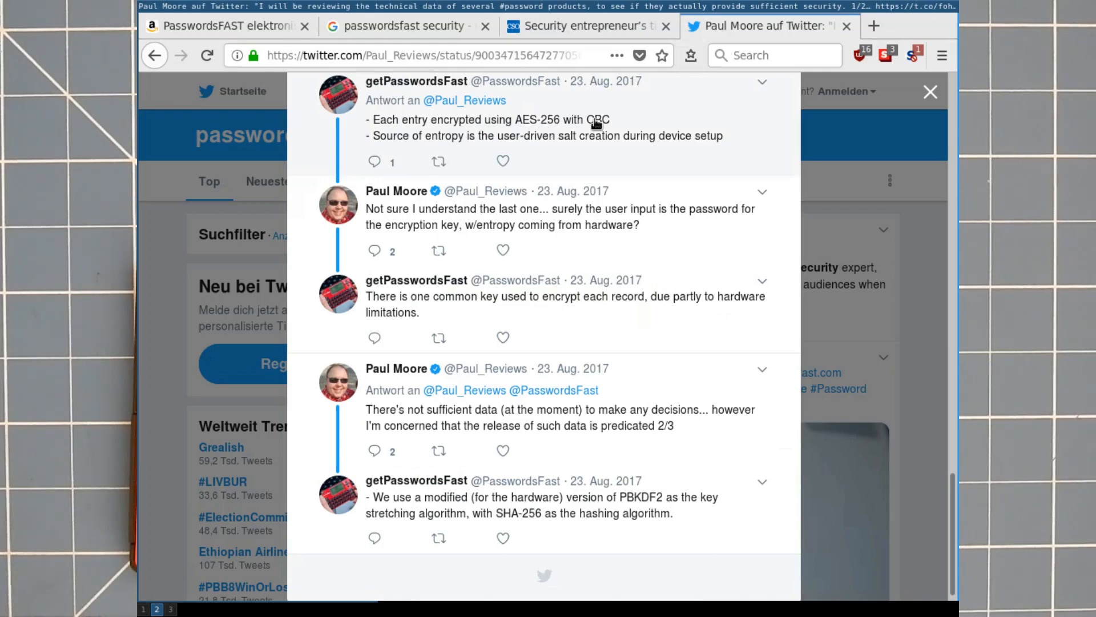
mouse_move(399, 141)
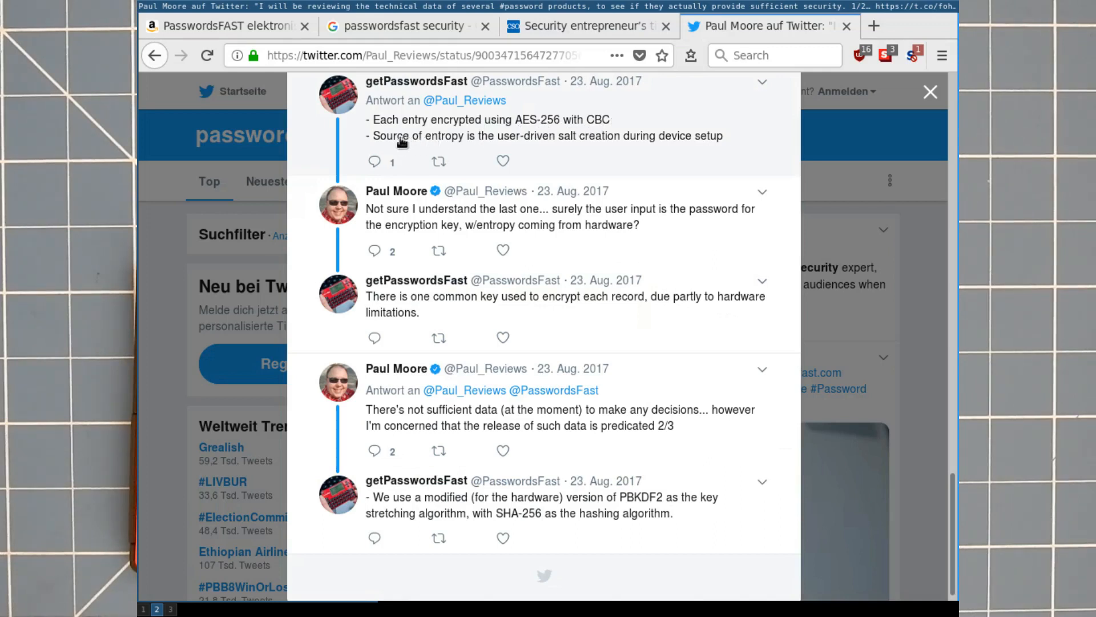
mouse_move(483, 139)
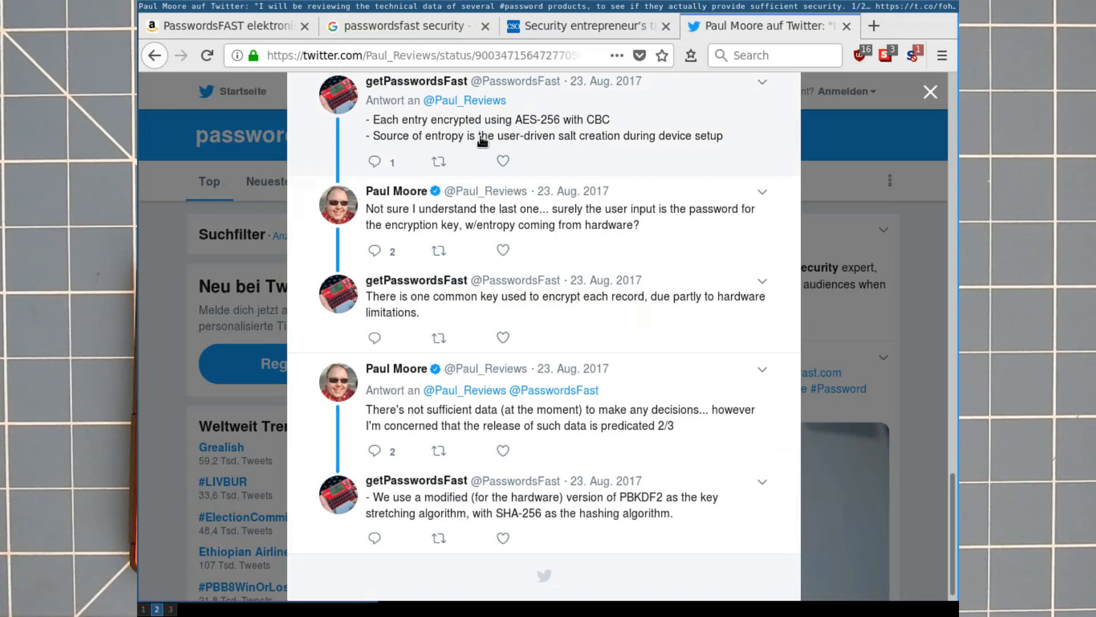
mouse_move(571, 142)
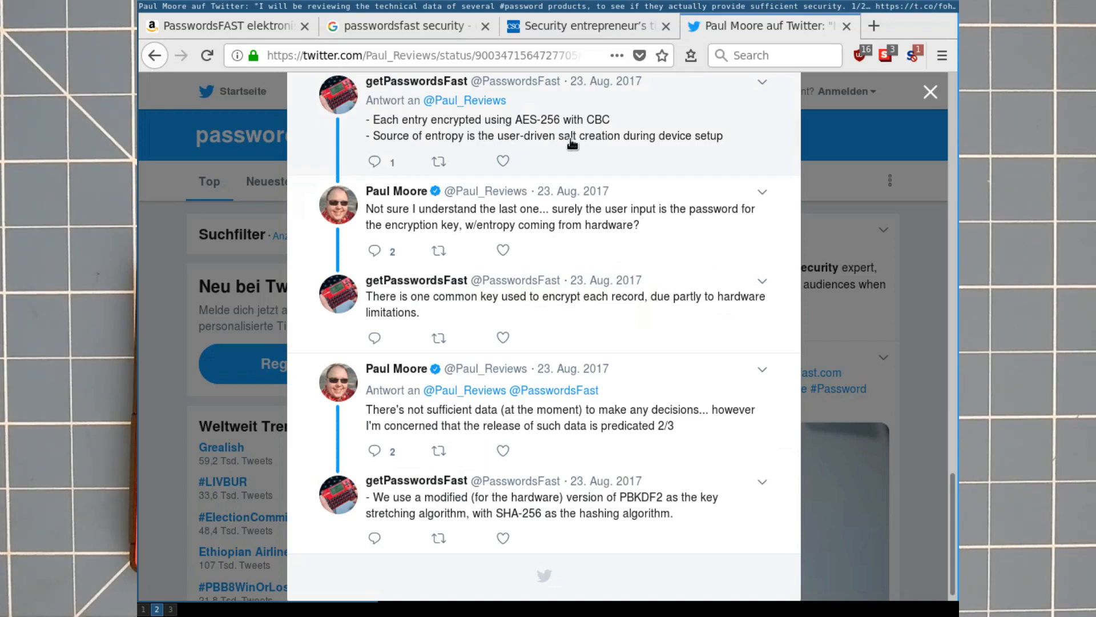
mouse_move(612, 143)
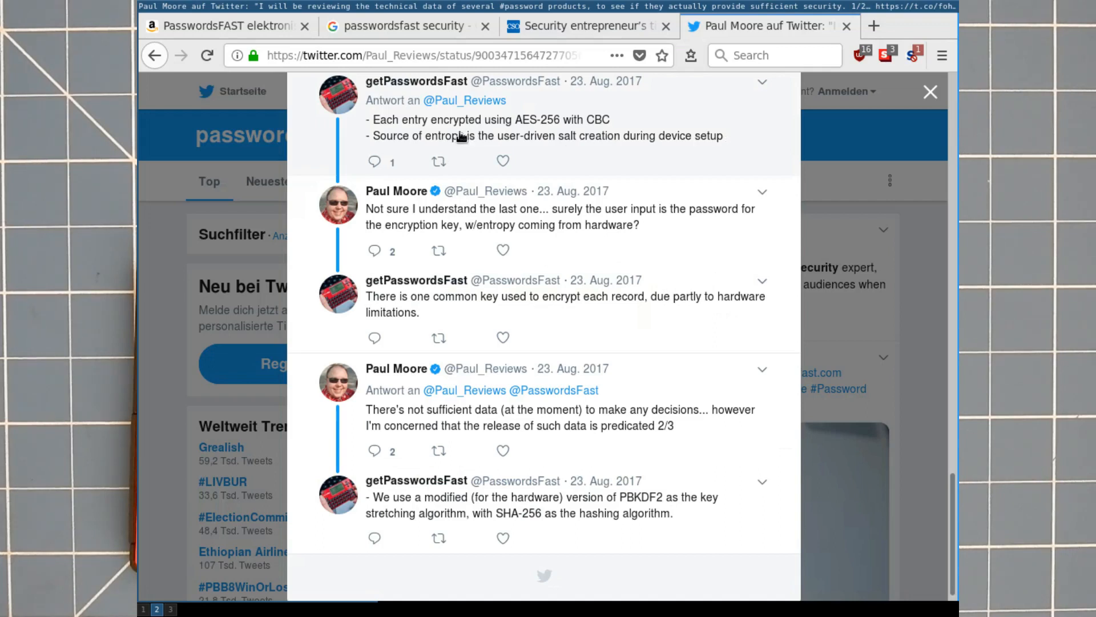
drag(374, 136, 724, 136)
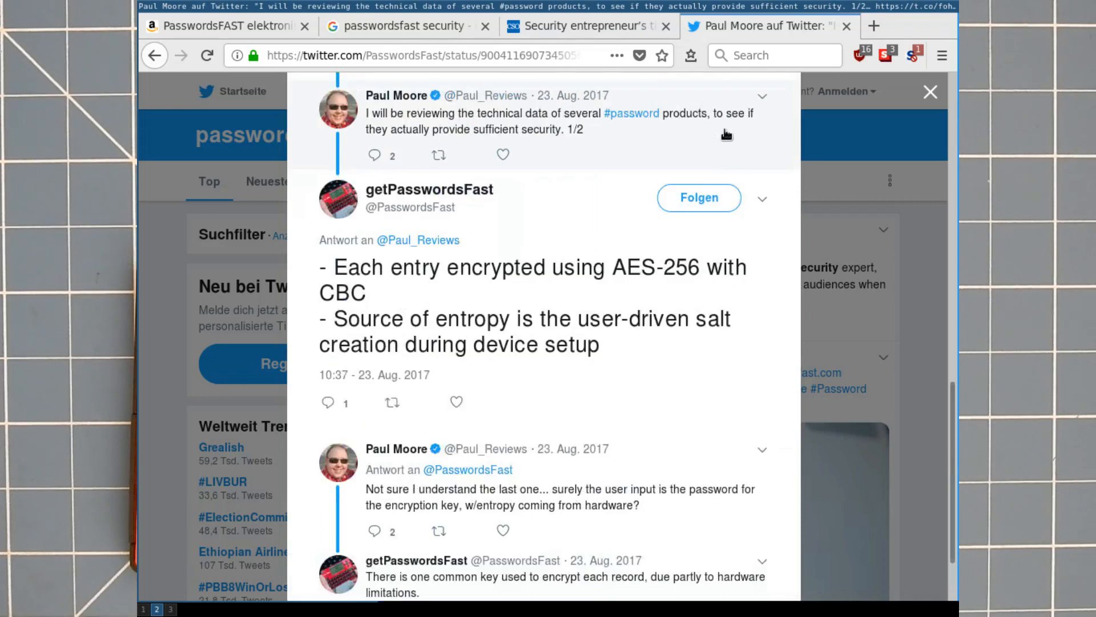
drag(319, 319, 600, 343)
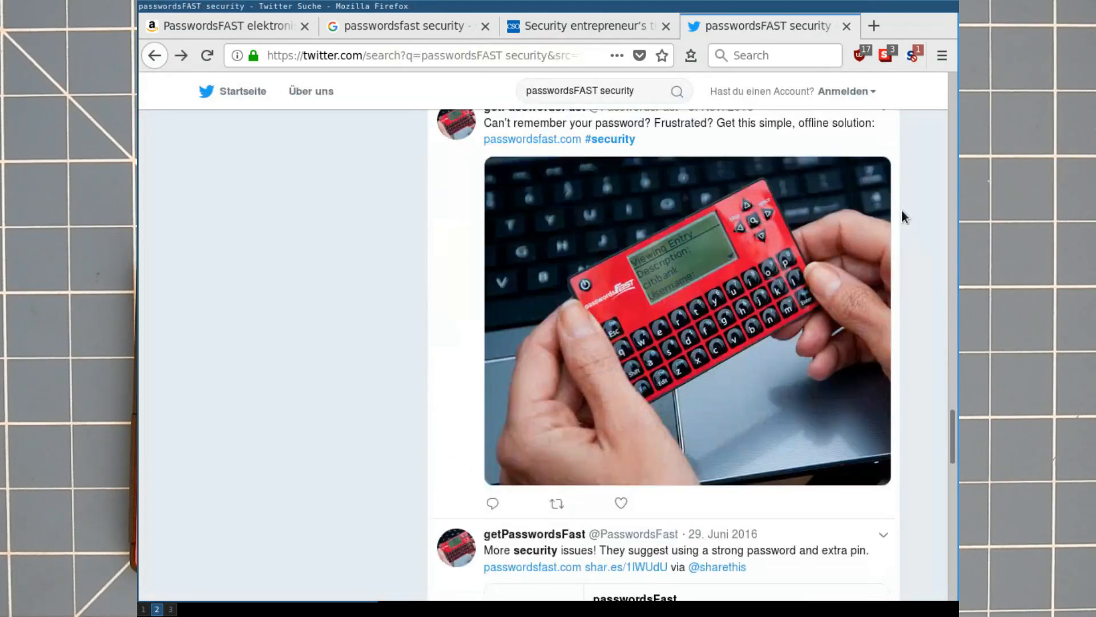
scroll(down, 3)
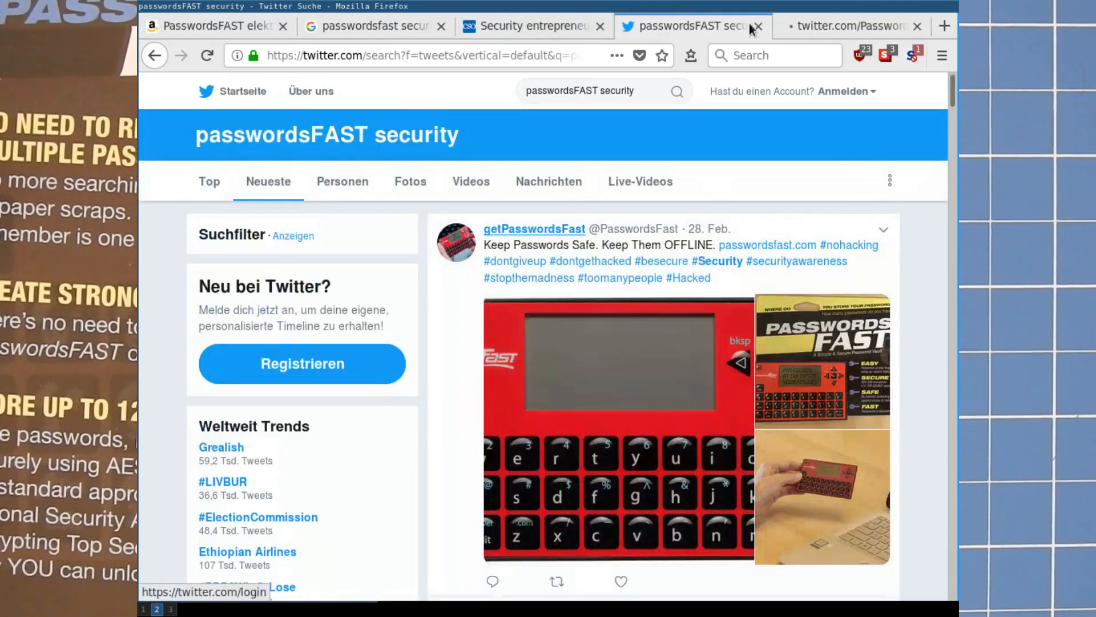
- Switch to the getPasswordsFast Twitter profile showing the red password keeper in a wallet
click(534, 228)
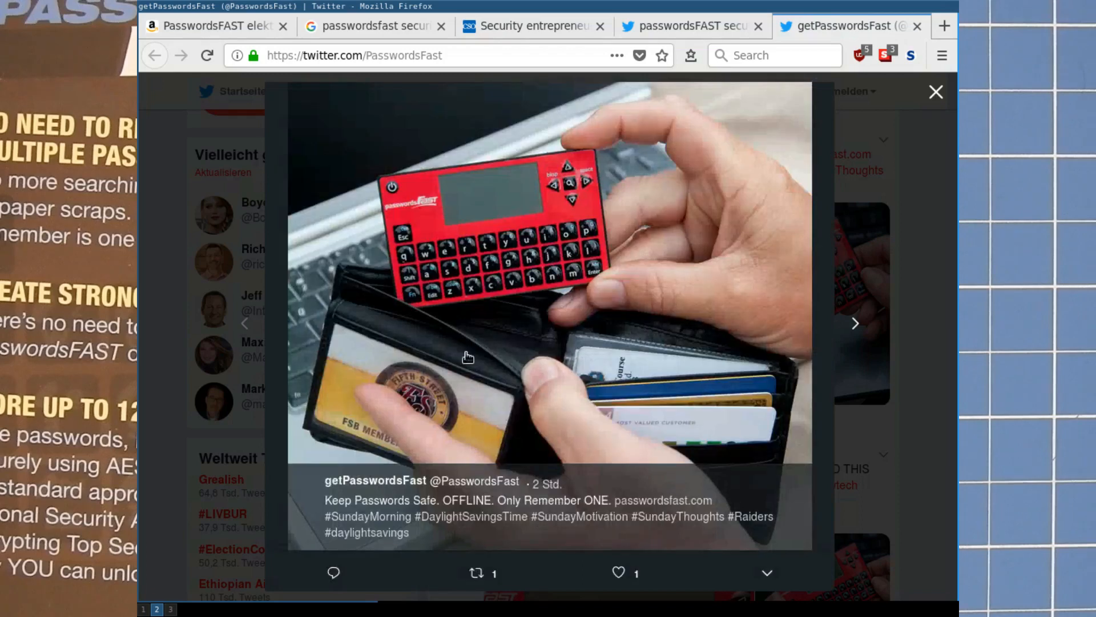
mouse_move(551, 374)
text(l)
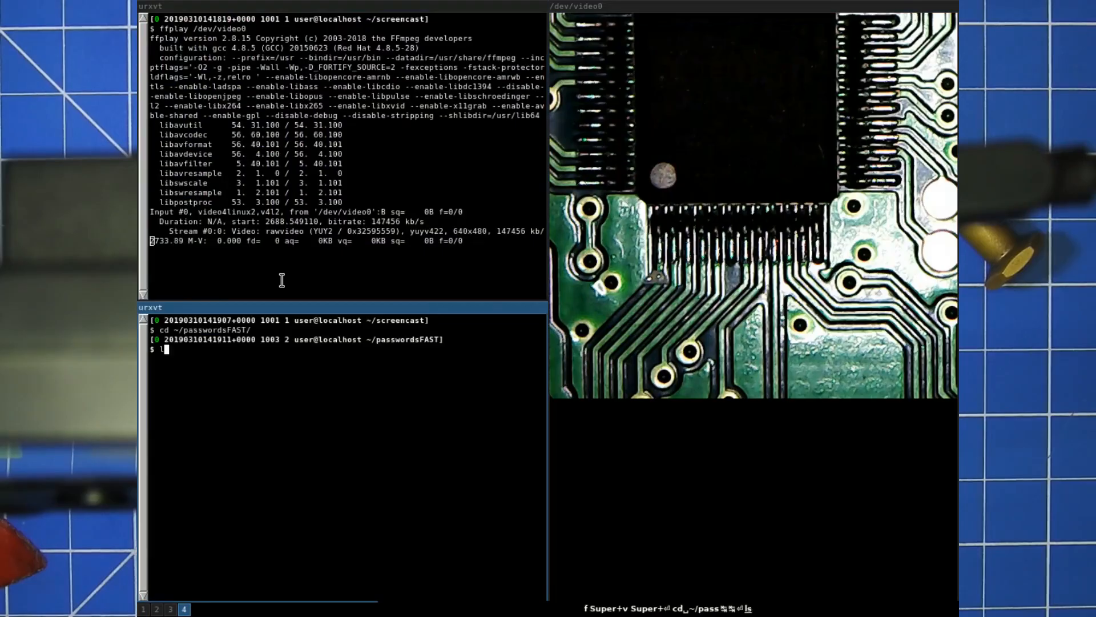
- Confirm the prompt before moving to a fresh Firefox tab
key(Return)
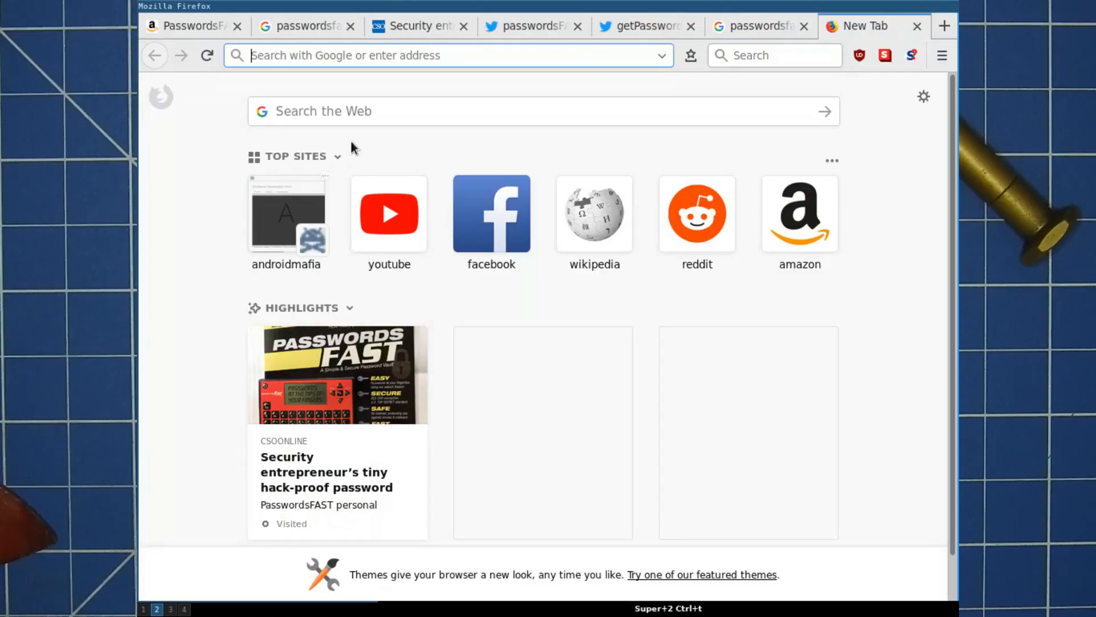
- Google the chip marking N78E368ALG, visit Nuvoton's Wikipedia article and its website with scripts allowed
text(N78E368ALG&ie=utf-8&)
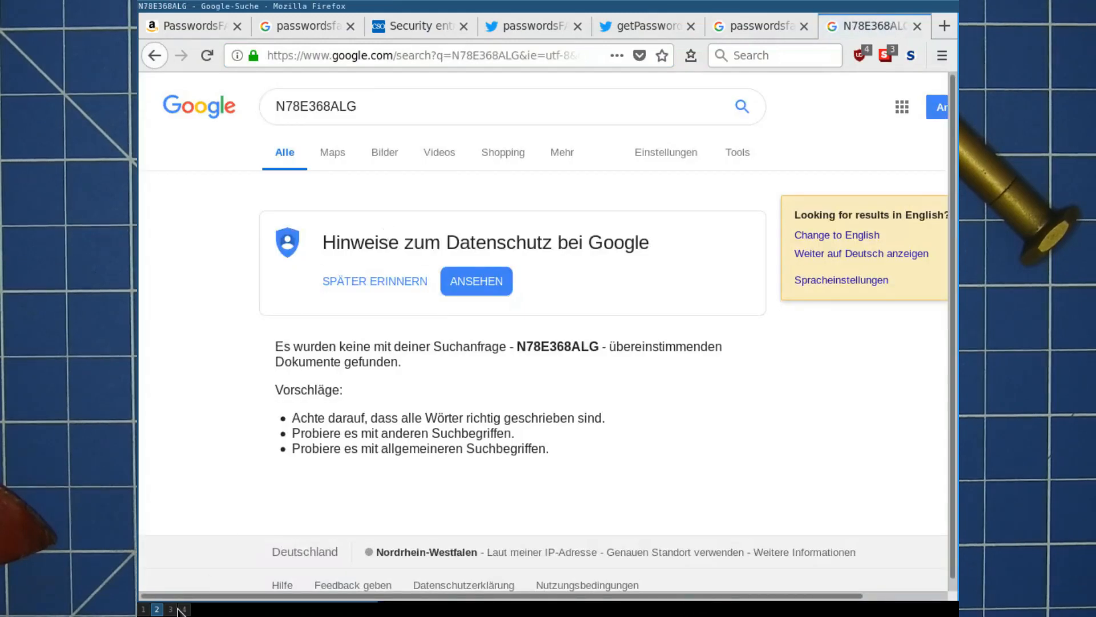
click(184, 609)
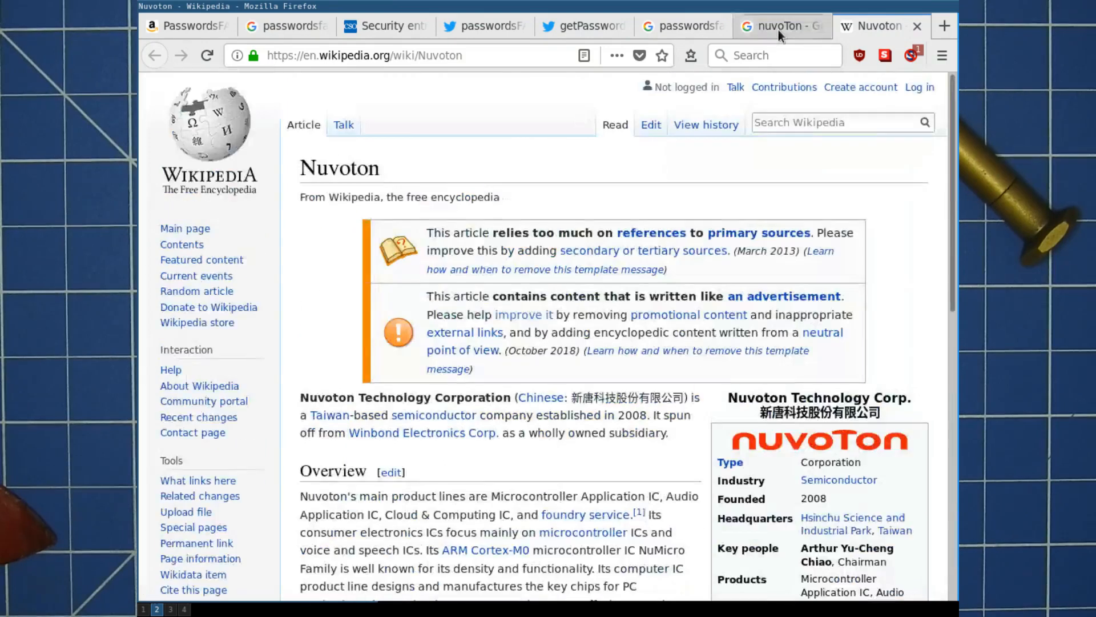
click(782, 25)
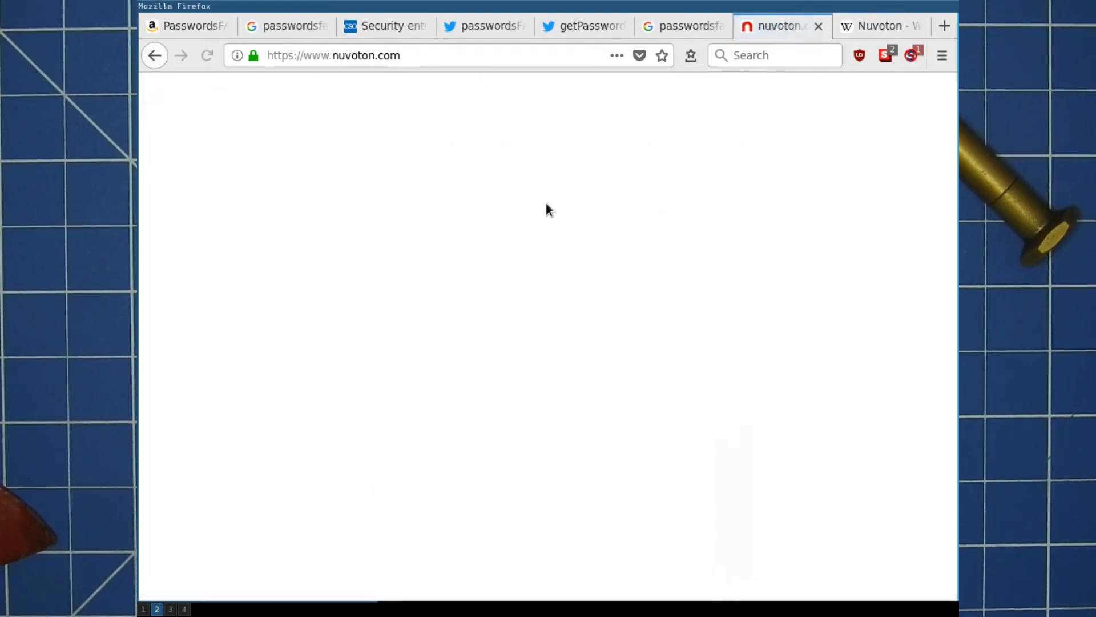
click(910, 55)
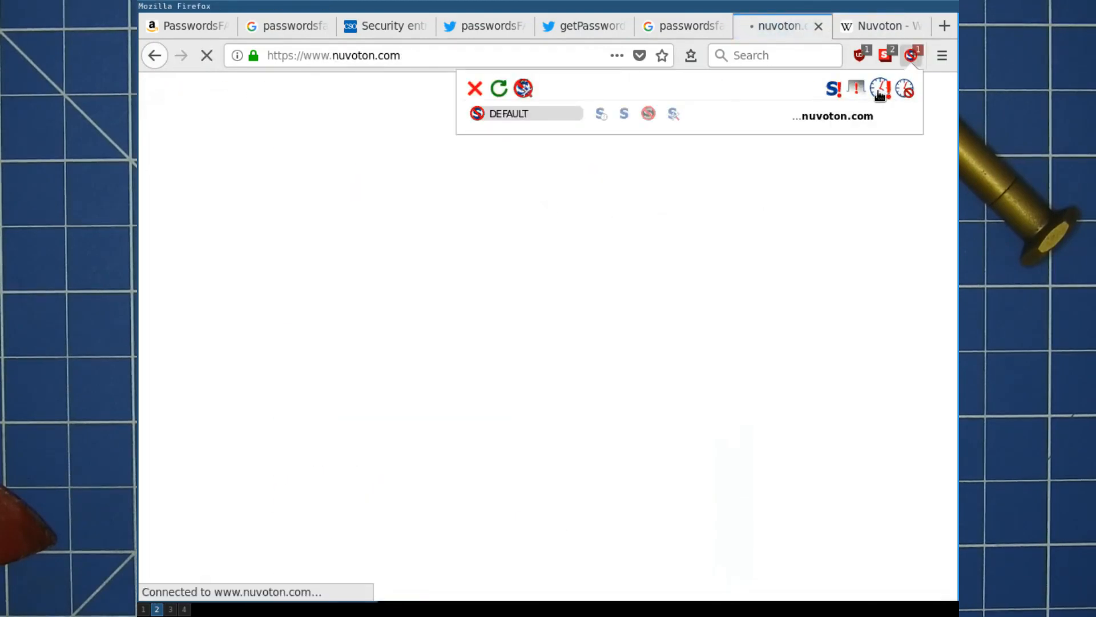
mouse_move(880, 90)
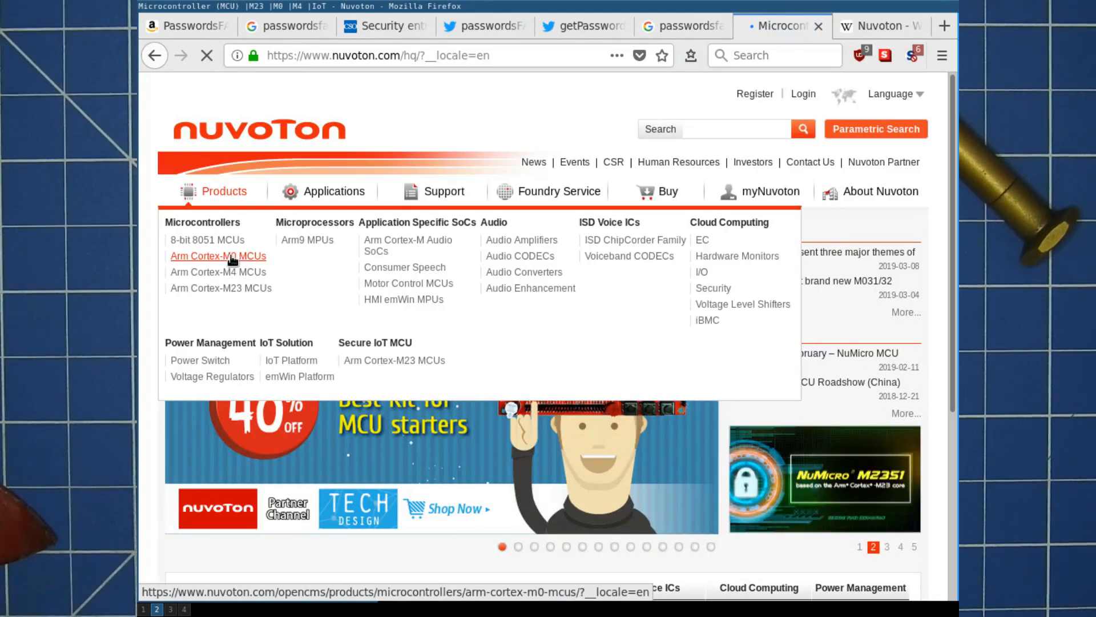
- Navigate Products > 8-bit 8051 MCUs > Standard 8051 Series and open the N78E366 product details
click(208, 240)
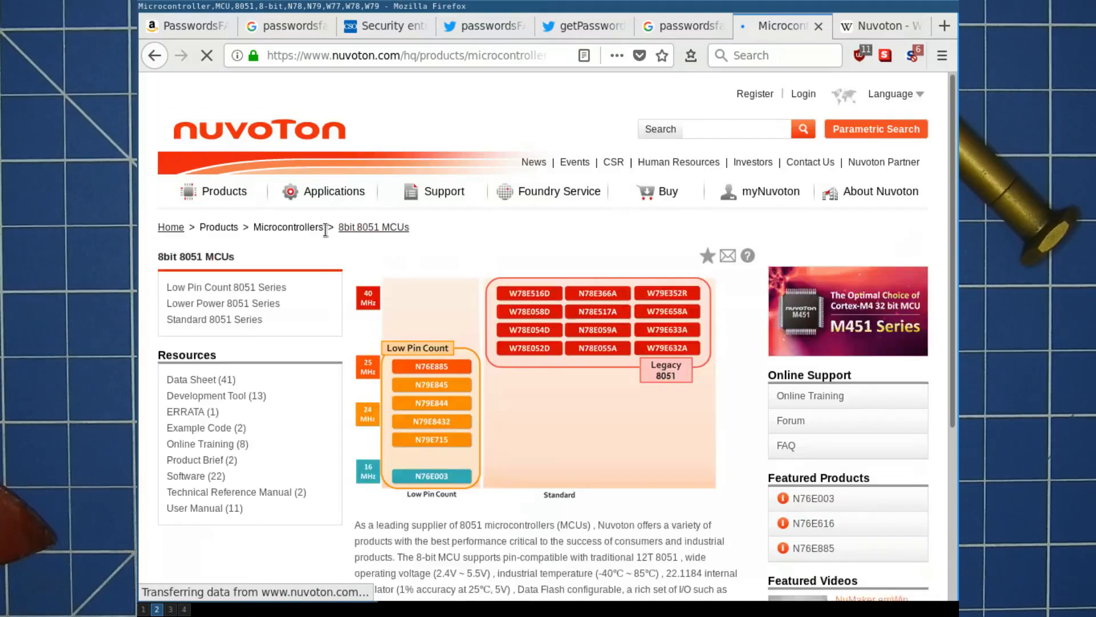
click(226, 287)
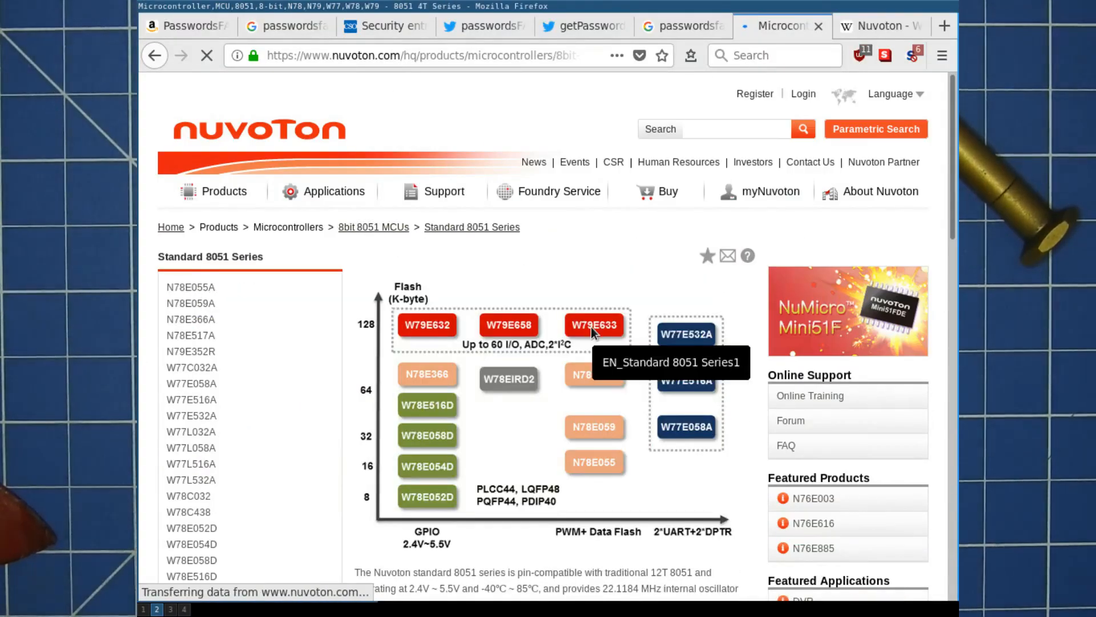
scroll(down, 3)
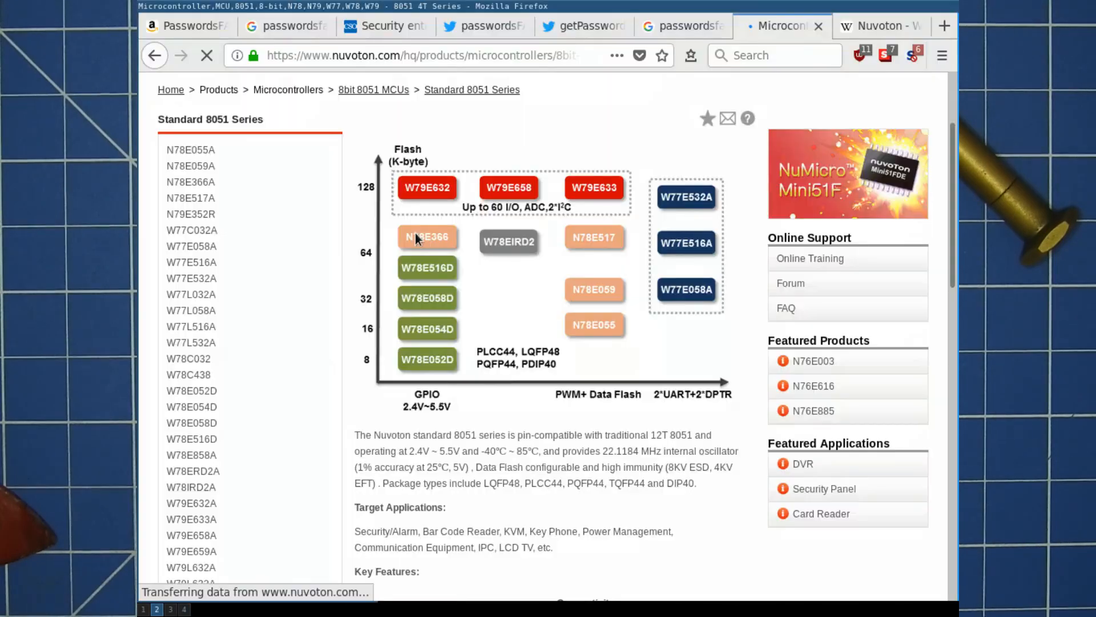
click(427, 238)
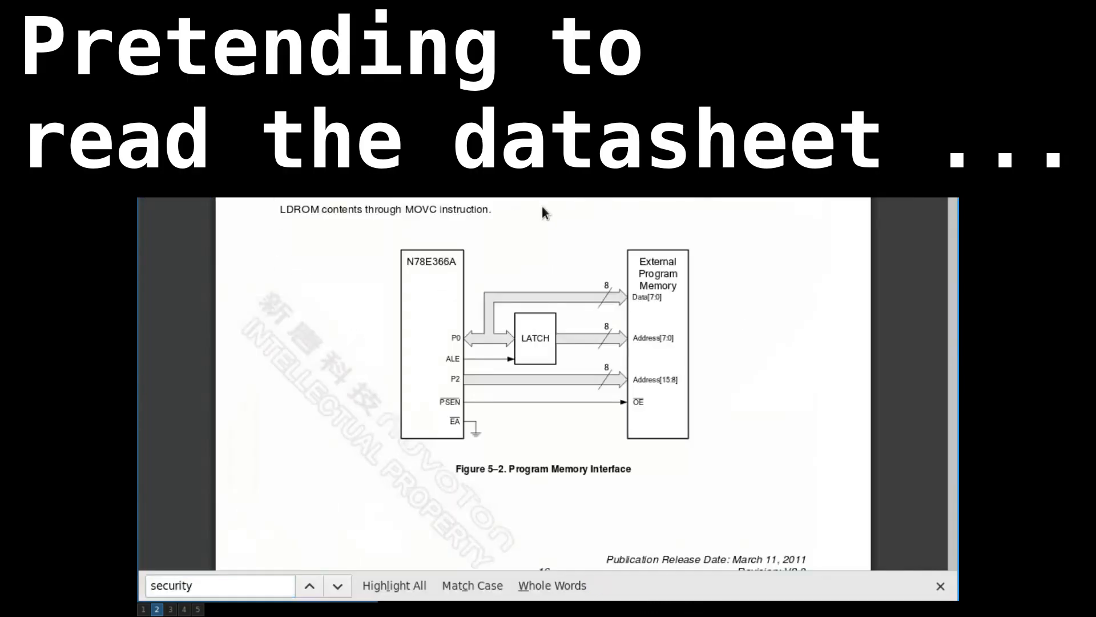
- Step to the next 'security' match in the datasheet, then start a new search beginning 'stm'
key(F3)
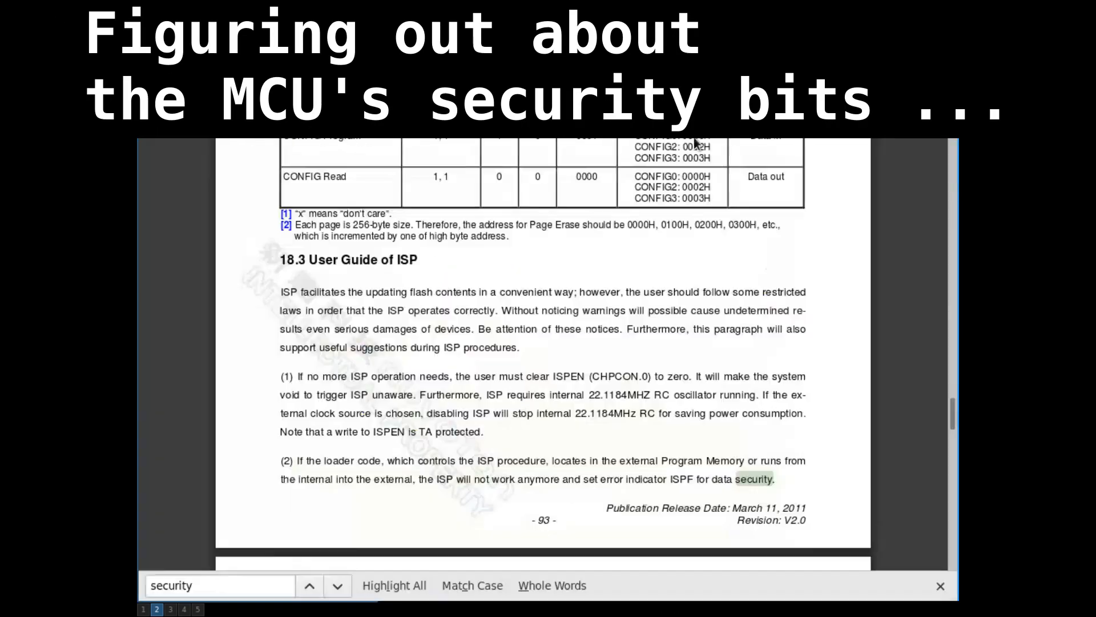
text(stm)
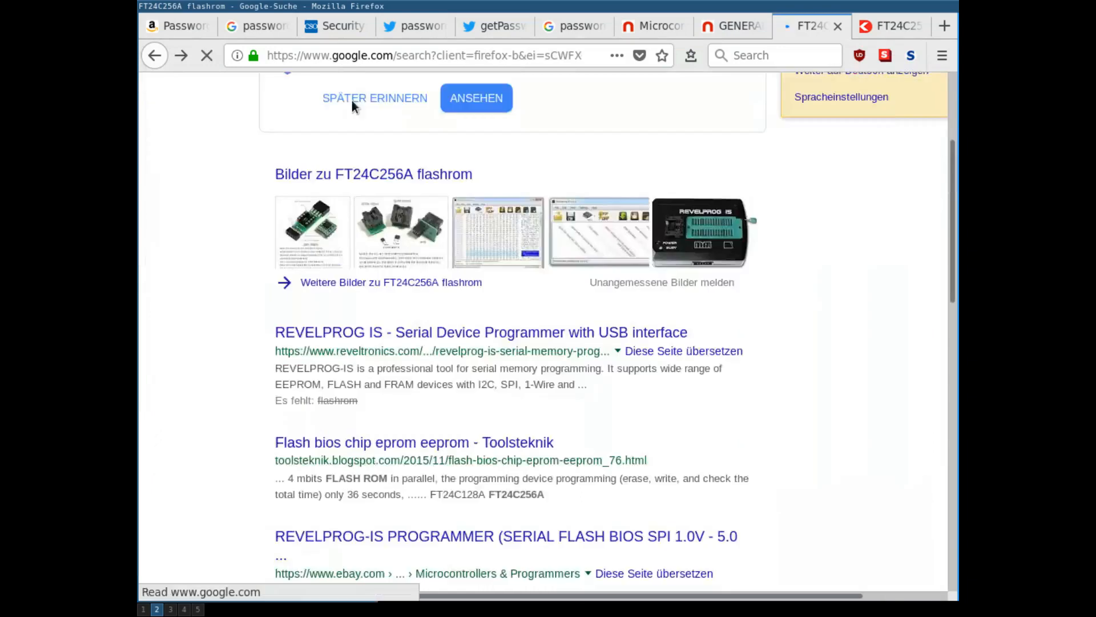
click(796, 26)
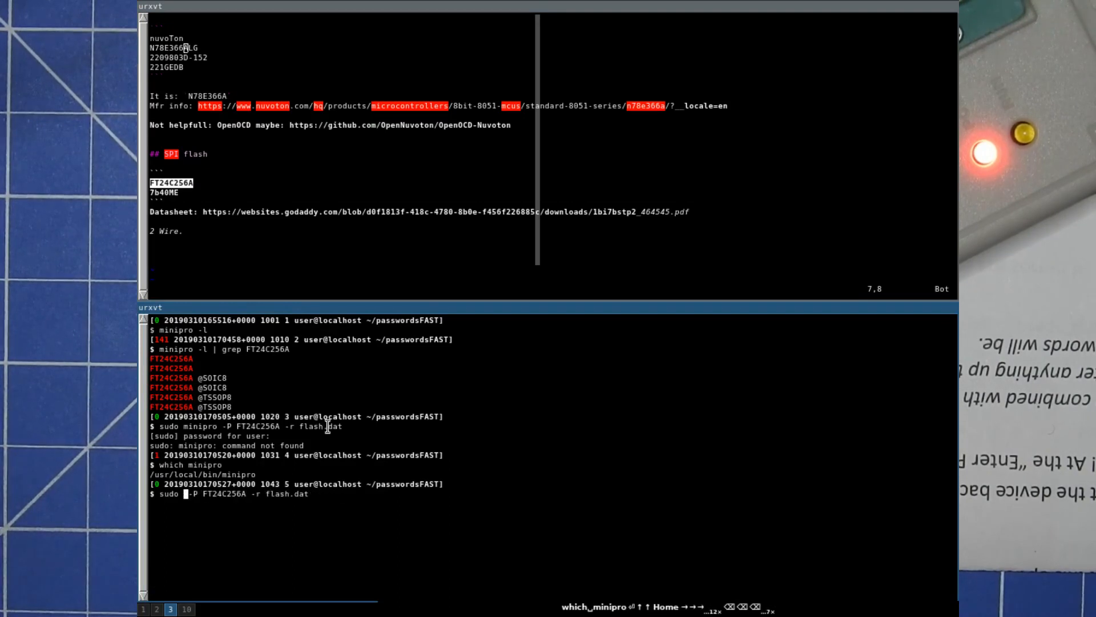
- Run the corrected minipro FT24C256A read into flash.dat and look through its hexdump output
key(Return)
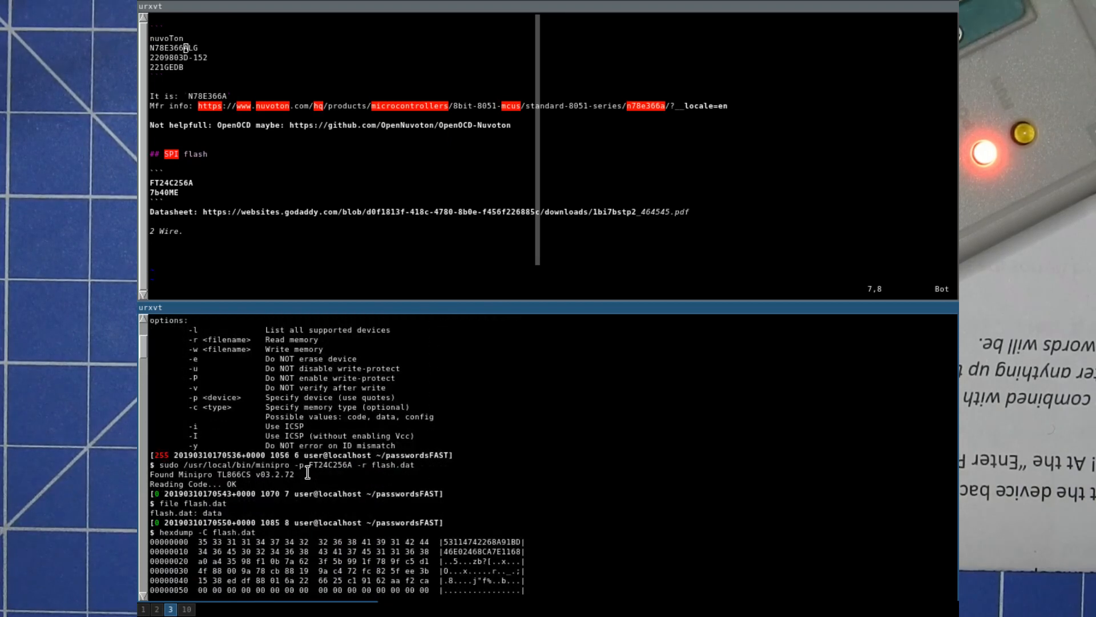
scroll(down, 3)
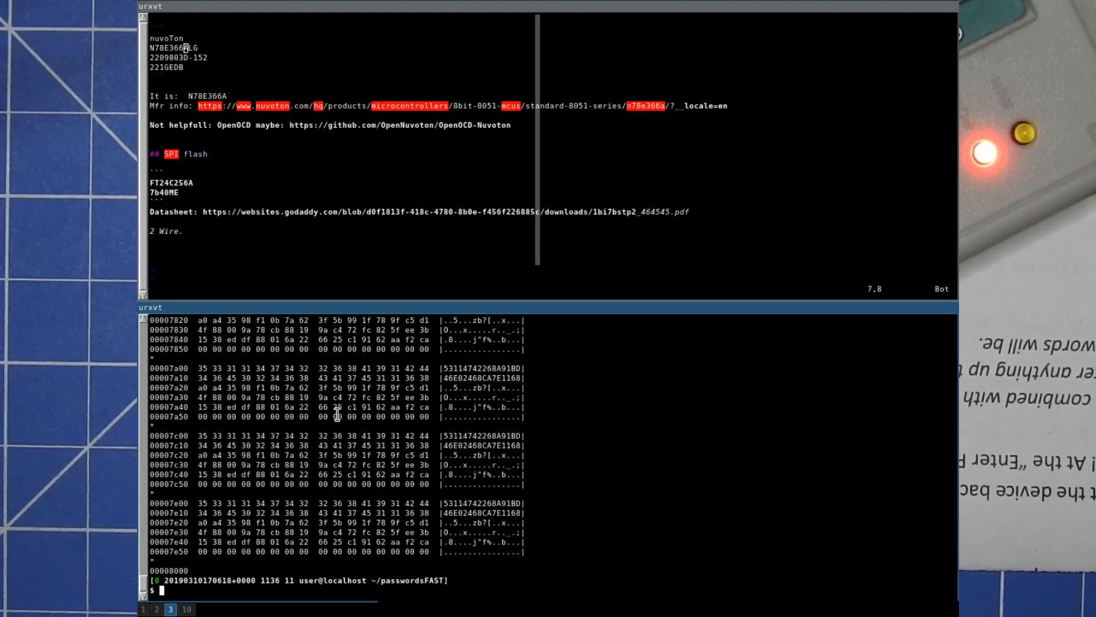
mouse_move(298, 377)
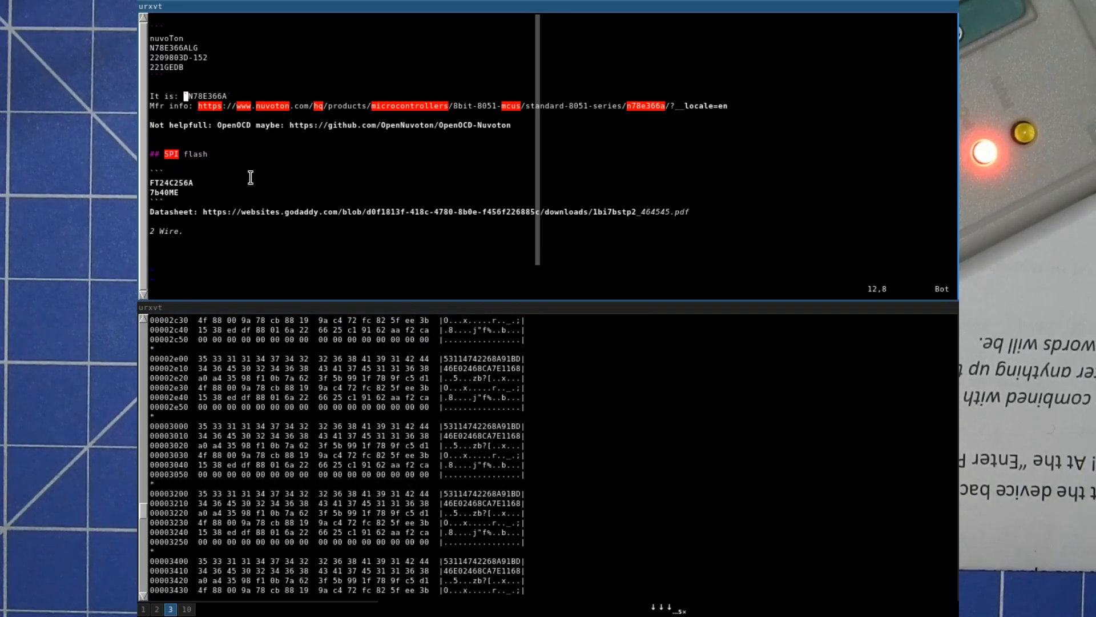
key(i)
text(V)
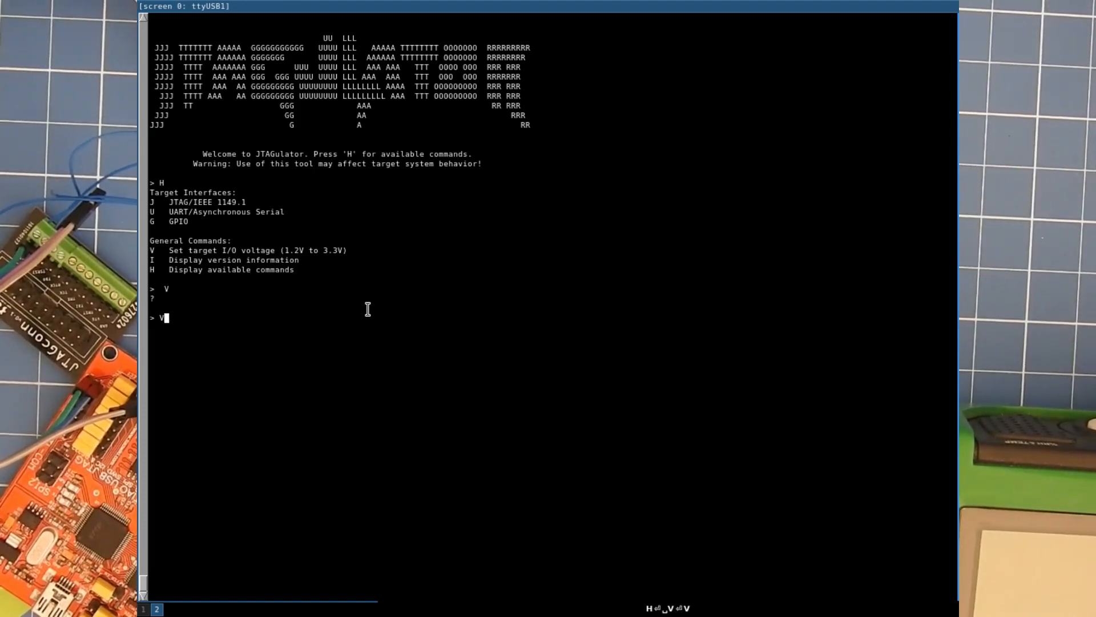
- Set JTAGulator target voltage 3.0, enter the JTAG menu, and start a BYPASS pinout scan on channels 0–4
text(3.0)
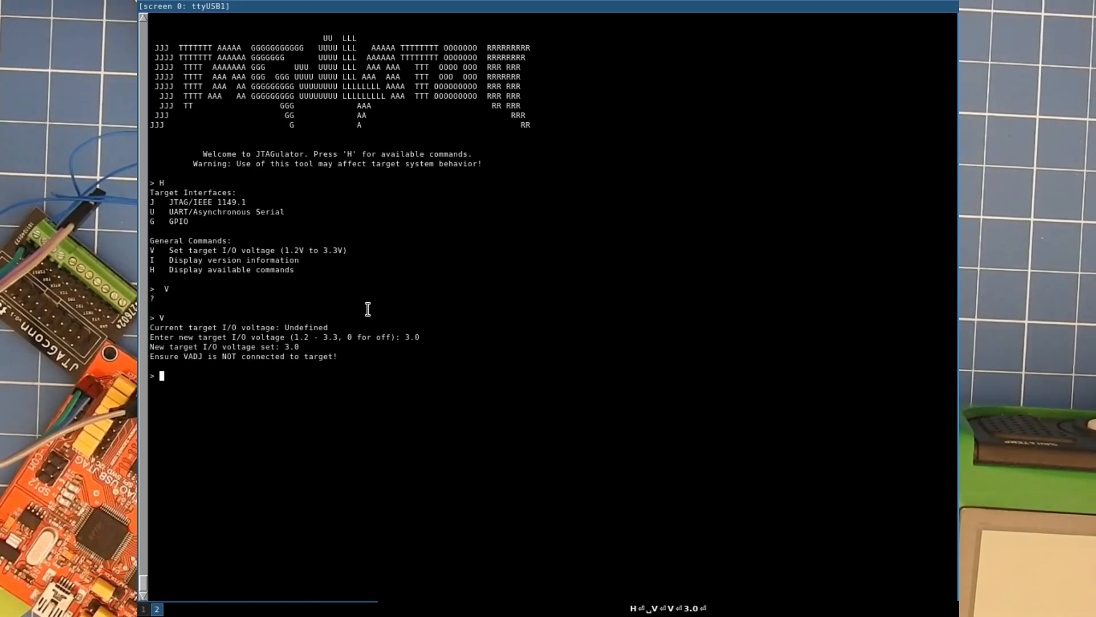
text(J)
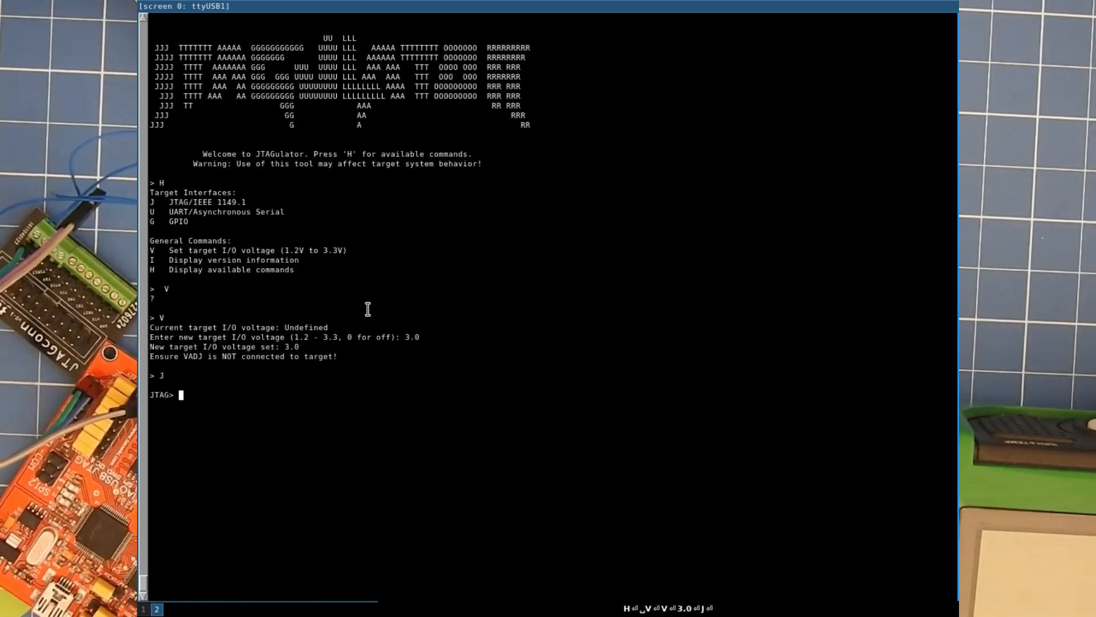
text(H)
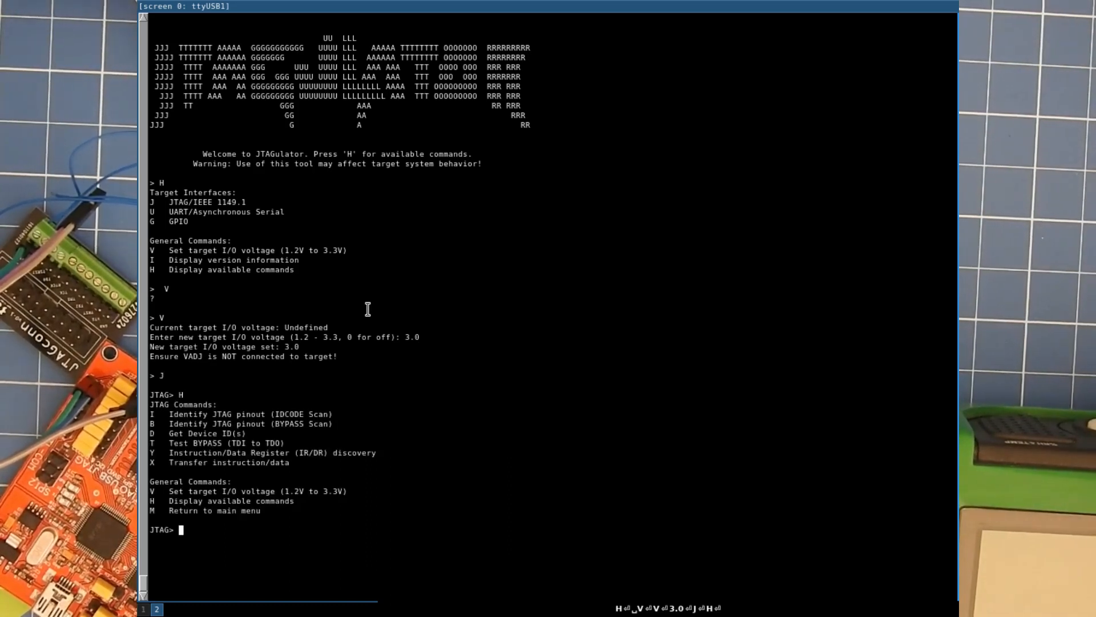
text(I)
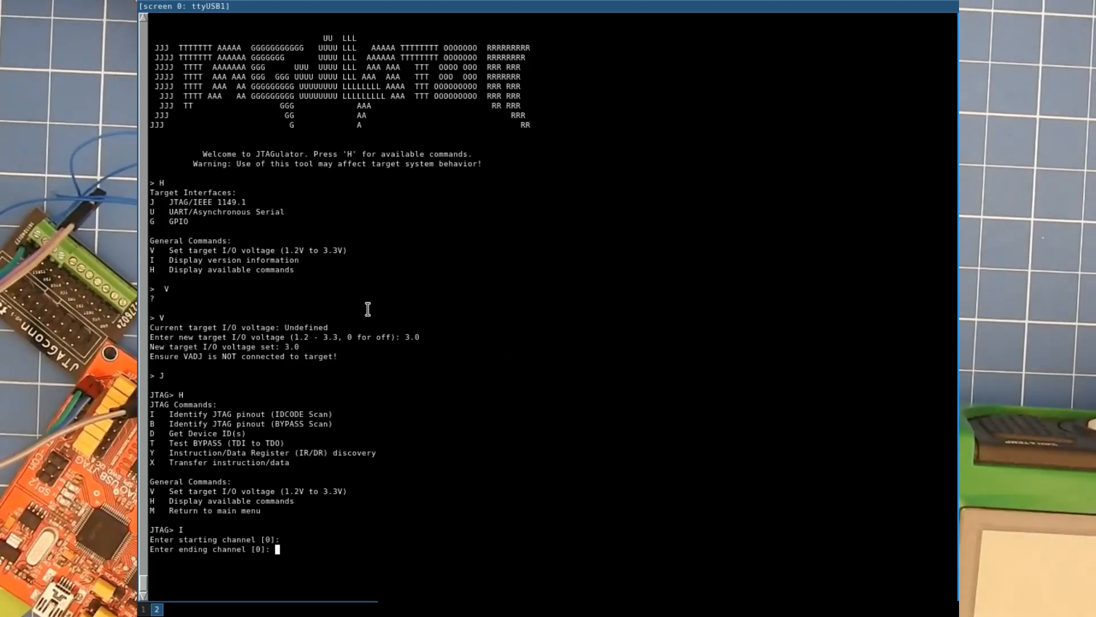
text(4)
text(B)
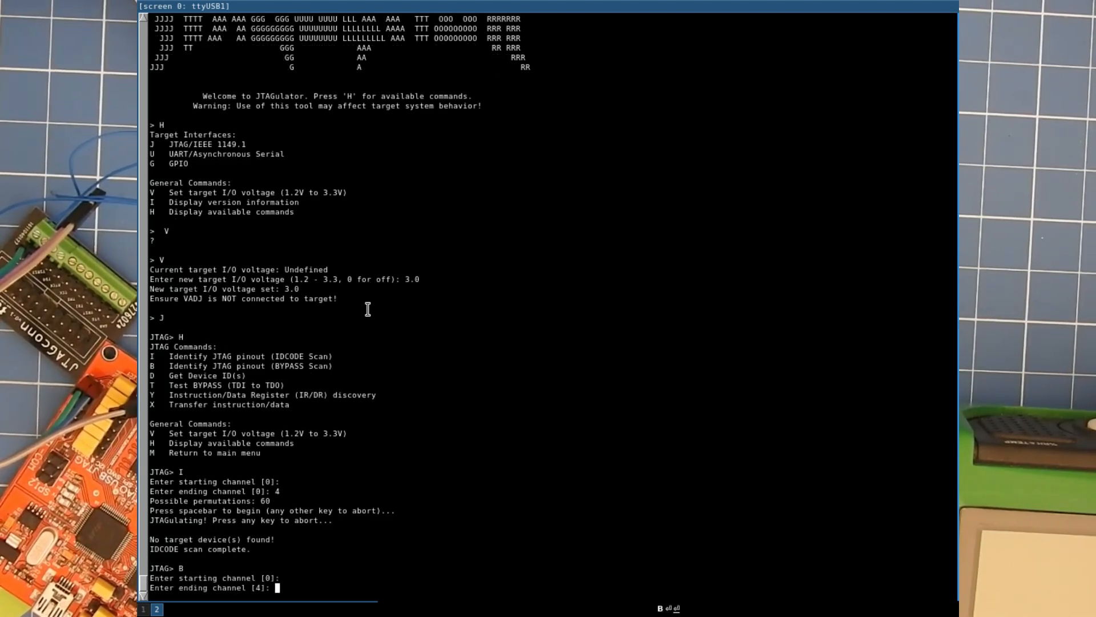
text(y pins already known? [y/N]: y)
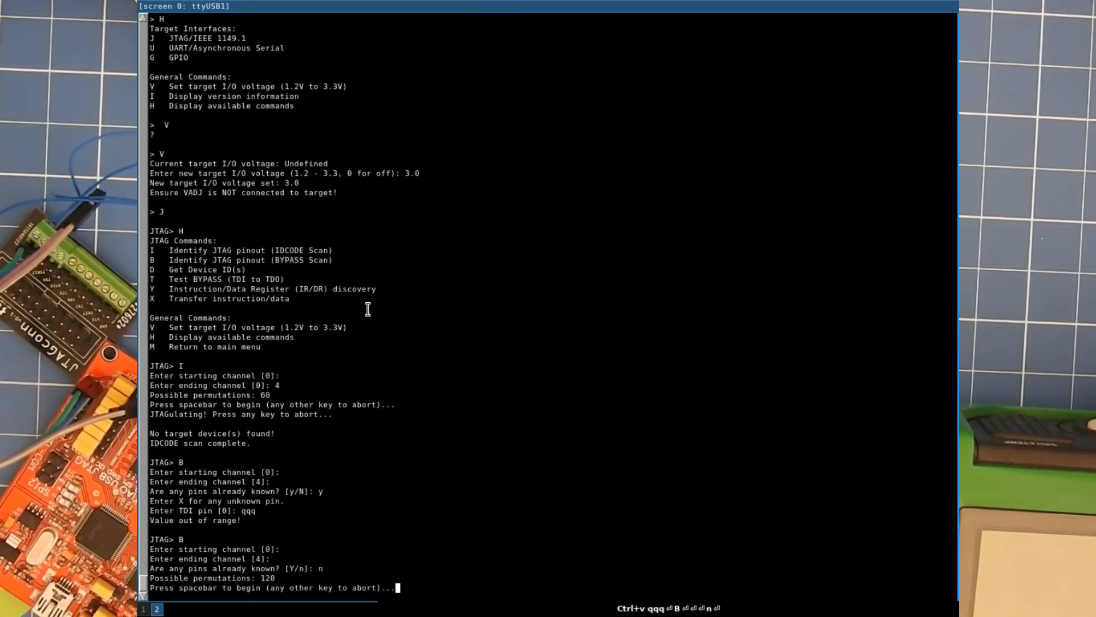
key(space)
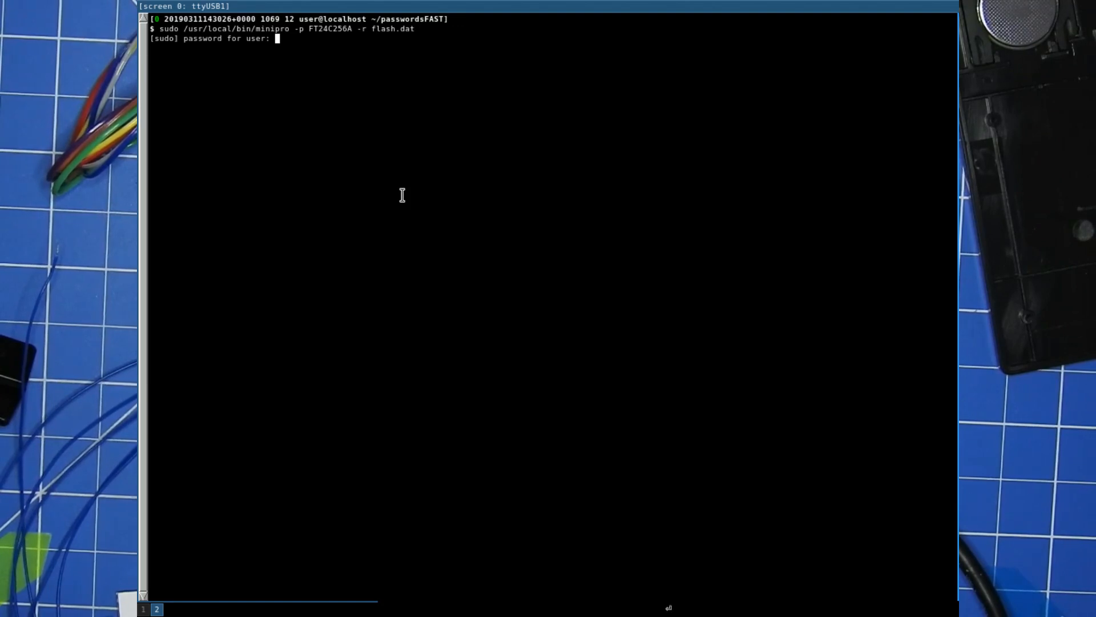
- Submit the sudo password so minipro reads the FT24C256A into flash.dat
key(Return)
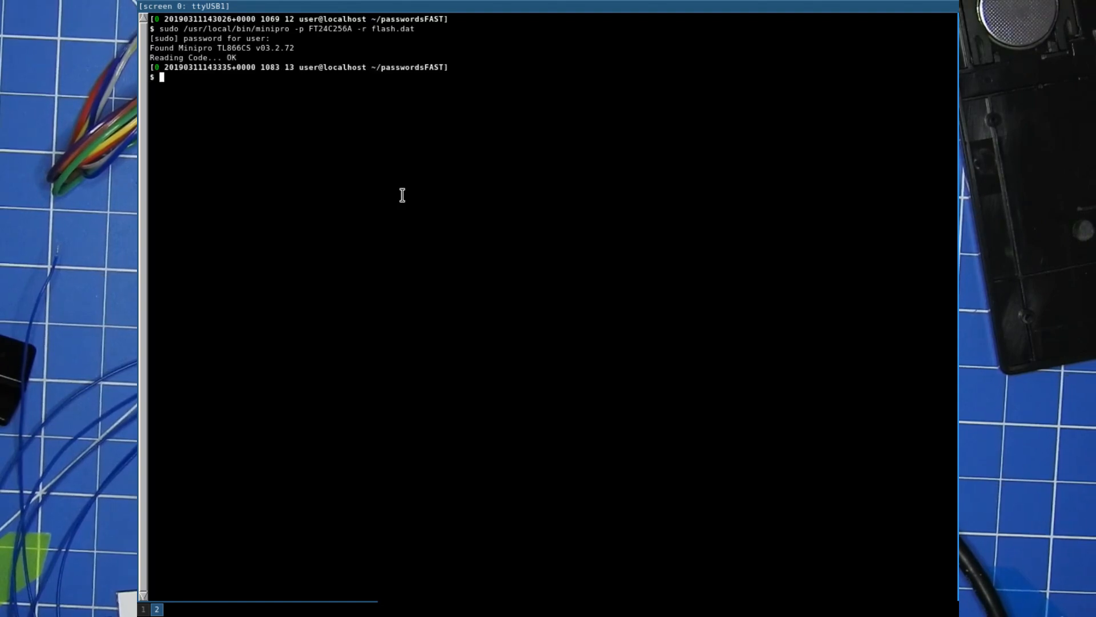
text(hexdump -C)
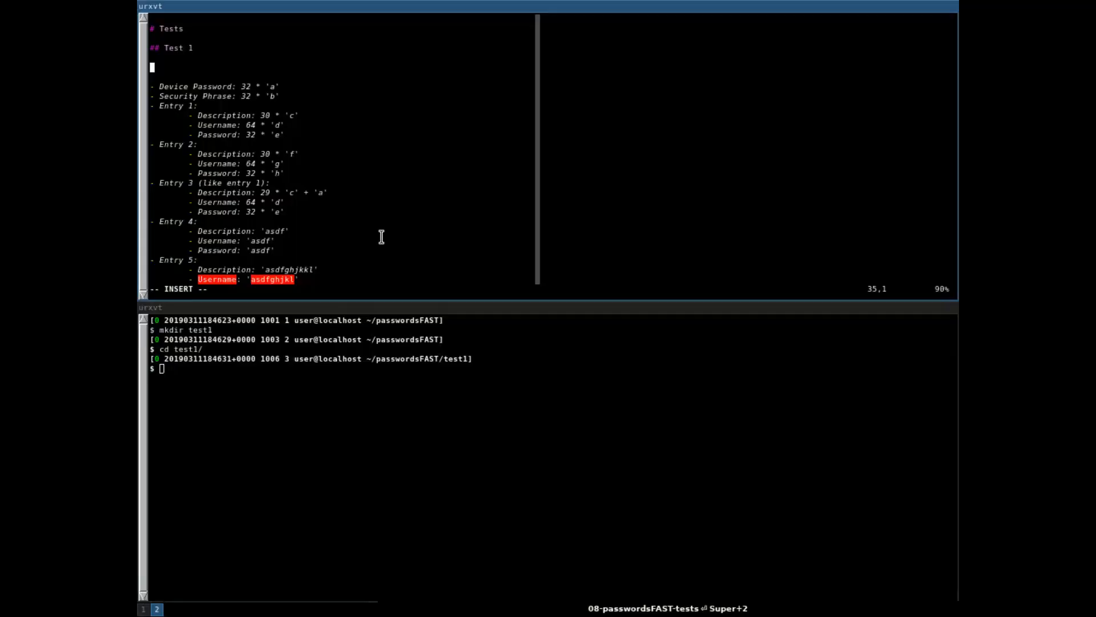
mouse_move(382, 185)
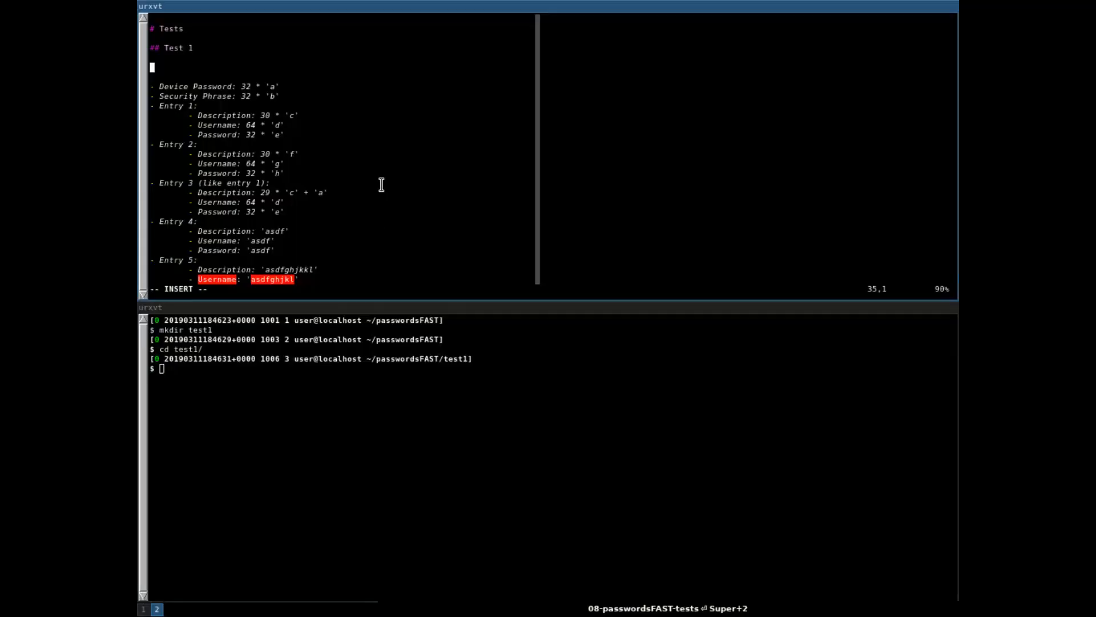
mouse_move(380, 110)
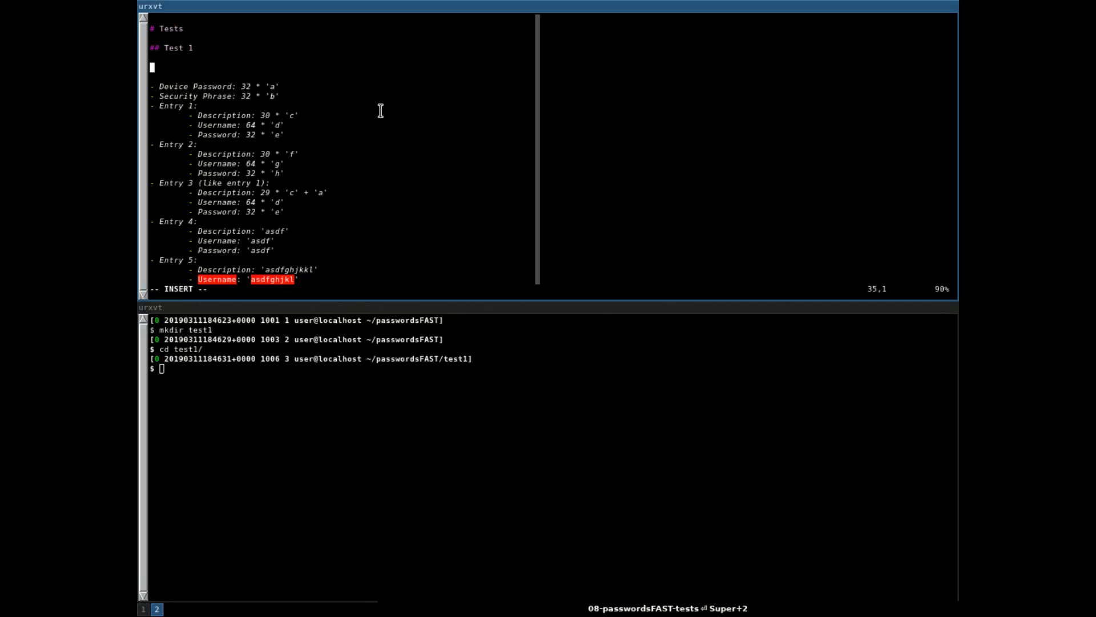
mouse_move(374, 224)
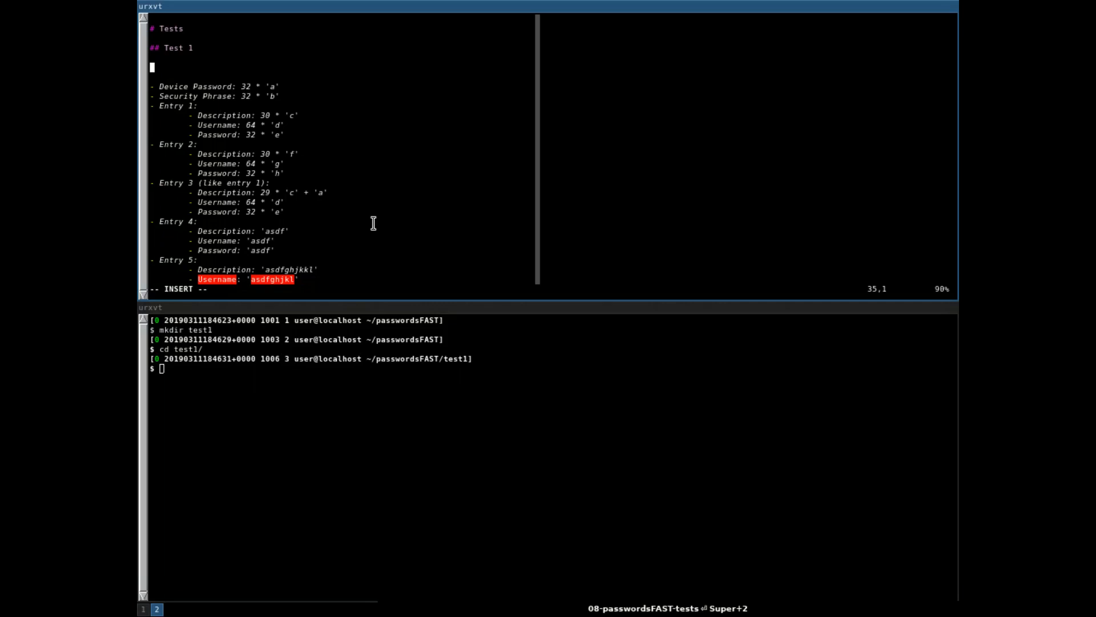
mouse_move(374, 238)
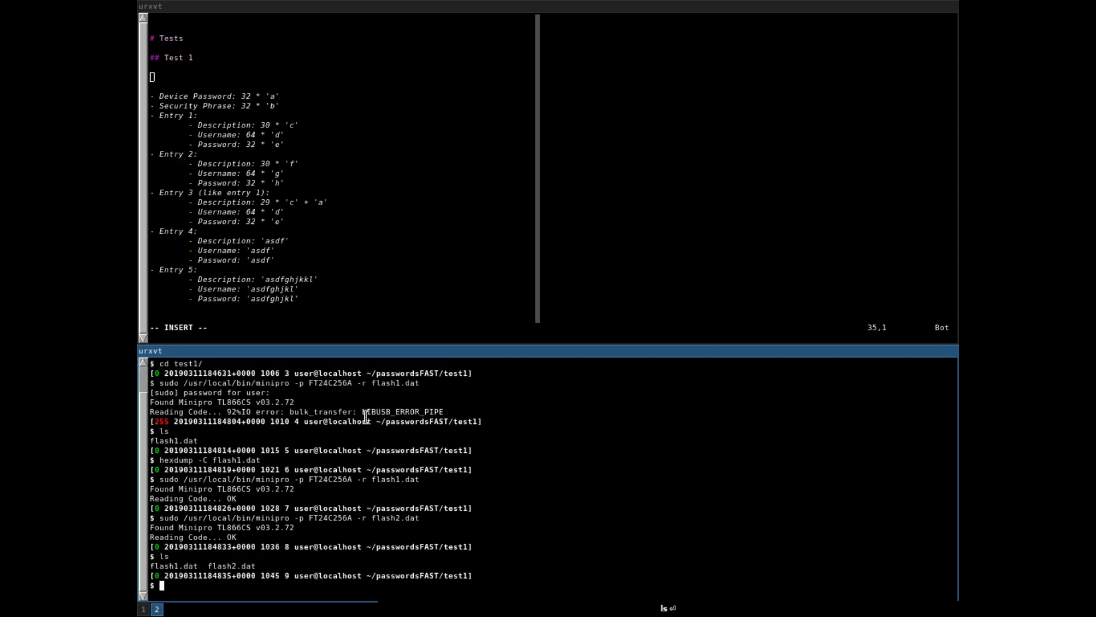
- Note the flash diff in the write-up and request the first lines of test1/flash1.dat as hex
text(diff flash)
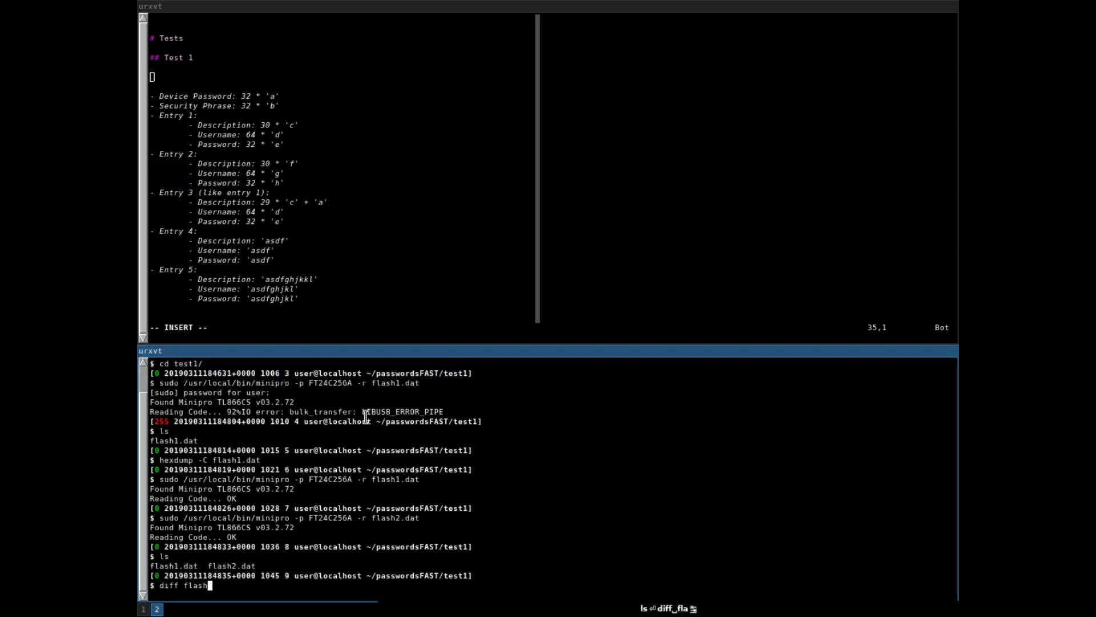
text(21)
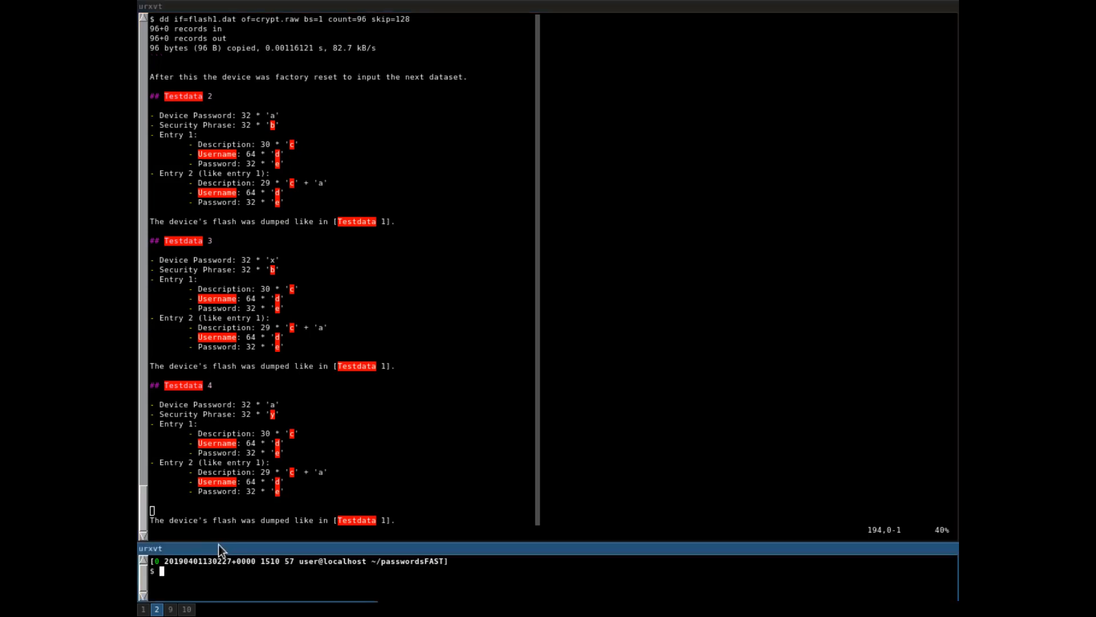
mouse_move(304, 100)
text(hexdump -C test1/flash1.dat | head -n 30)
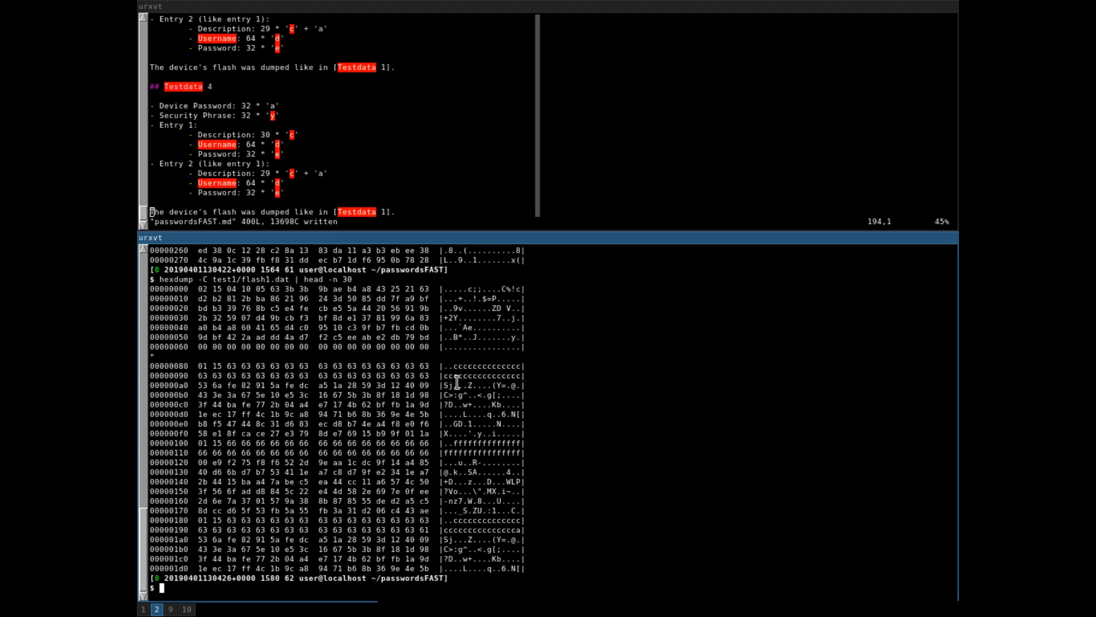
mouse_move(454, 366)
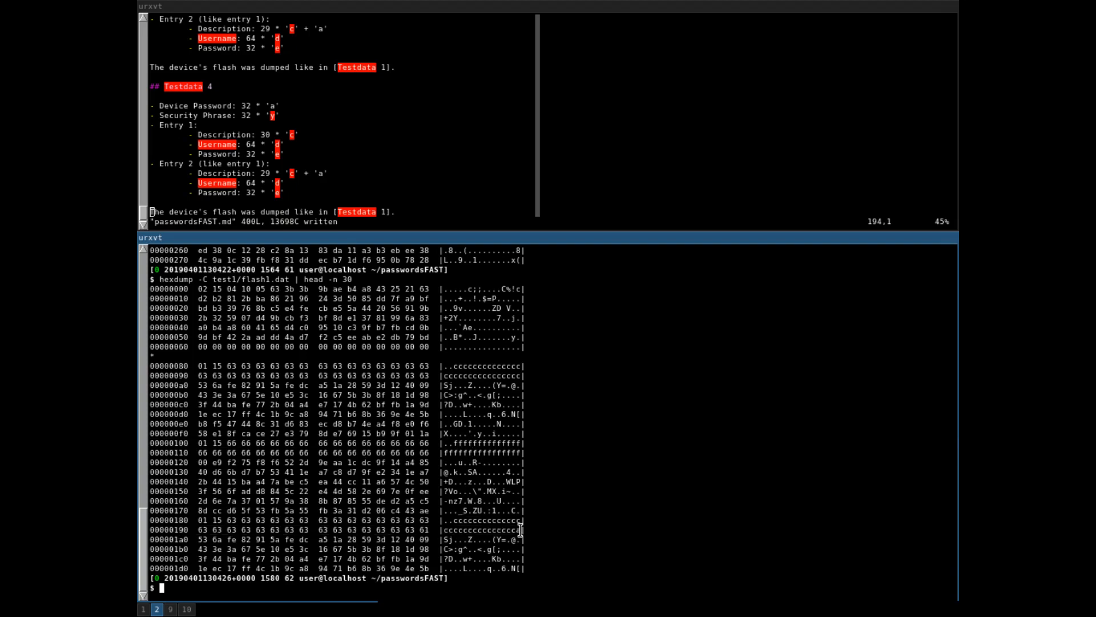
mouse_move(488, 449)
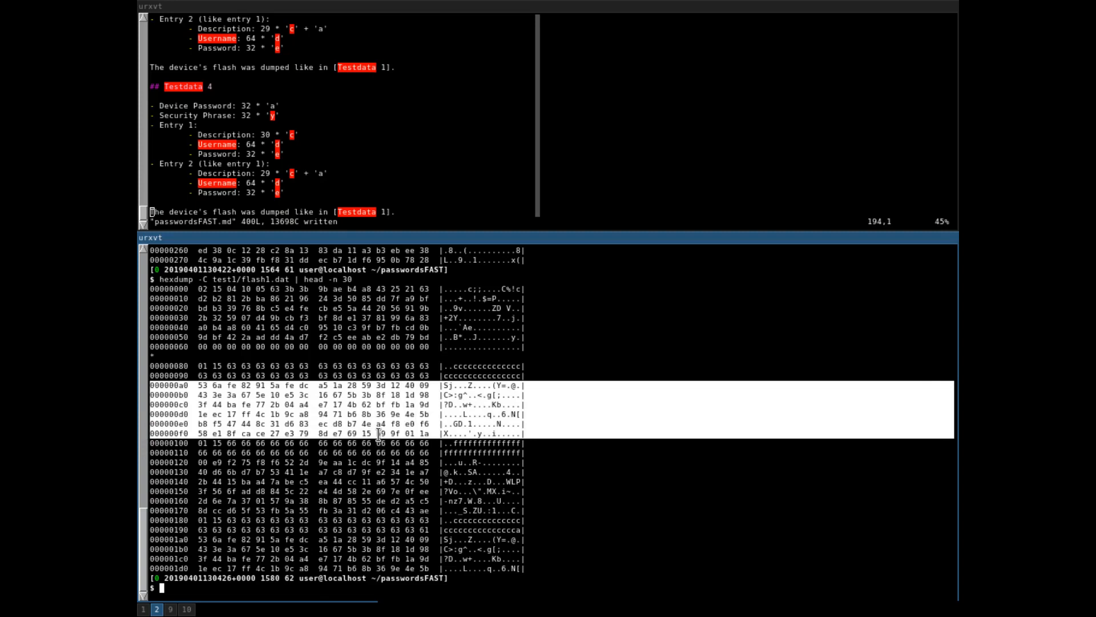
mouse_move(452, 400)
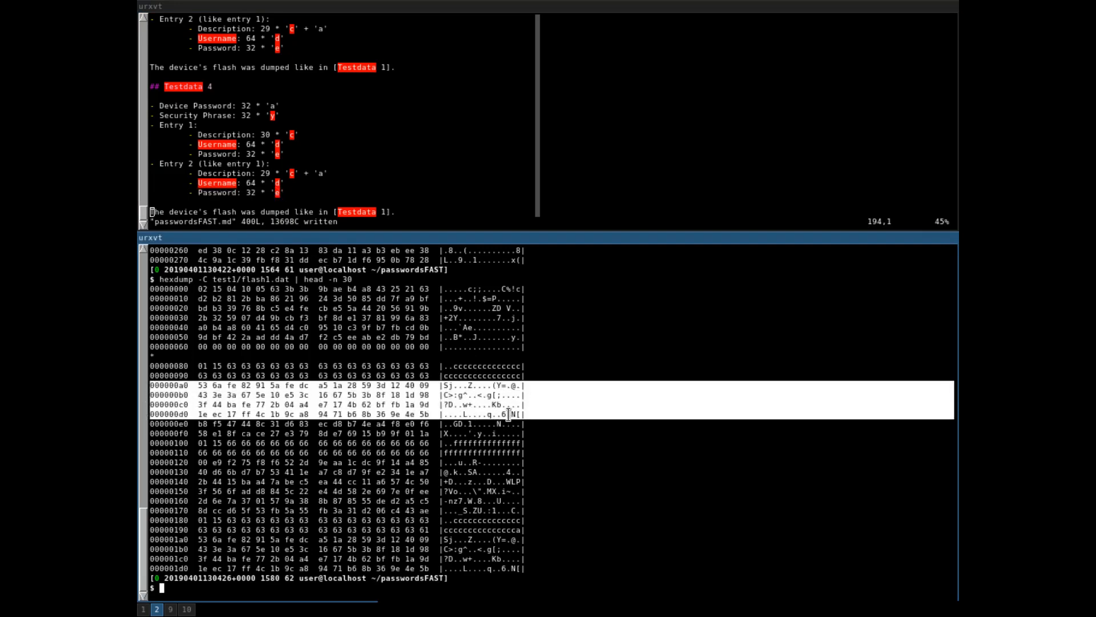
mouse_move(459, 386)
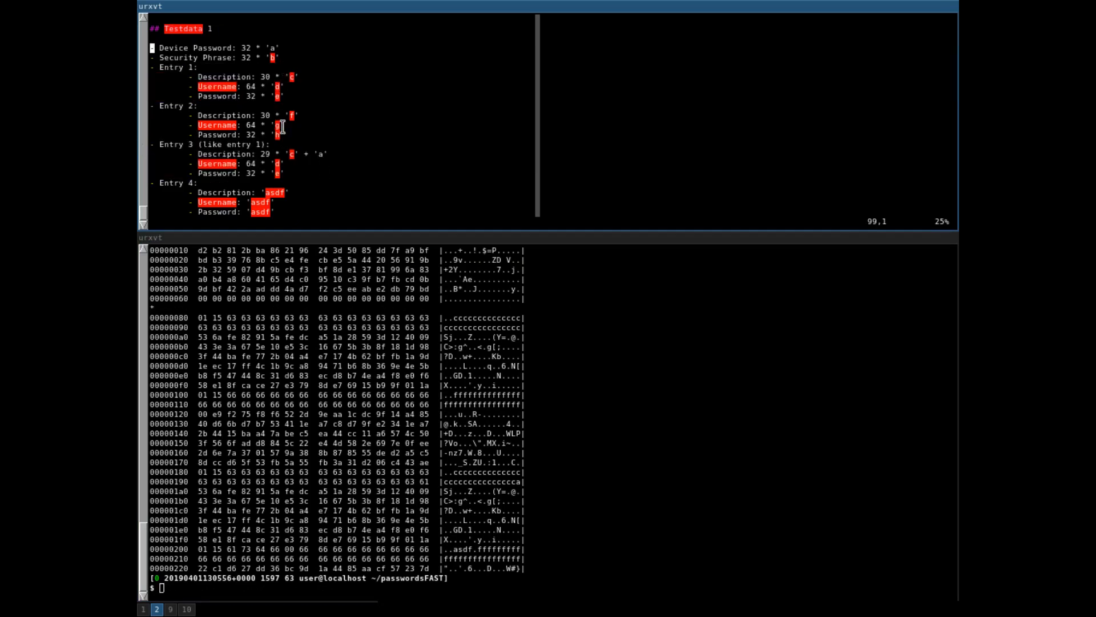
mouse_move(293, 162)
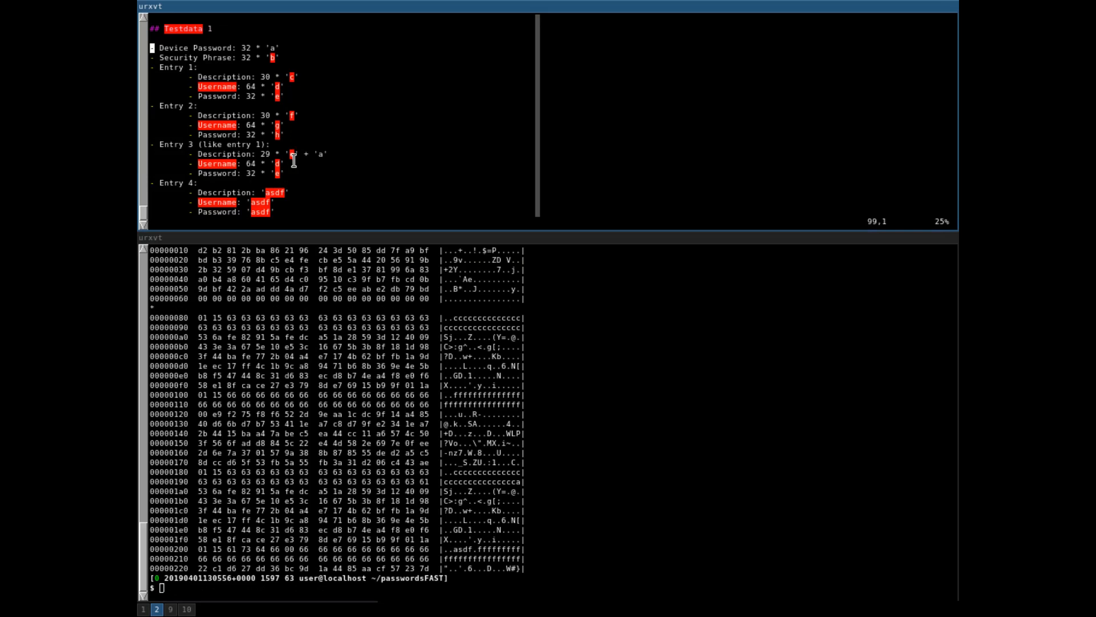
mouse_move(318, 159)
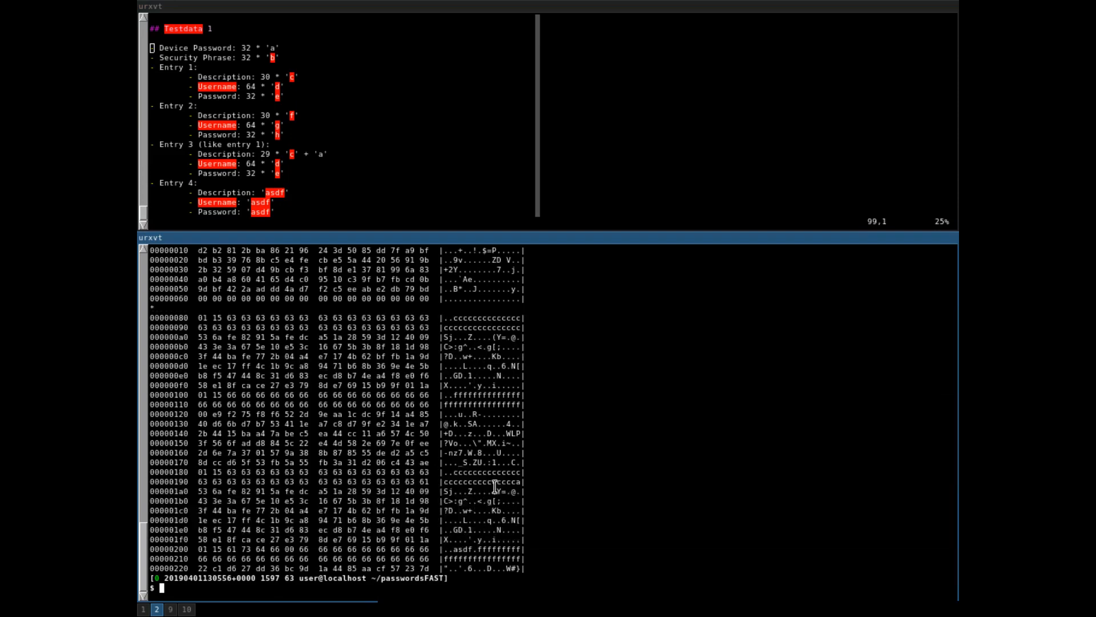
mouse_move(470, 385)
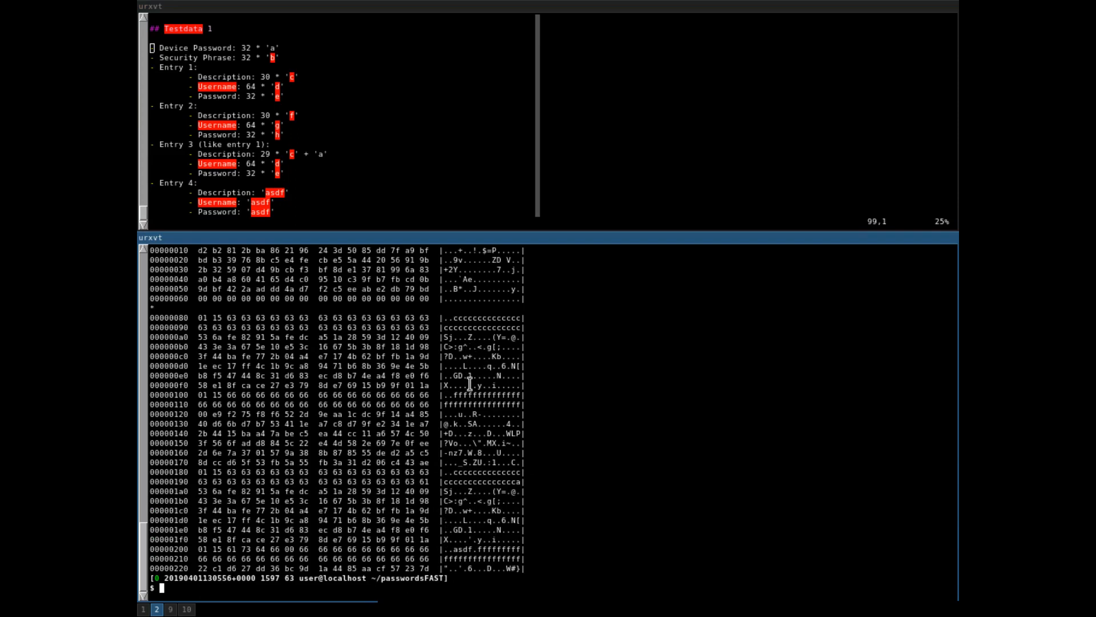
mouse_move(470, 538)
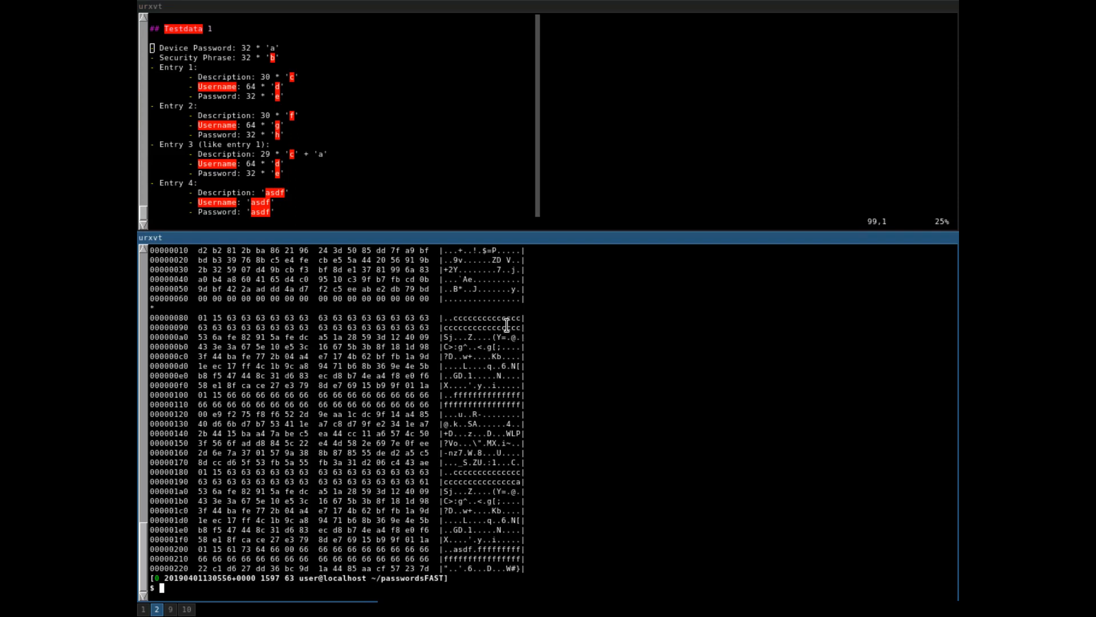
mouse_move(519, 487)
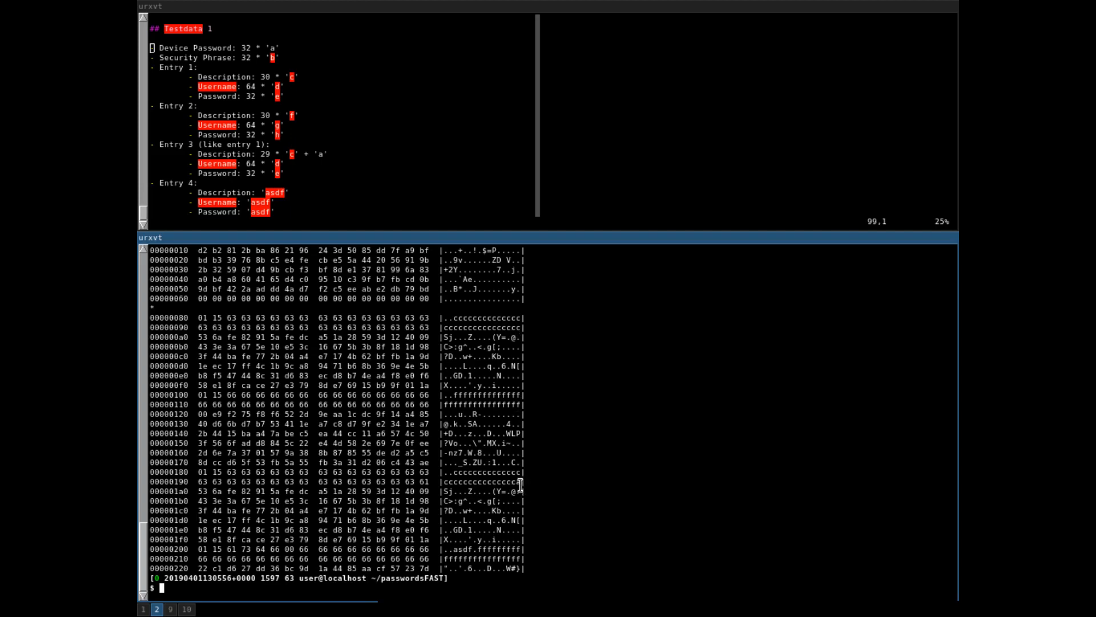
mouse_move(516, 503)
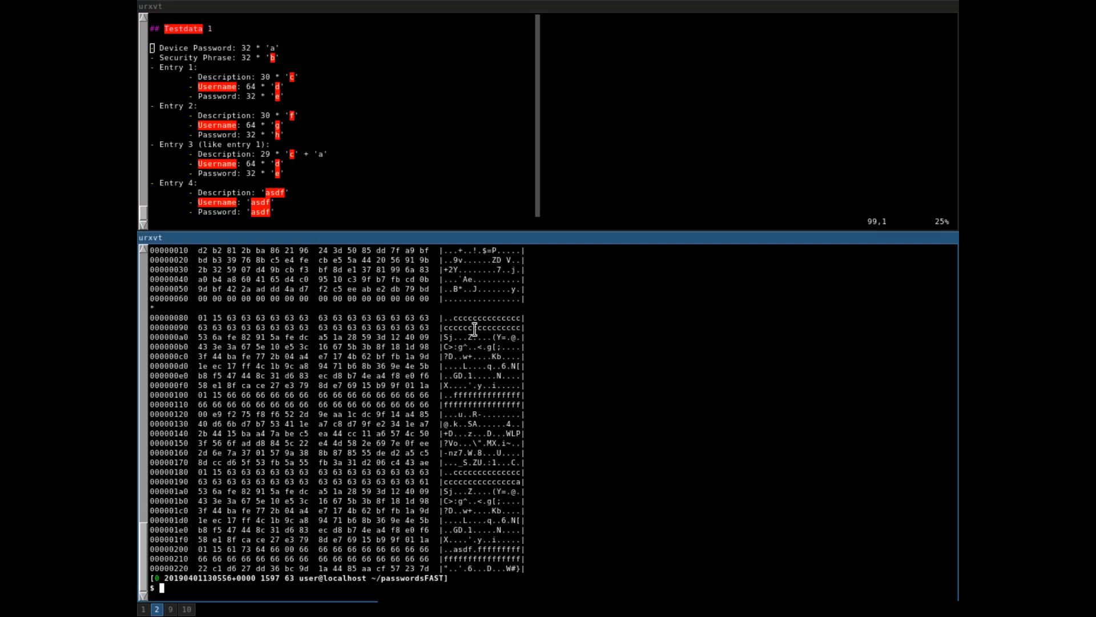
mouse_move(472, 514)
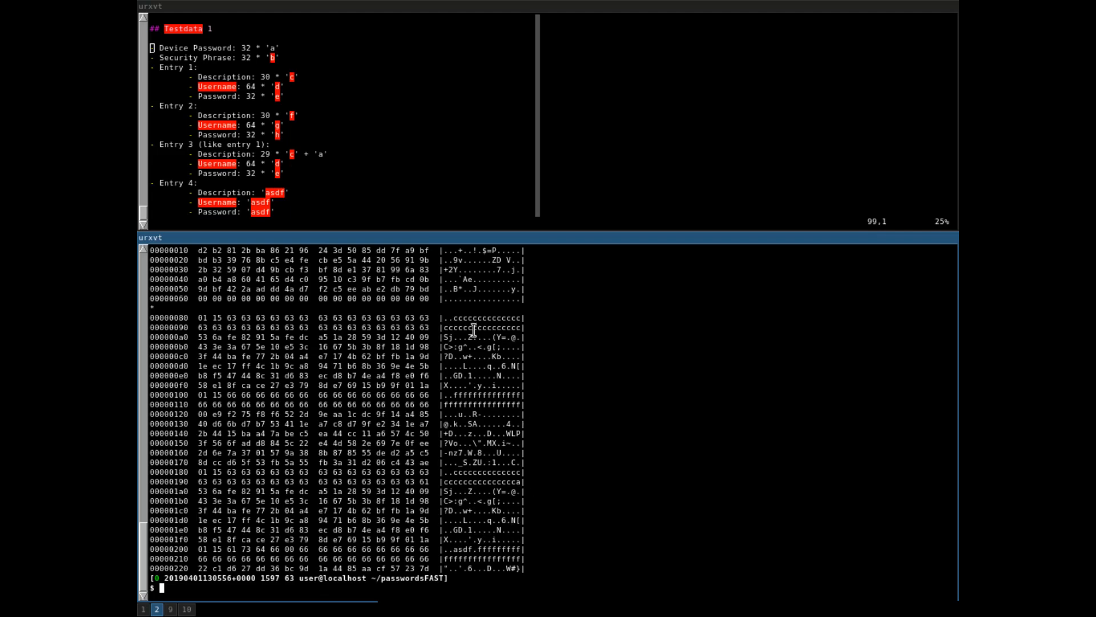
mouse_move(545, 445)
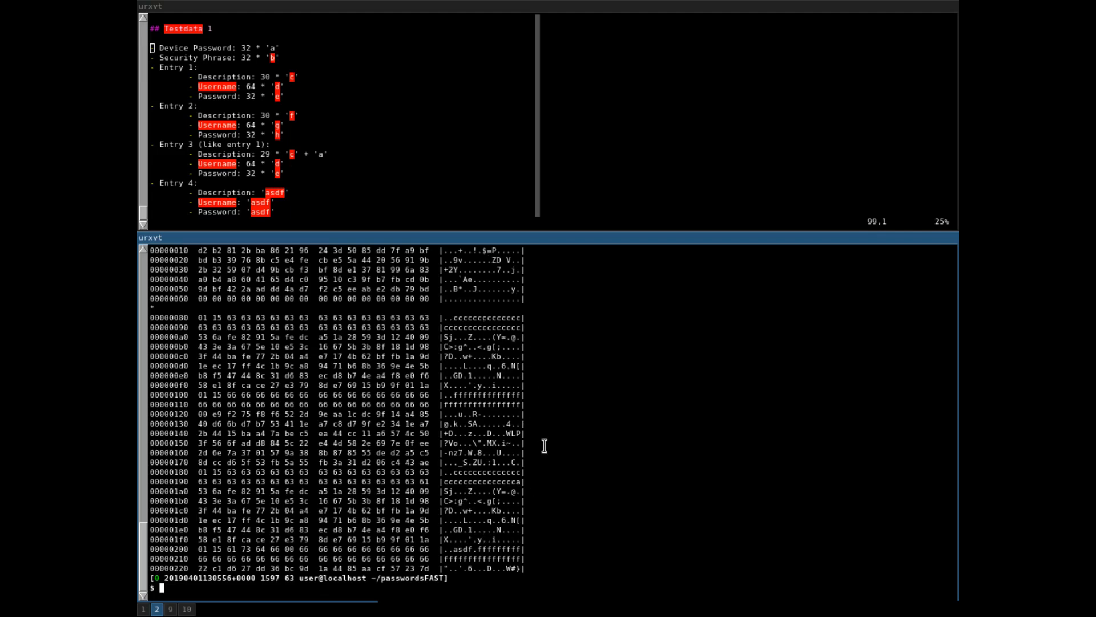
mouse_move(480, 494)
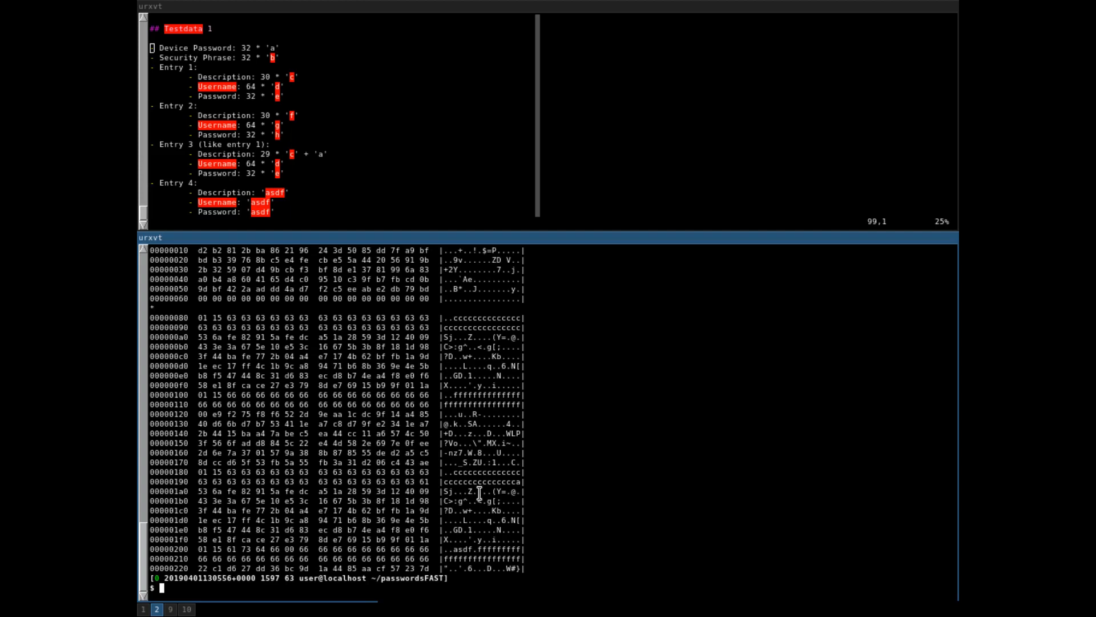
mouse_move(552, 336)
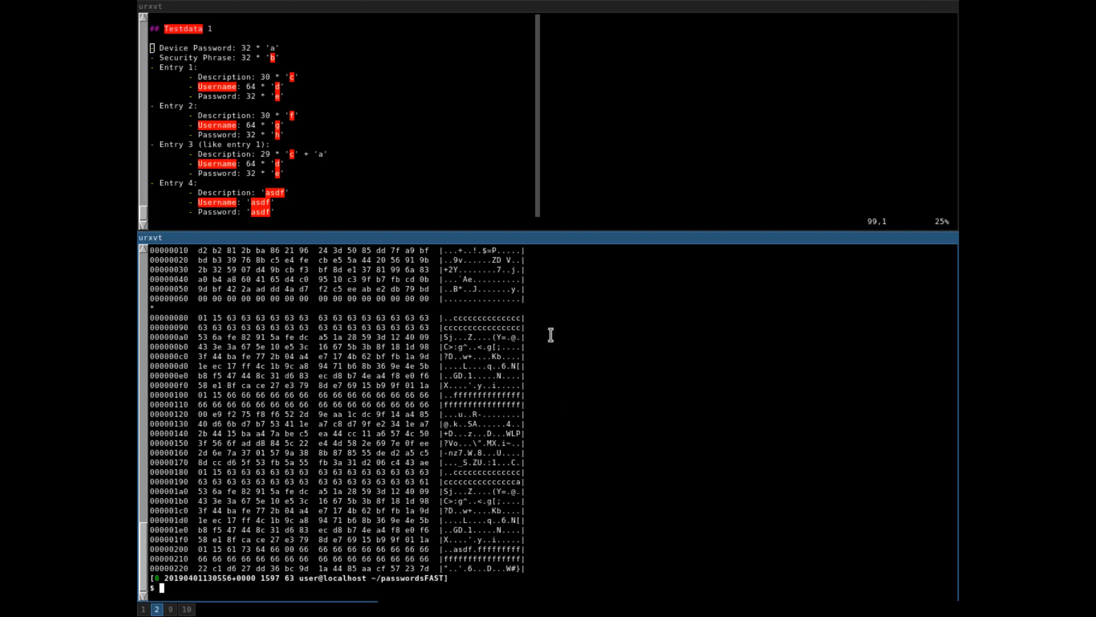
mouse_move(536, 326)
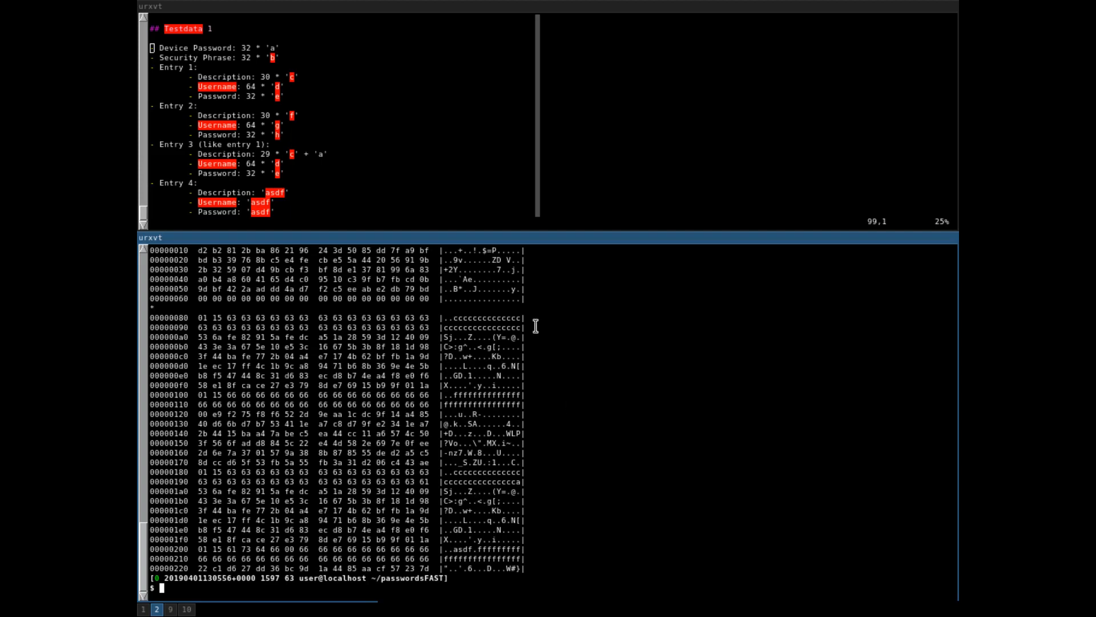
mouse_move(560, 312)
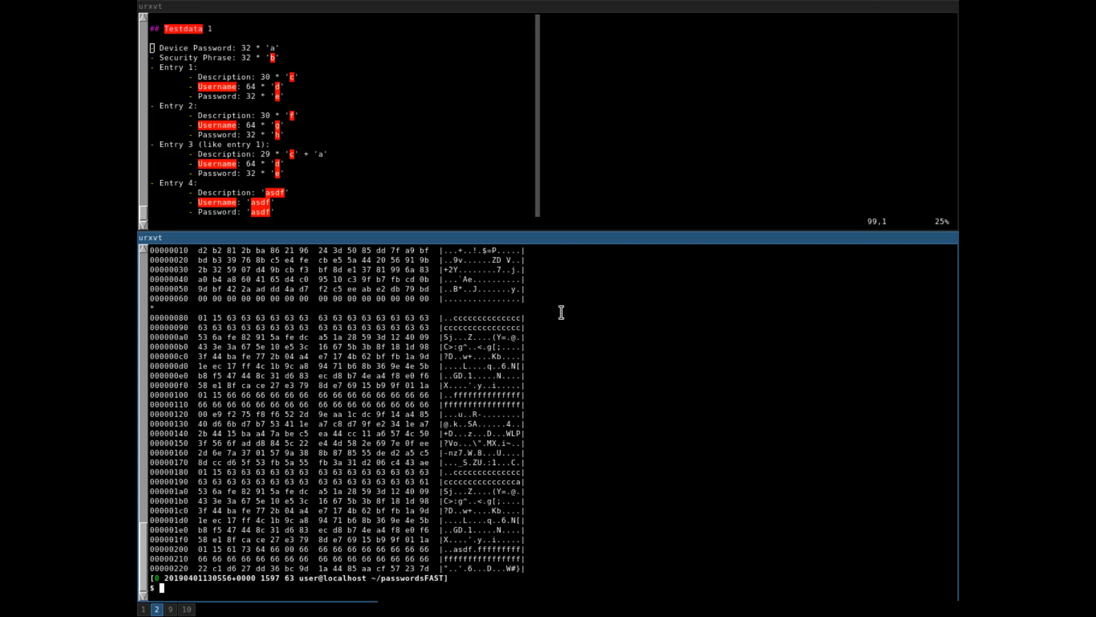
mouse_move(567, 338)
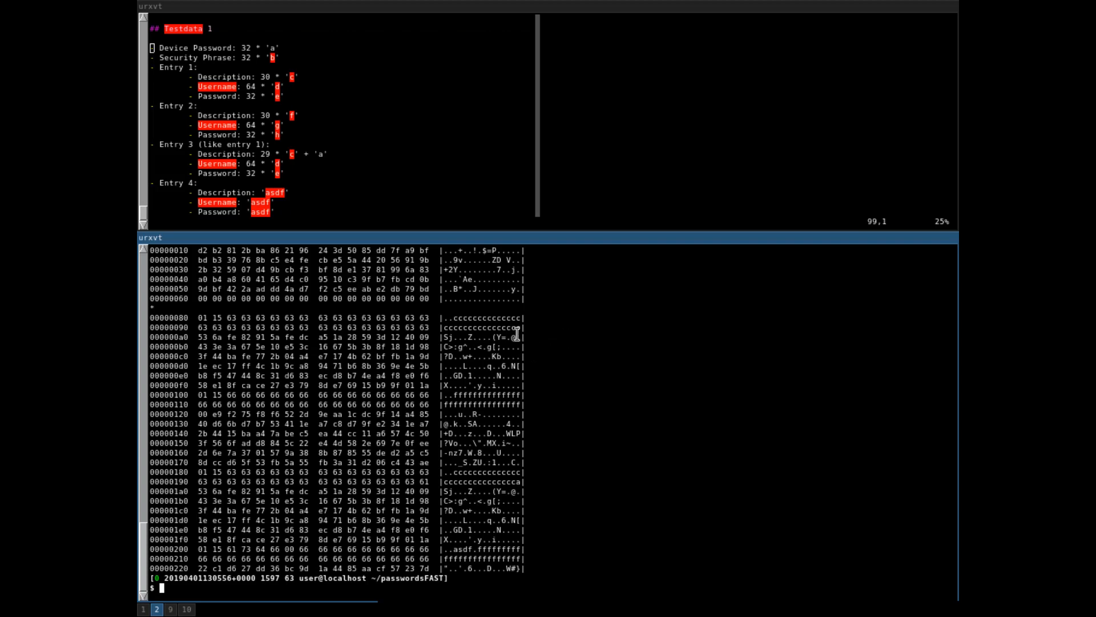
mouse_move(470, 559)
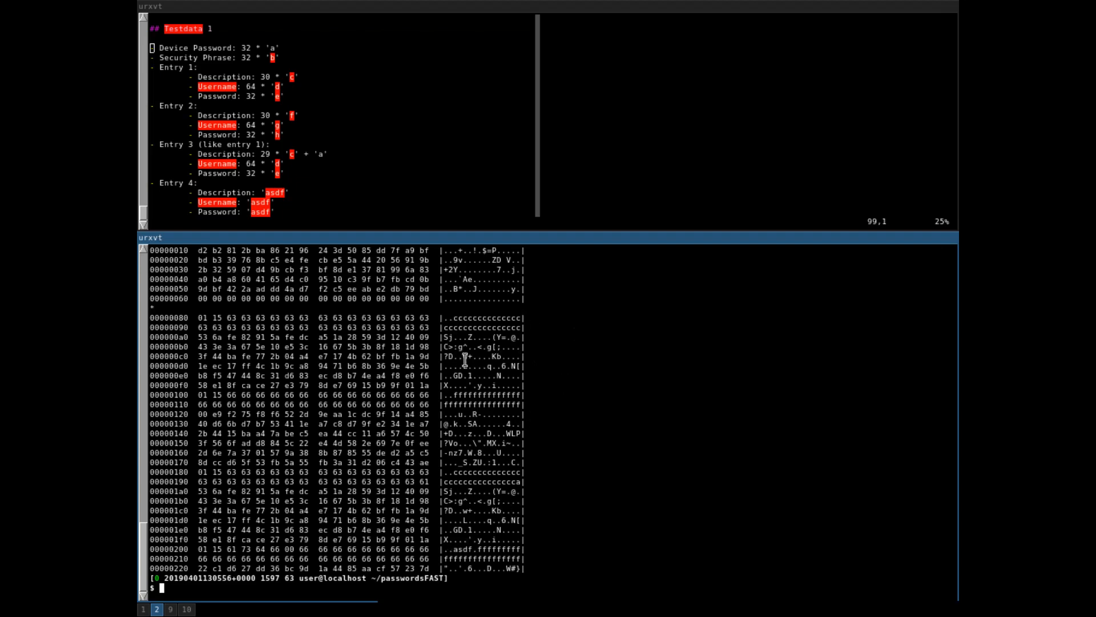
mouse_move(488, 381)
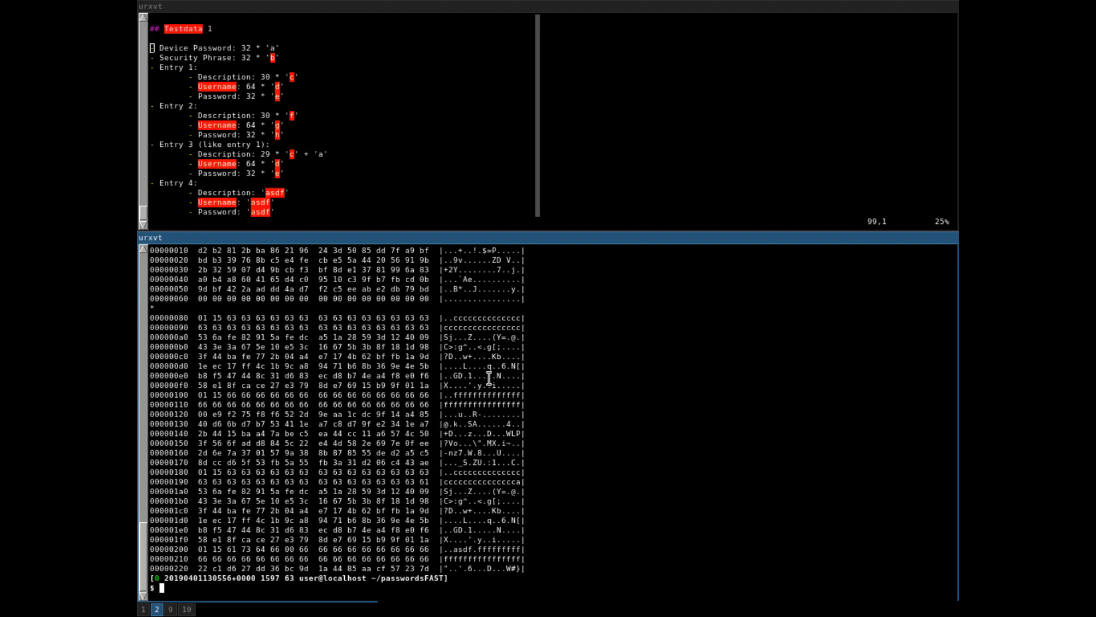
mouse_move(487, 383)
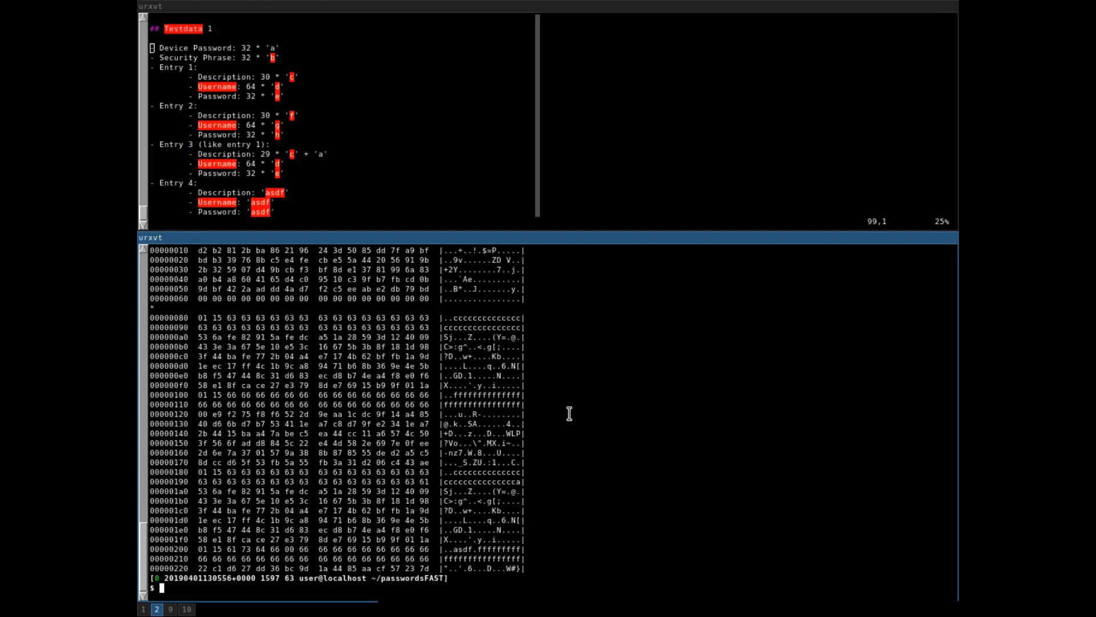
mouse_move(616, 530)
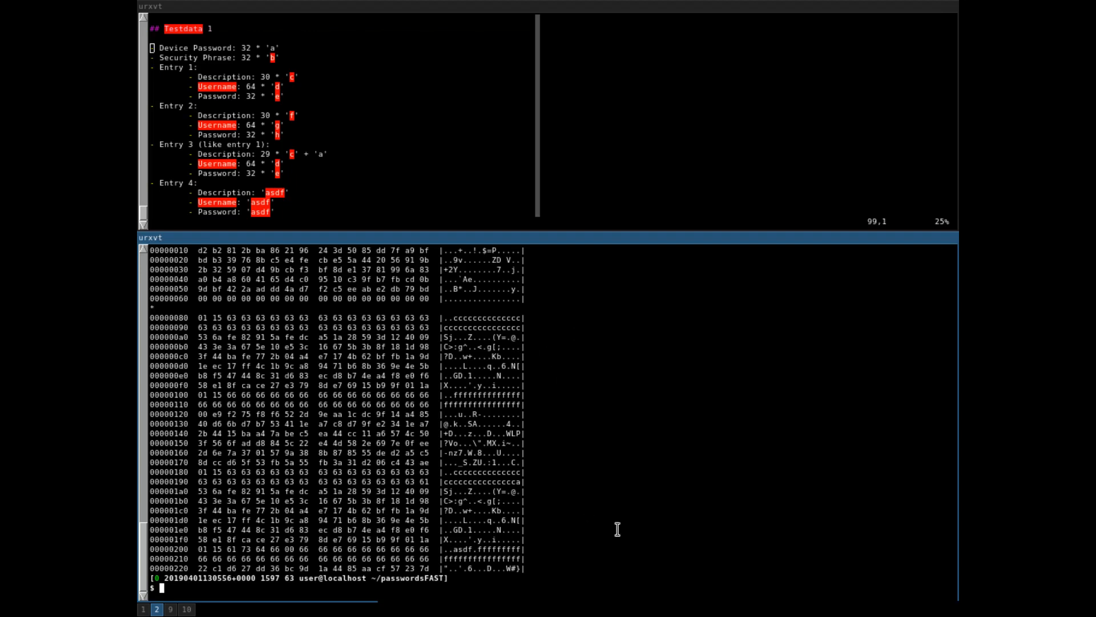
mouse_move(472, 334)
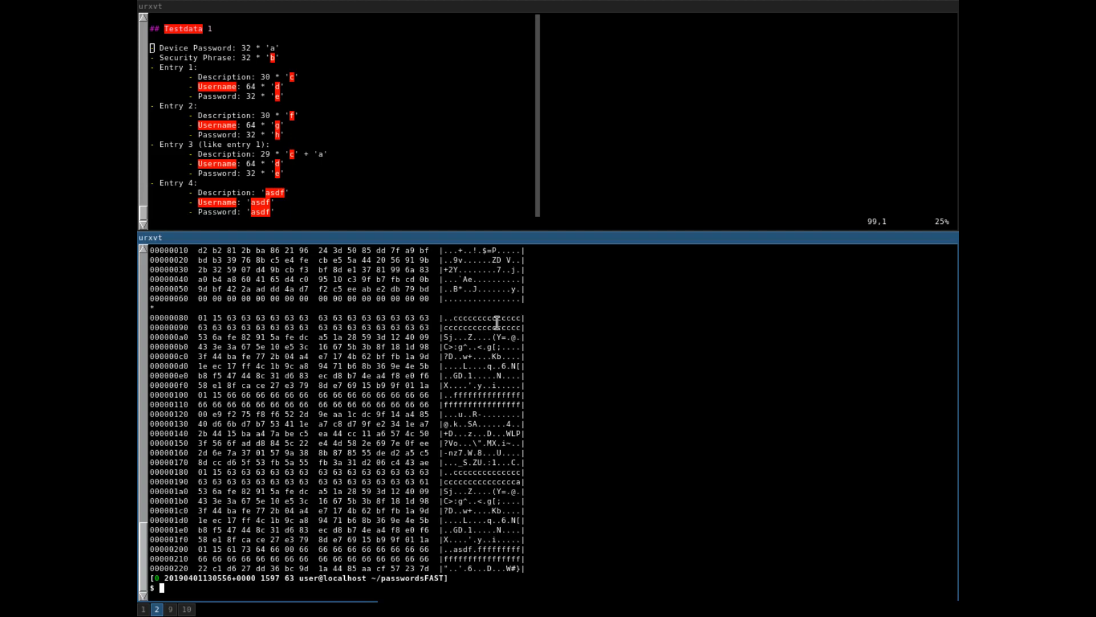
mouse_move(458, 317)
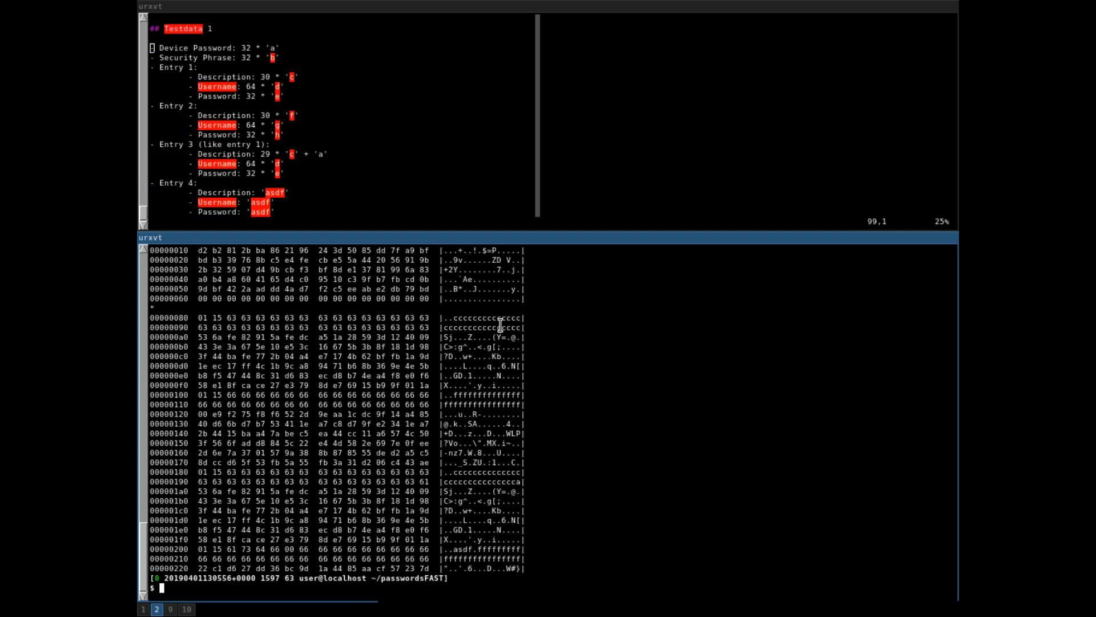
mouse_move(447, 331)
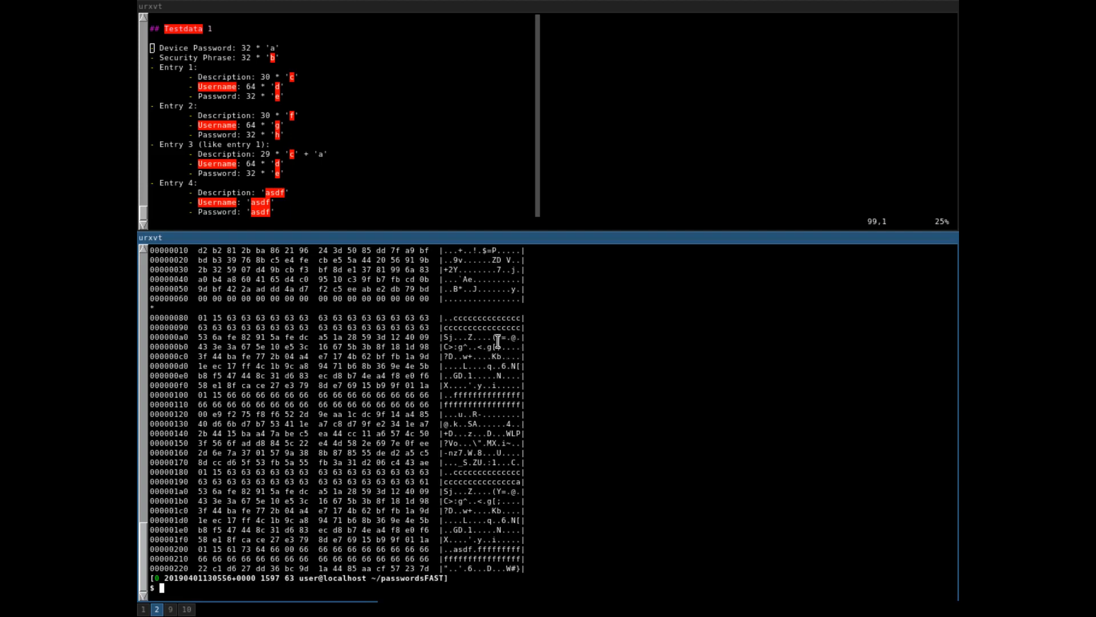
mouse_move(546, 348)
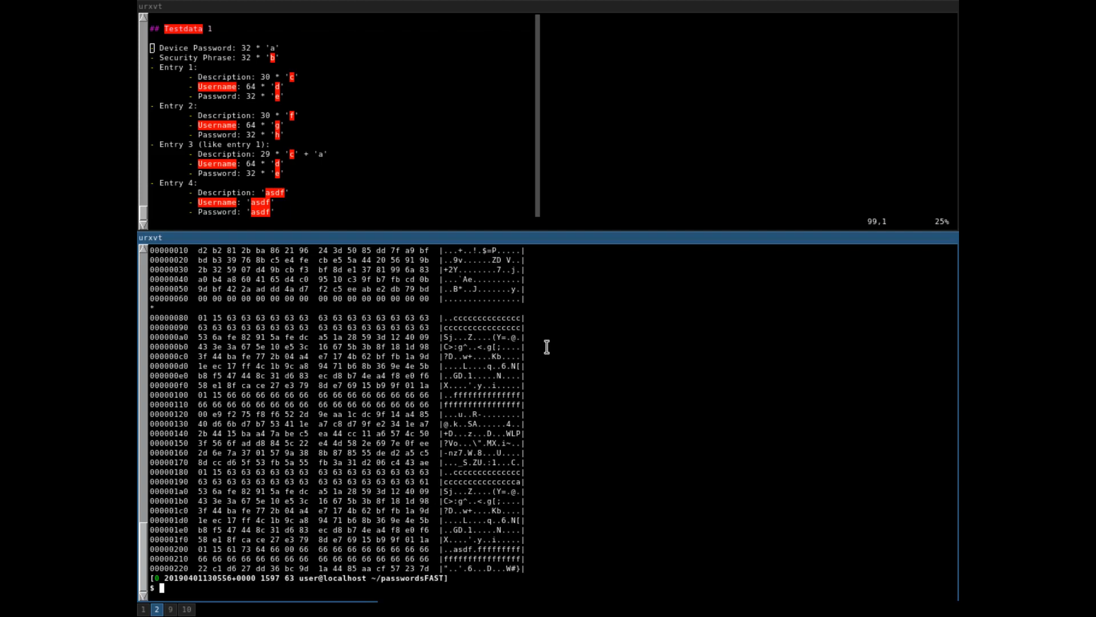
mouse_move(557, 410)
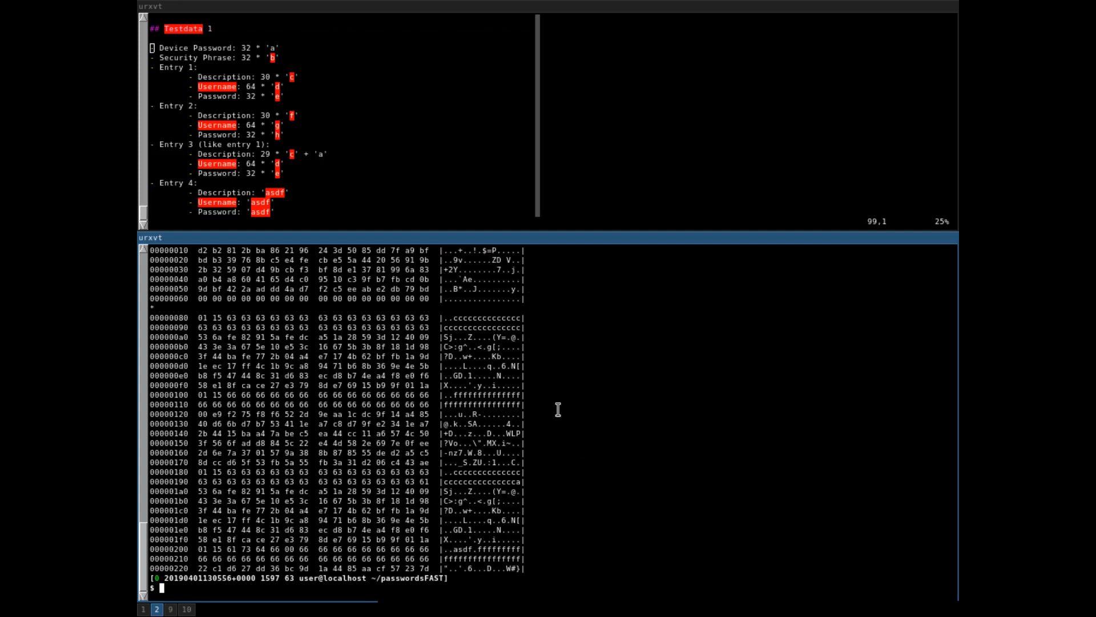
mouse_move(539, 340)
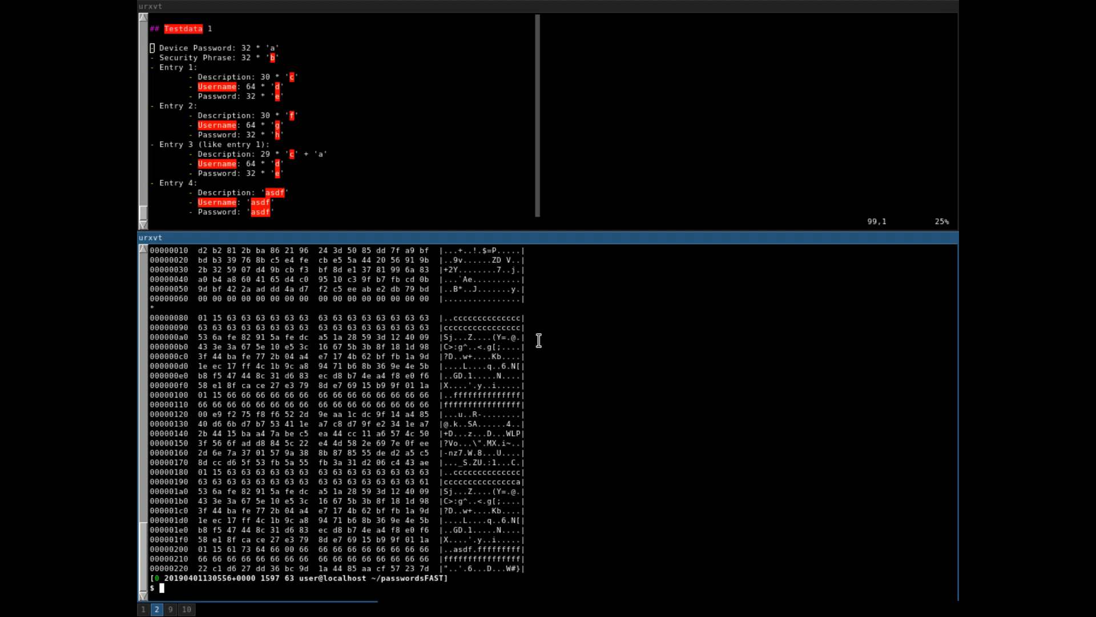
mouse_move(524, 356)
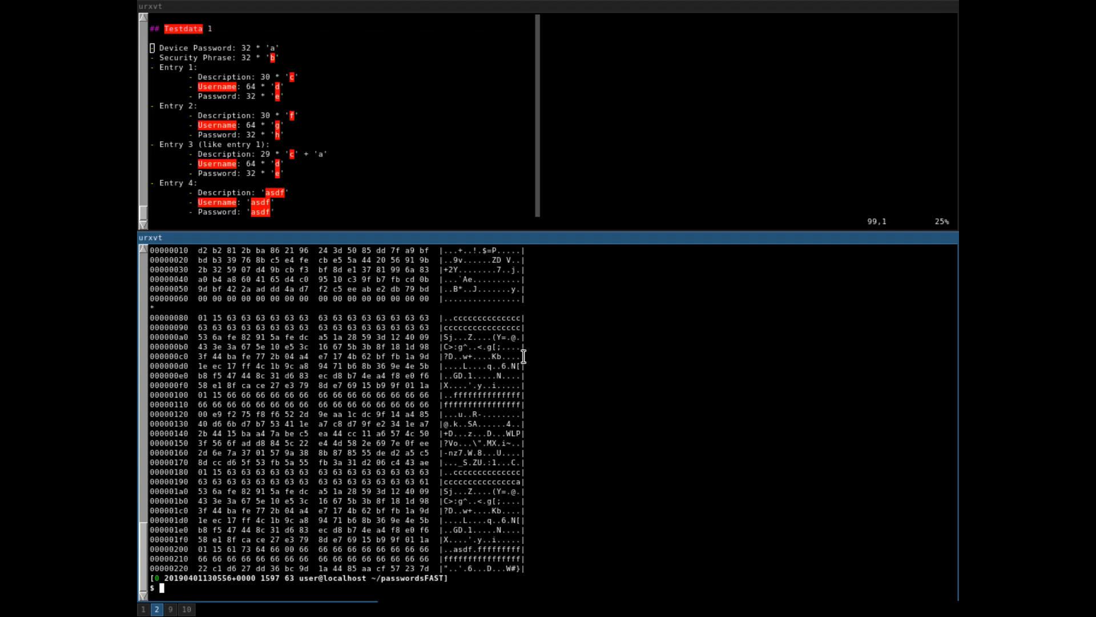
mouse_move(560, 345)
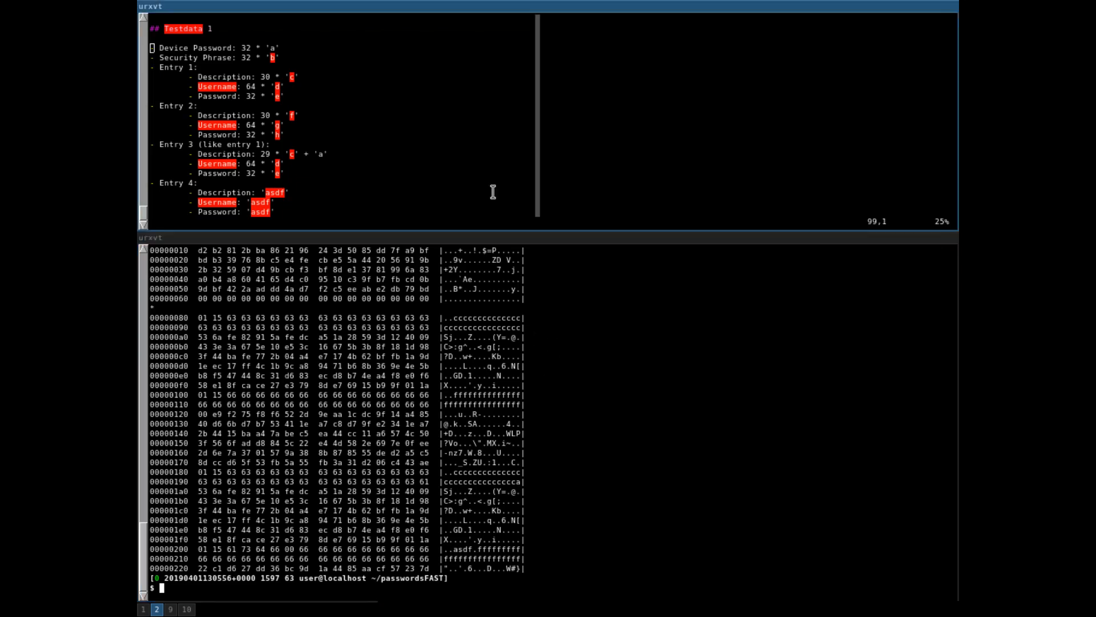
- Return to a fresh prompt after reviewing the earlier hexdump of test1/flash1.dat
key(Return)
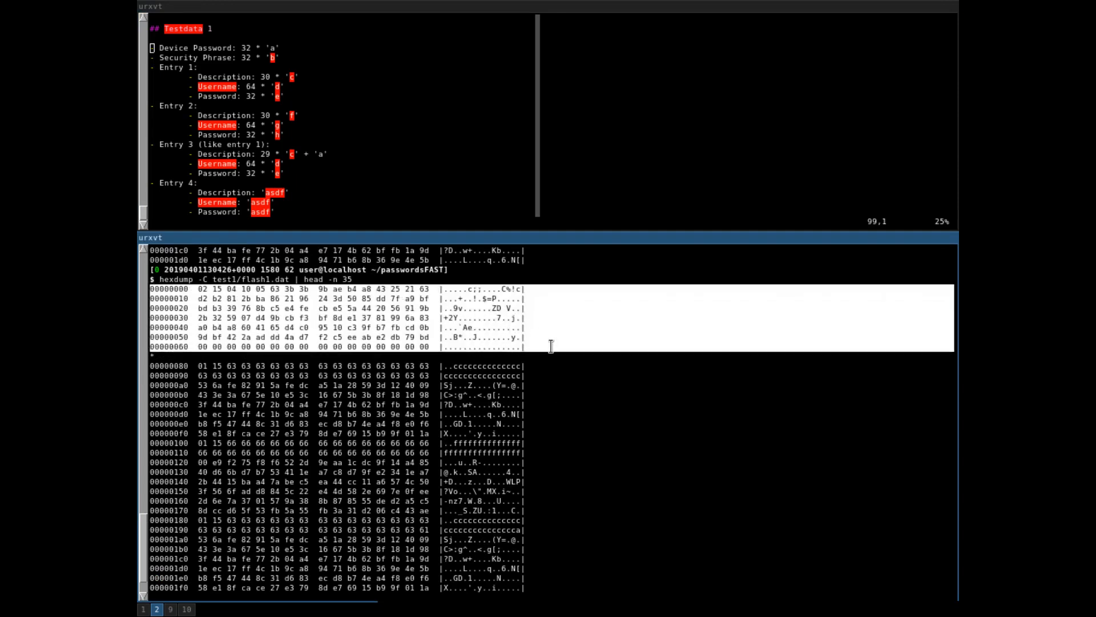
mouse_move(225, 308)
text(binwalk -W)
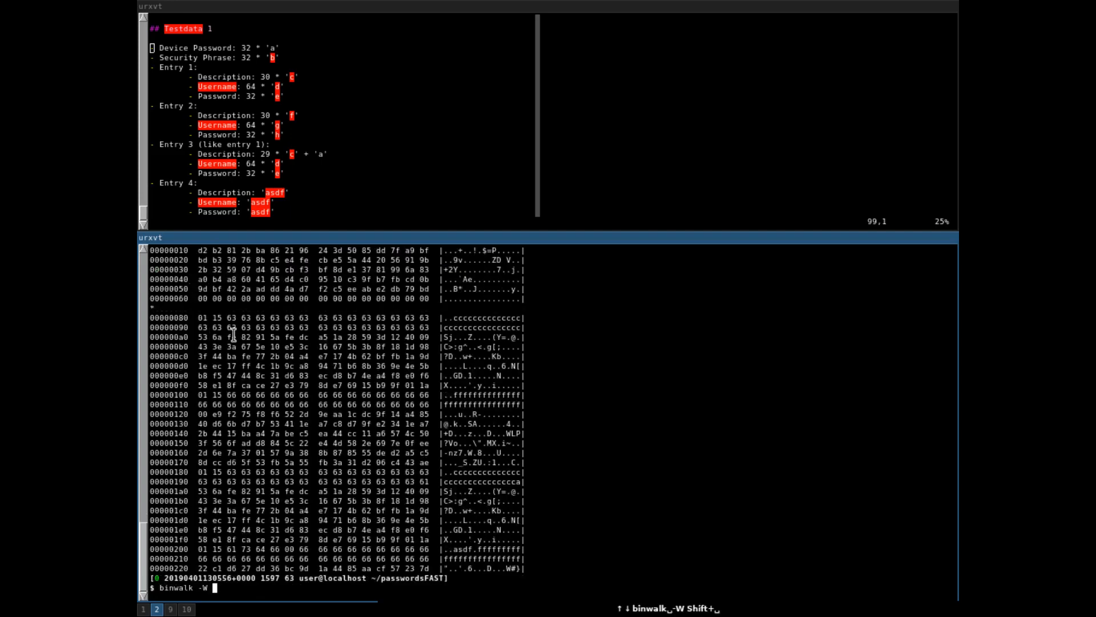
- Run binwalk -W on test1/flash1.dat against test2/flash2.dat and limit the coloured diff to its opening rows
text(test1/flash1.dat test2)
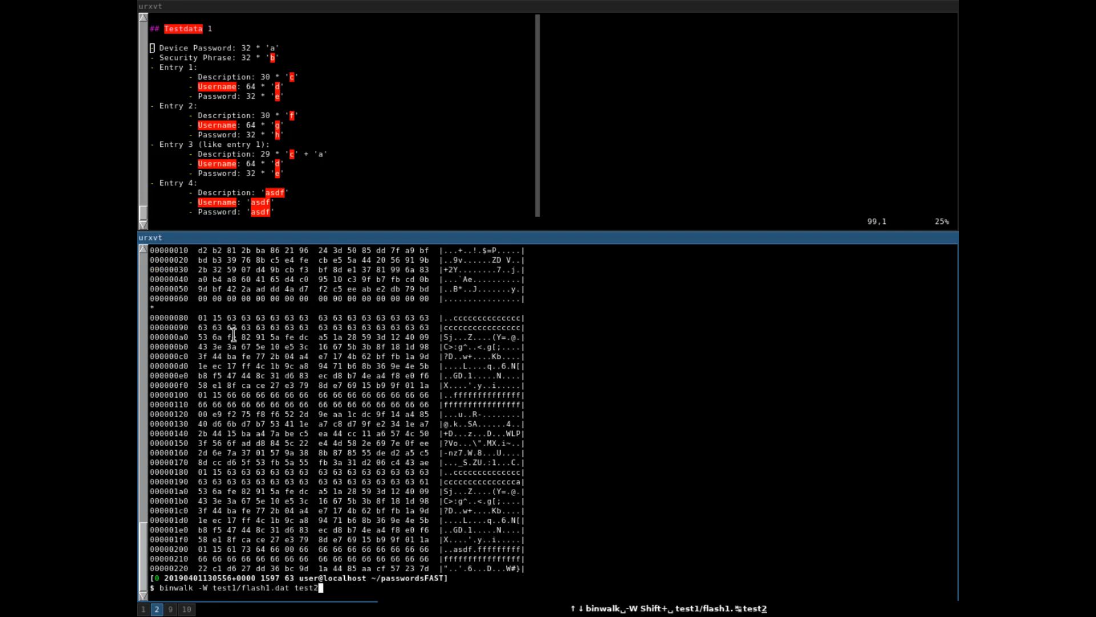
text(/flash)
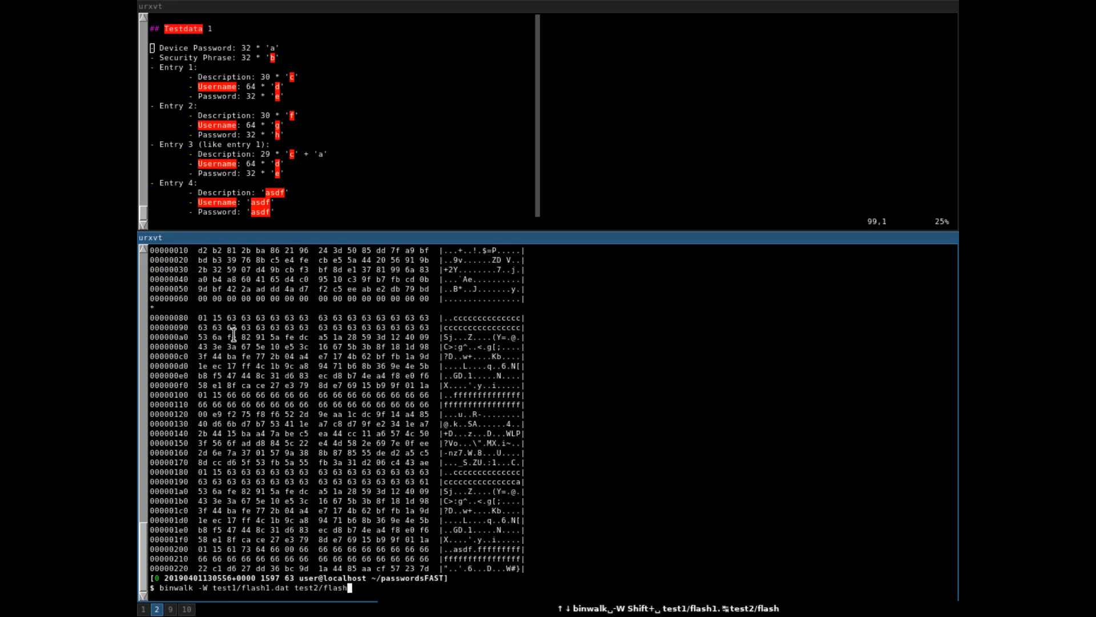
text(2.dat)
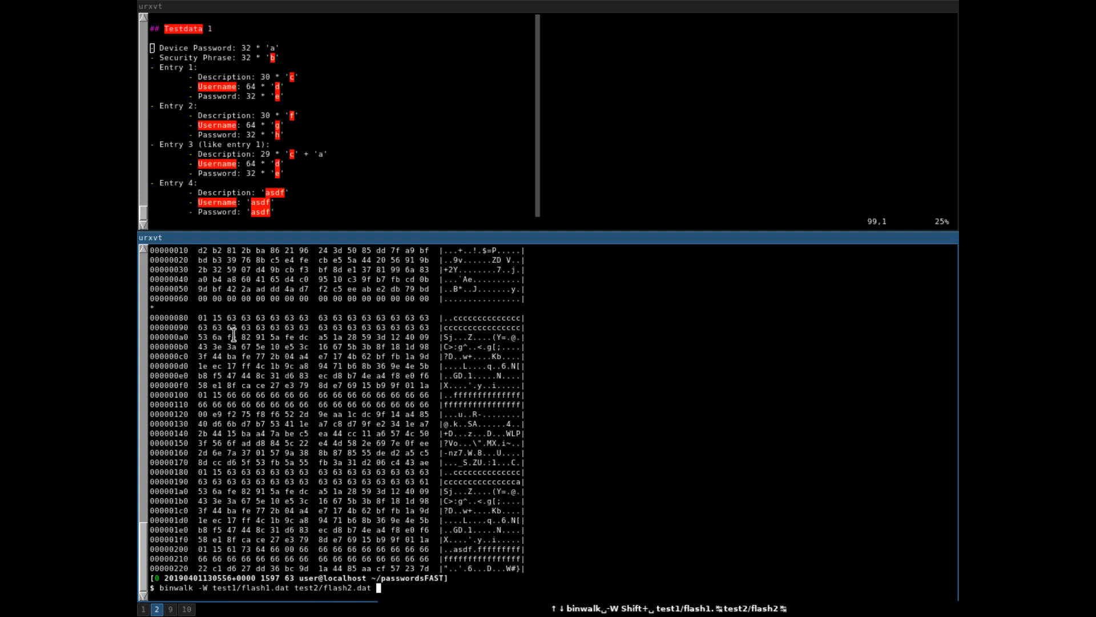
key(Return)
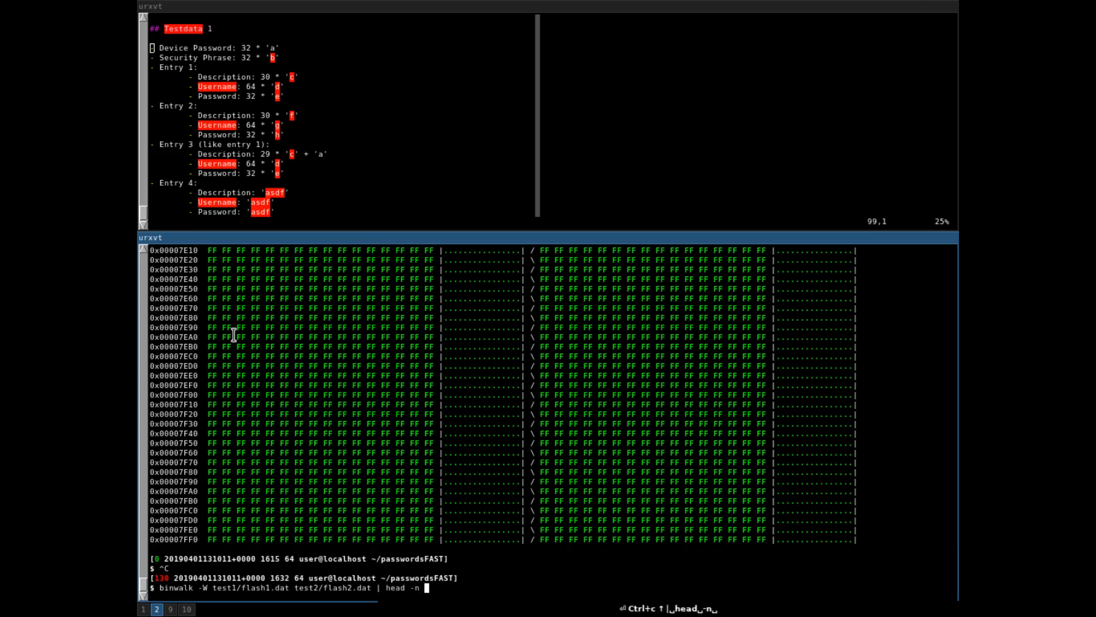
text(40)
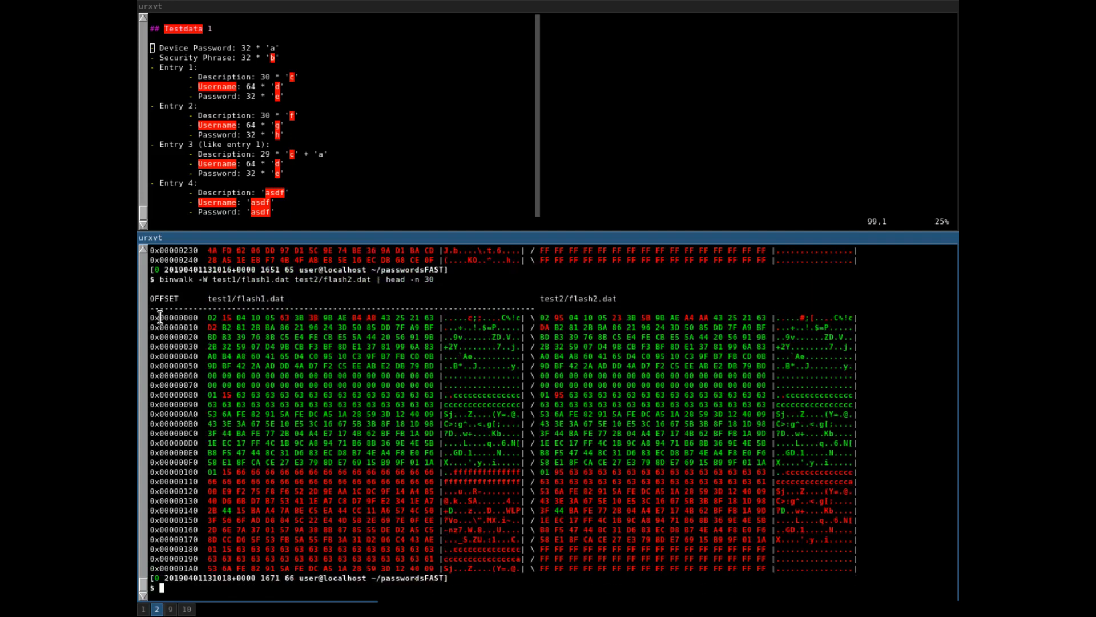
mouse_move(477, 316)
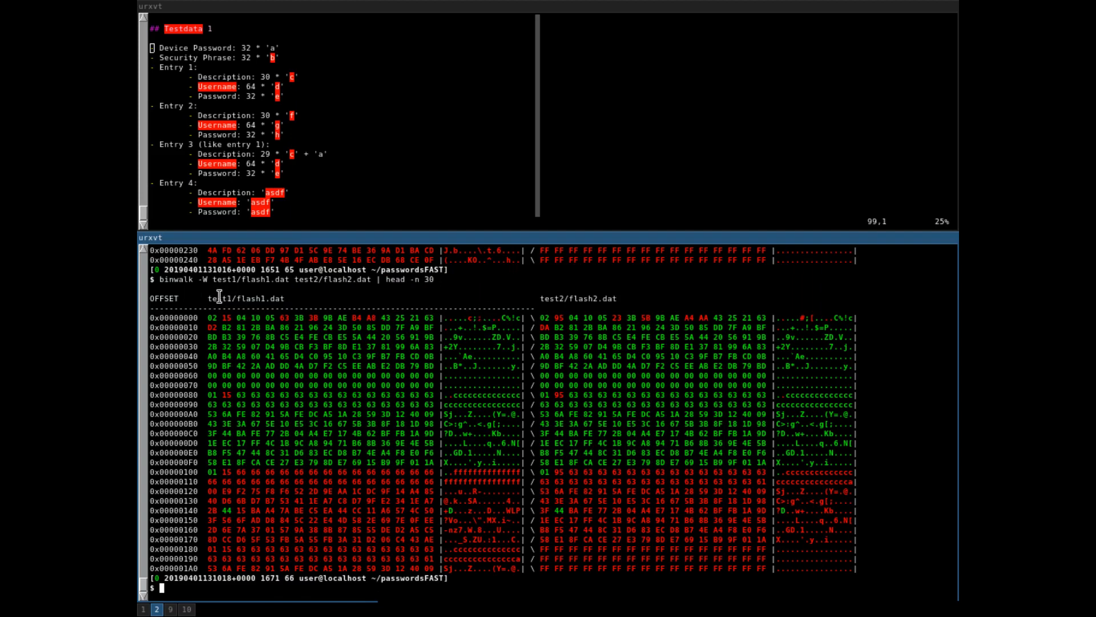
- Scroll the notes down to the Testdata 3 and 4 sections above the test1 vs test4 binwalk diff
double_click(245, 298)
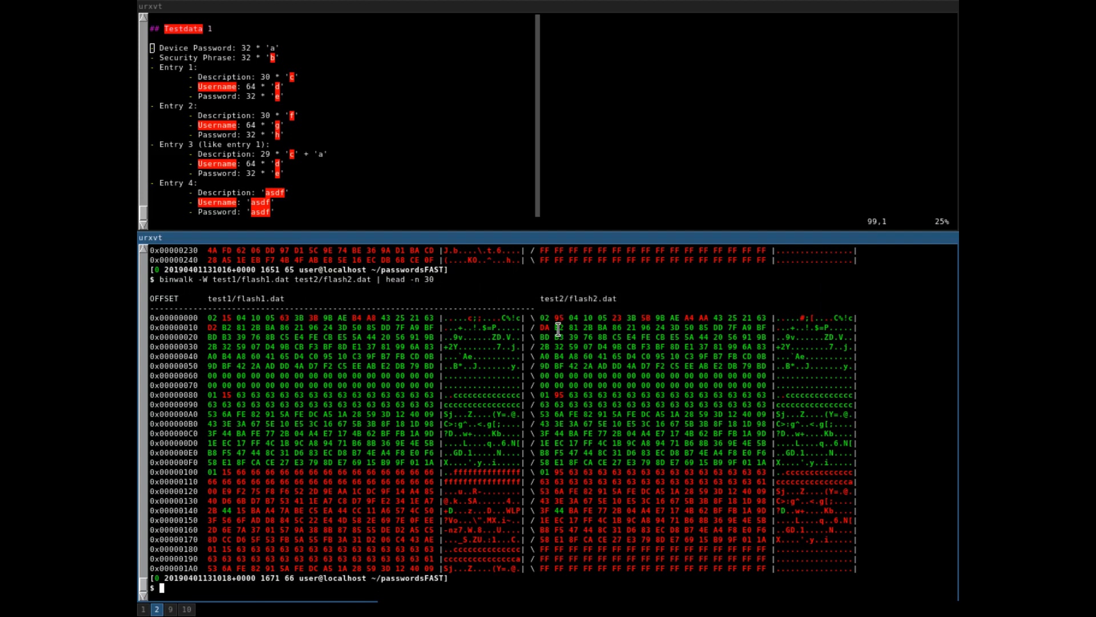
mouse_move(484, 311)
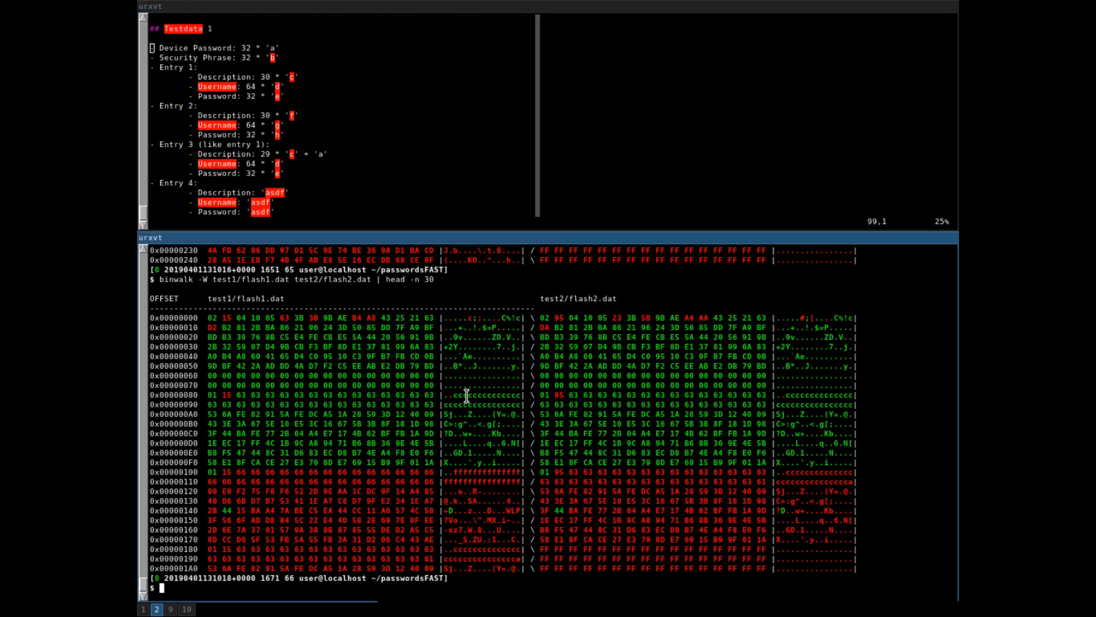
mouse_move(240, 347)
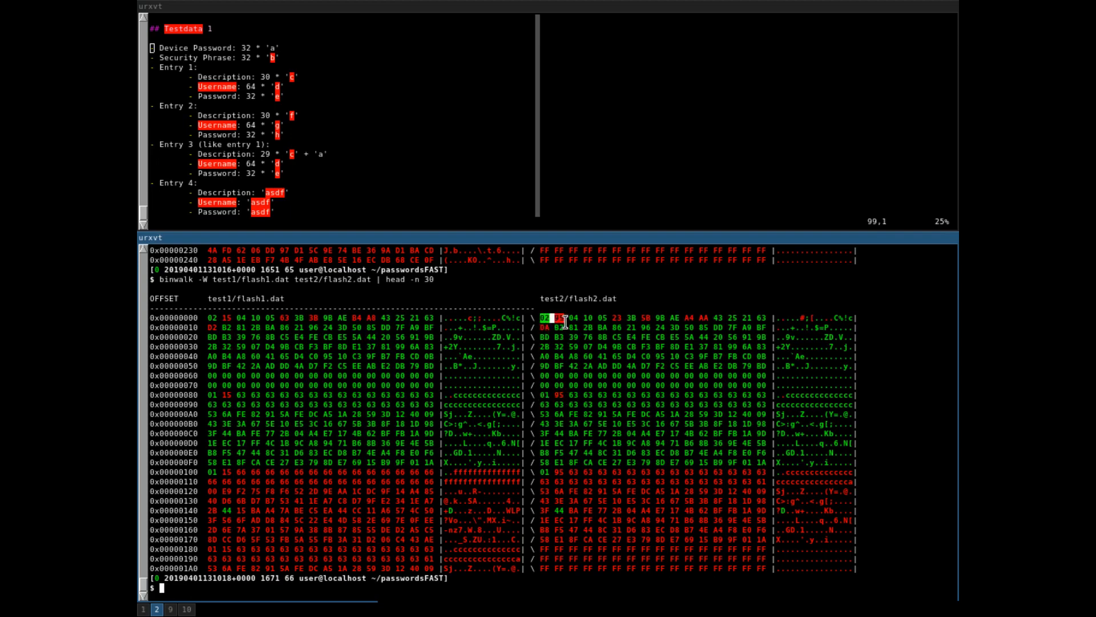
mouse_move(514, 299)
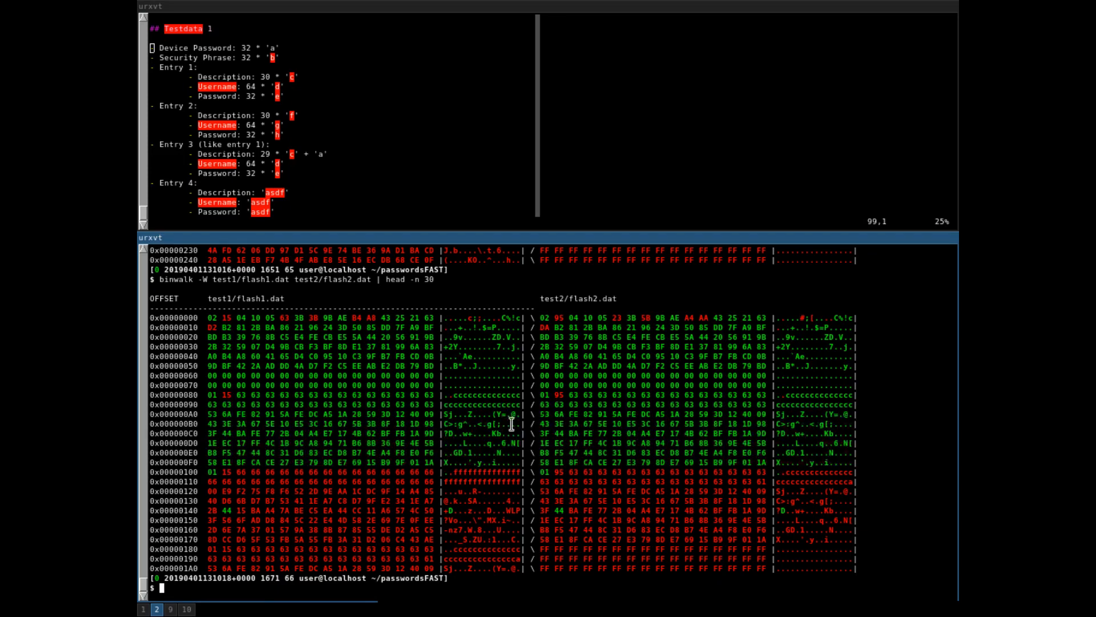
mouse_move(503, 414)
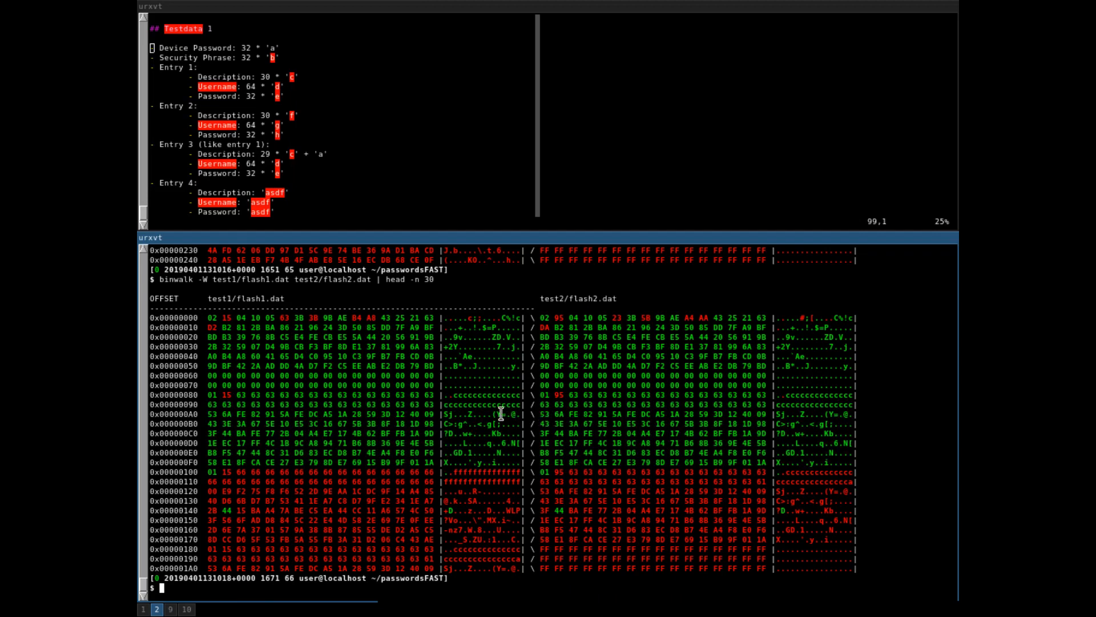
mouse_move(473, 416)
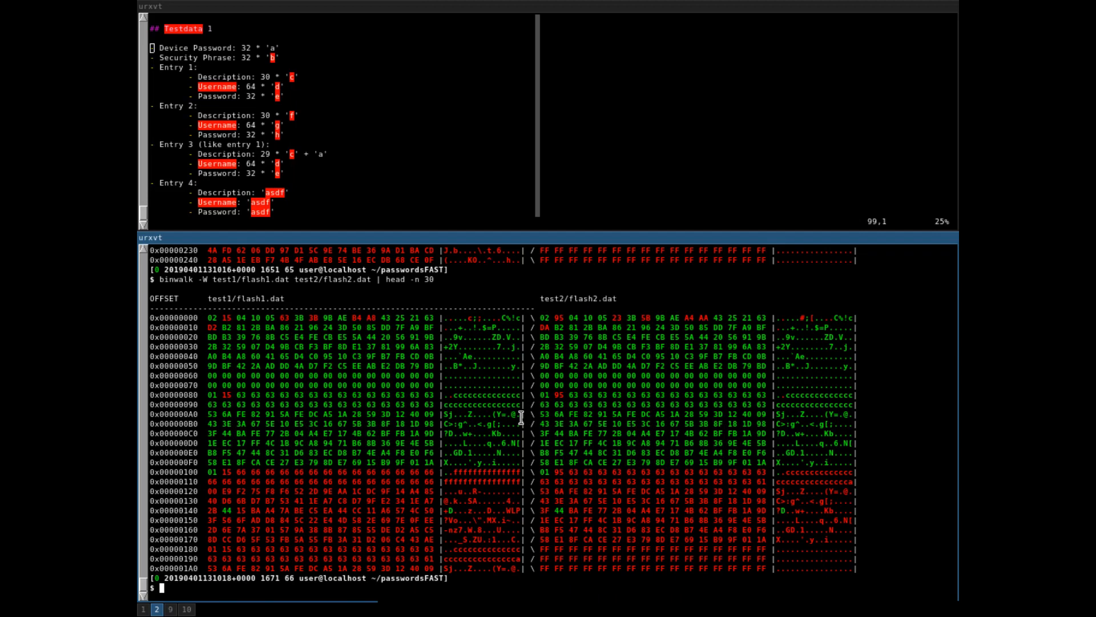
mouse_move(476, 386)
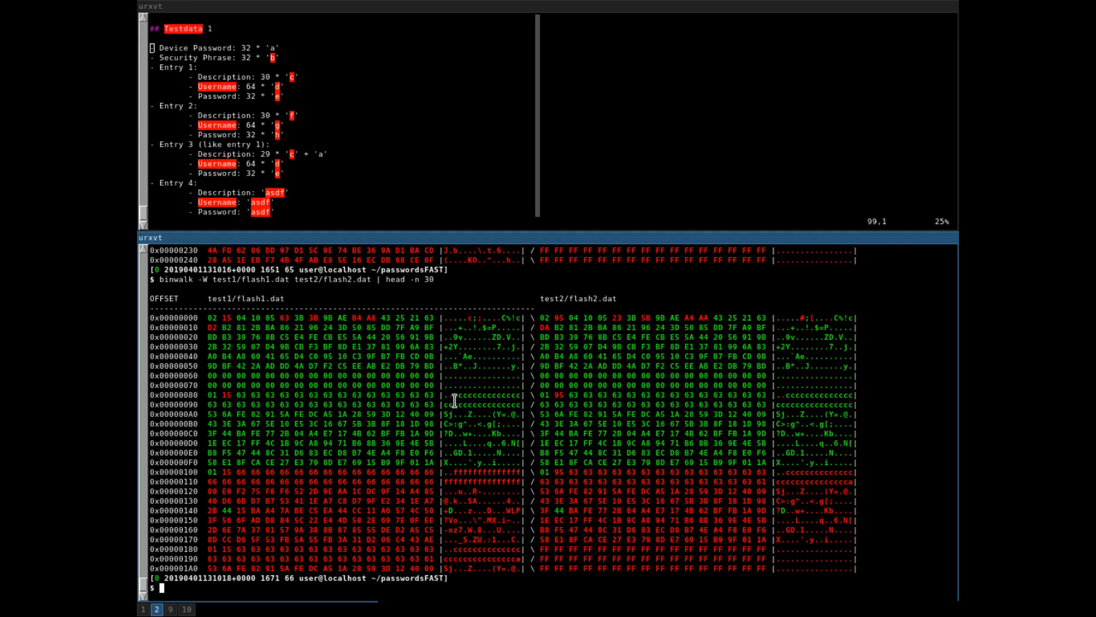
mouse_move(464, 457)
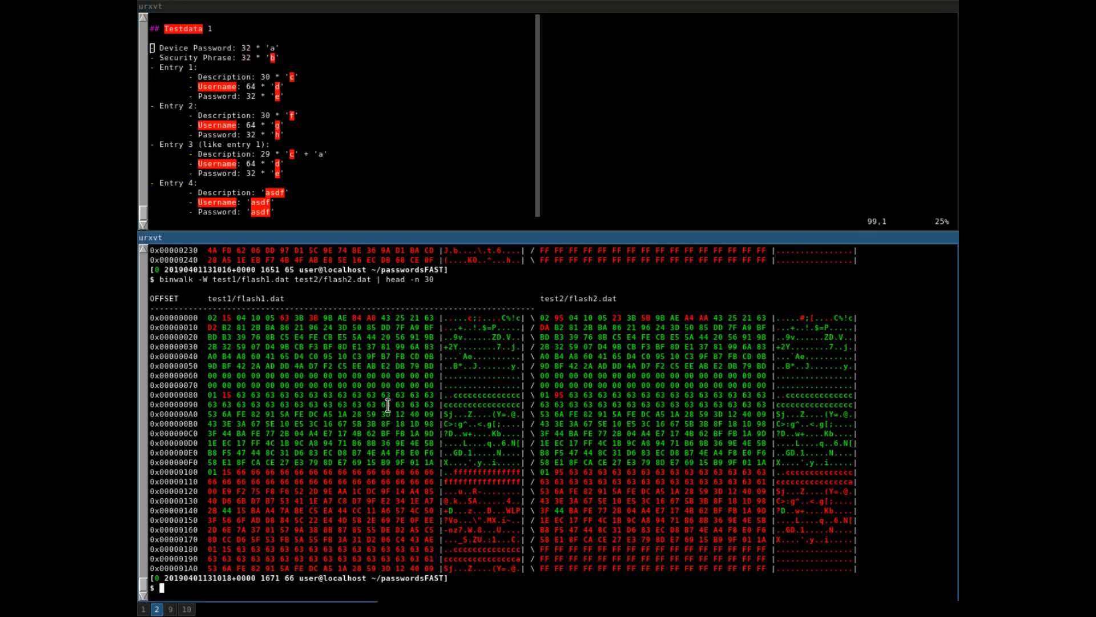
mouse_move(469, 370)
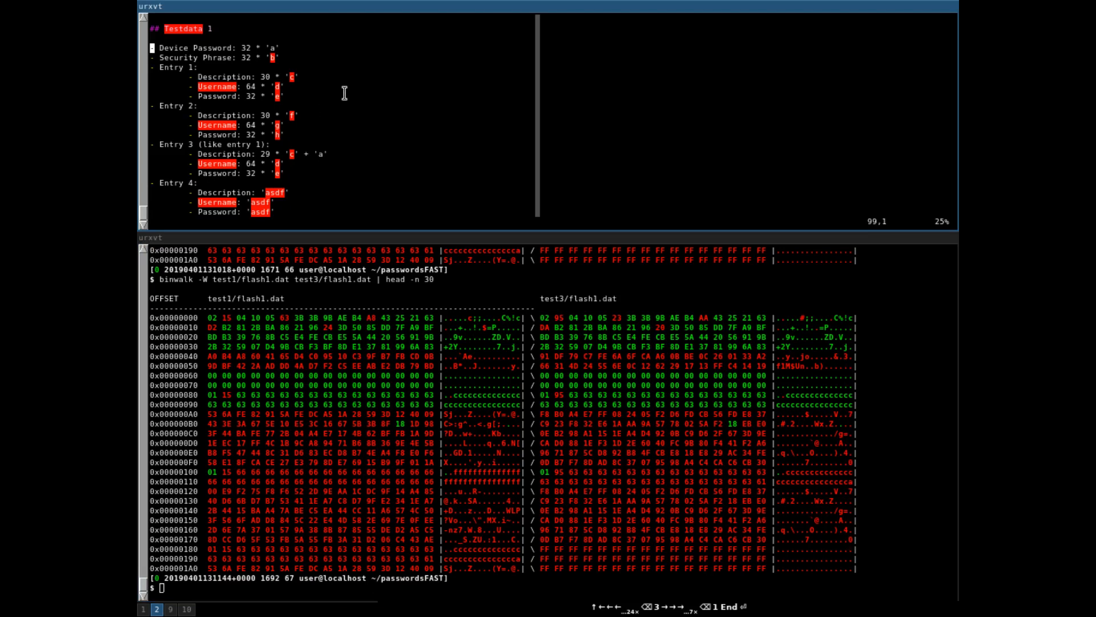
scroll(down, 3)
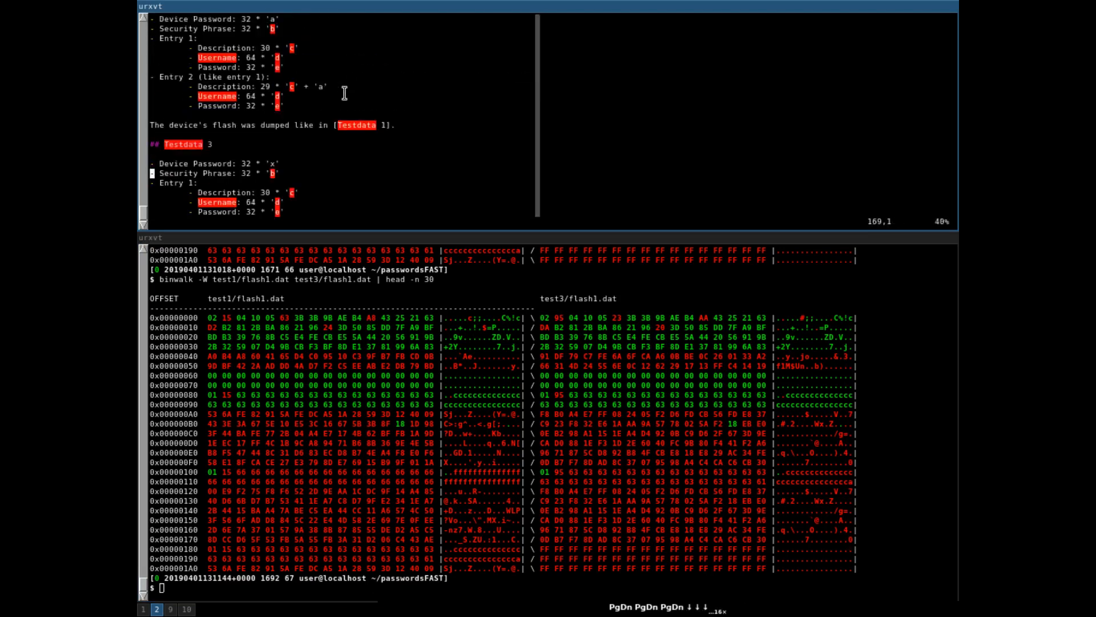
scroll(down, 3)
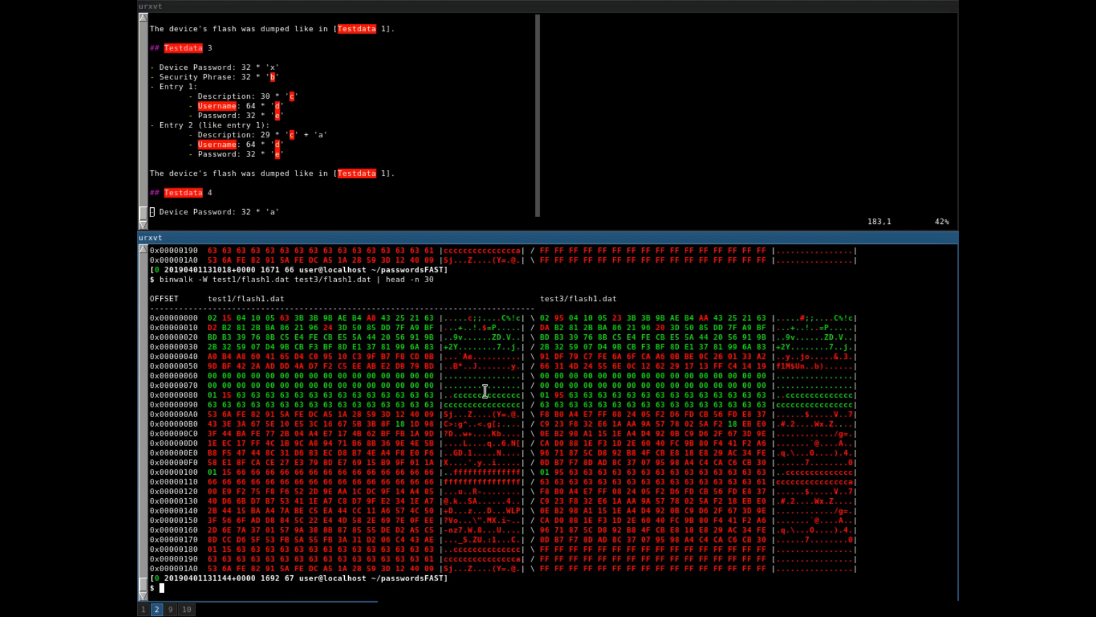
mouse_move(150, 430)
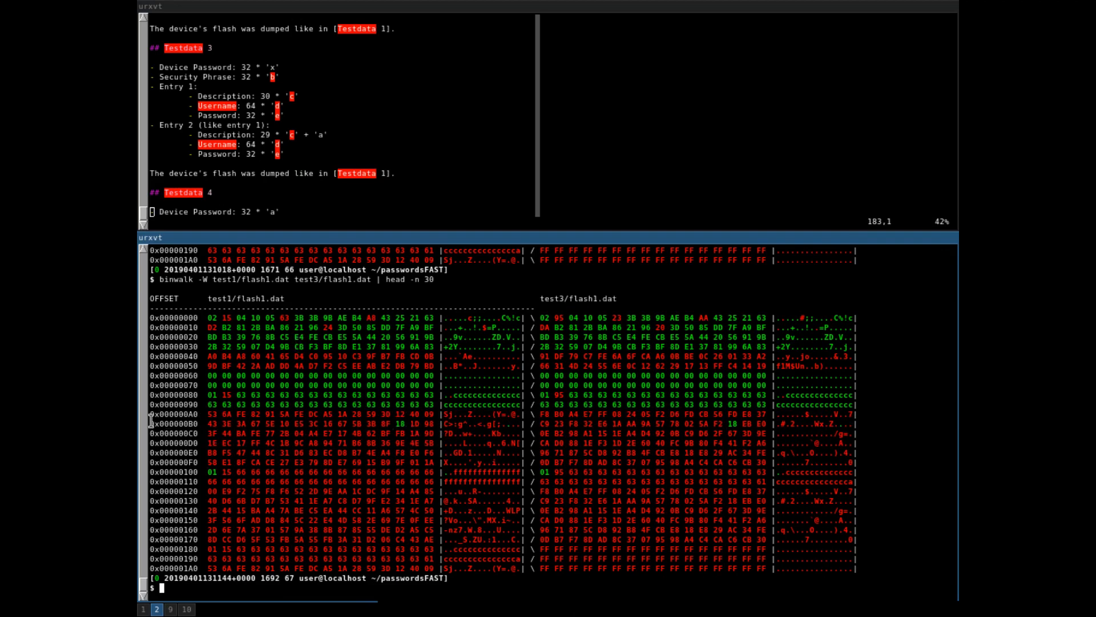
mouse_move(290, 426)
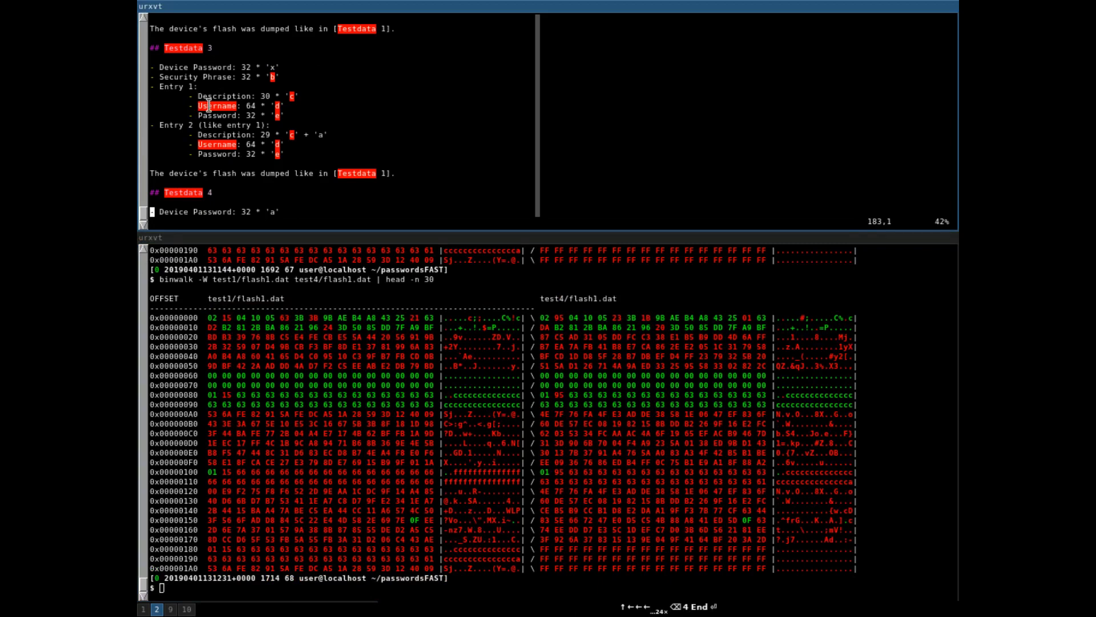
scroll(down, 3)
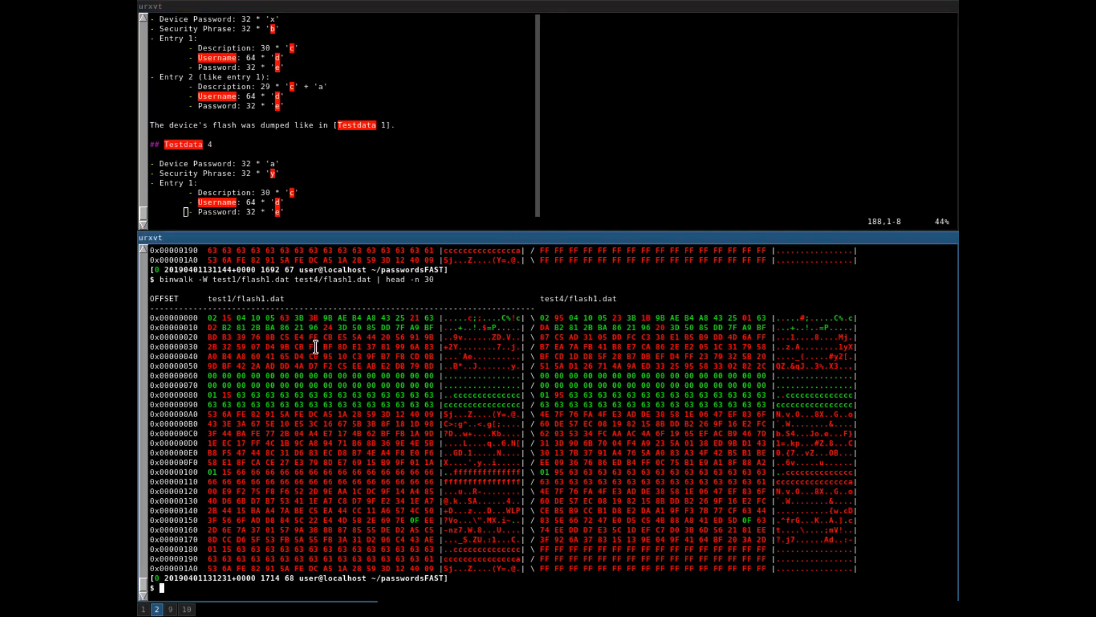
mouse_move(582, 299)
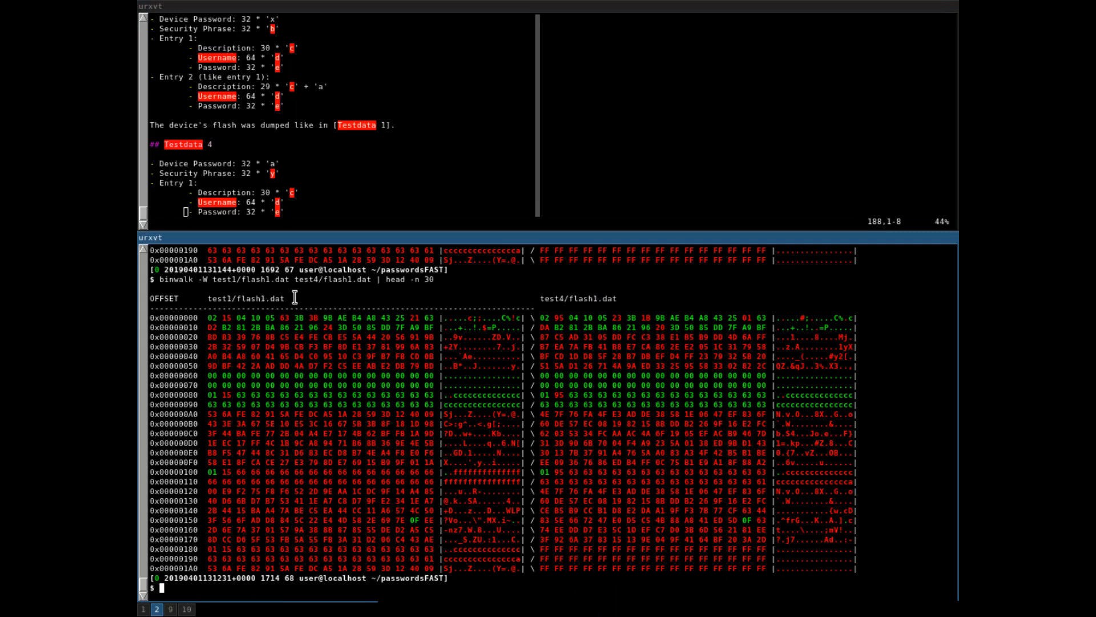
mouse_move(592, 298)
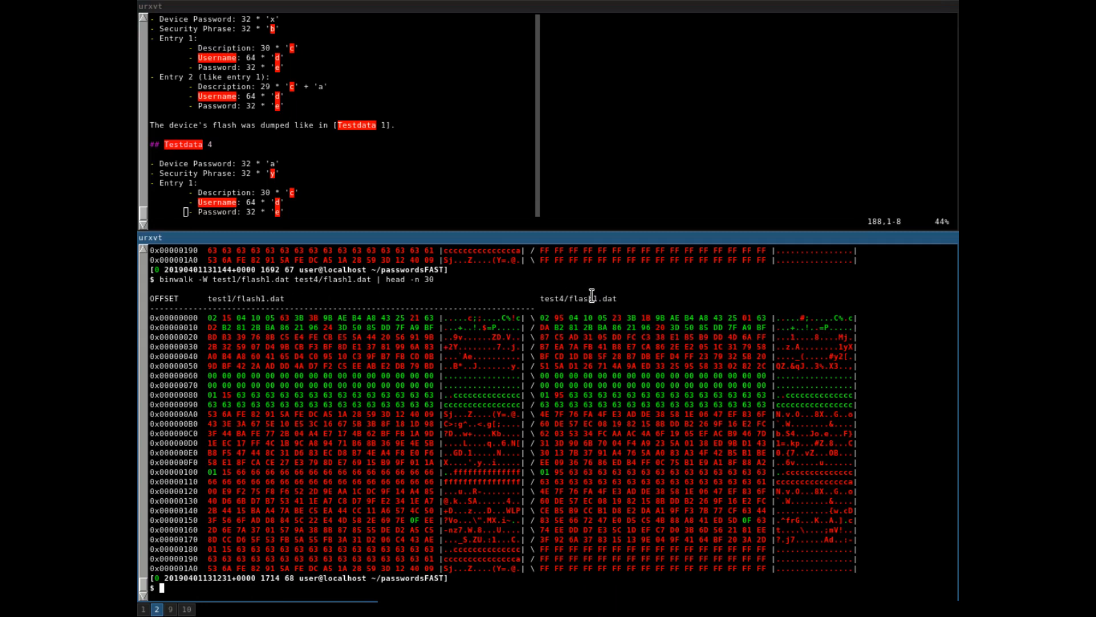
mouse_move(150, 337)
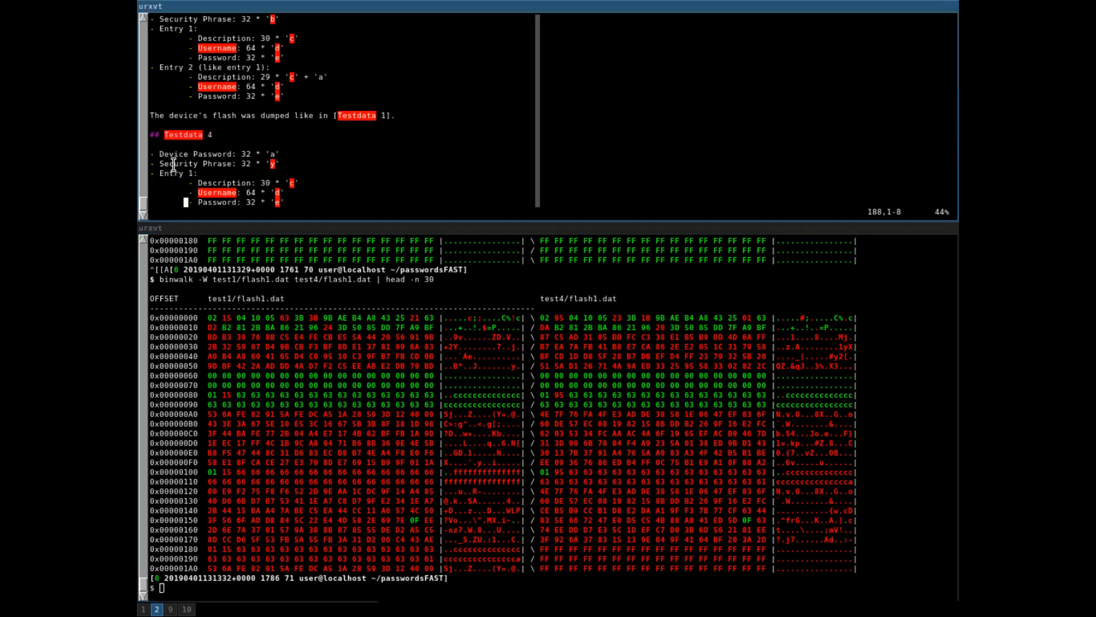
mouse_move(286, 164)
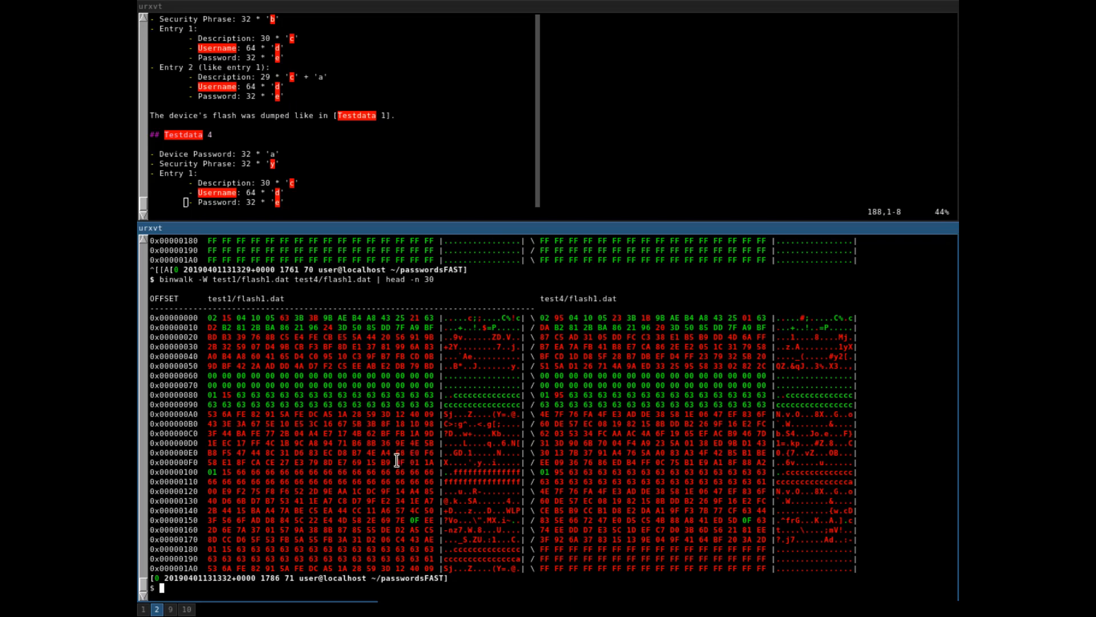
mouse_move(384, 453)
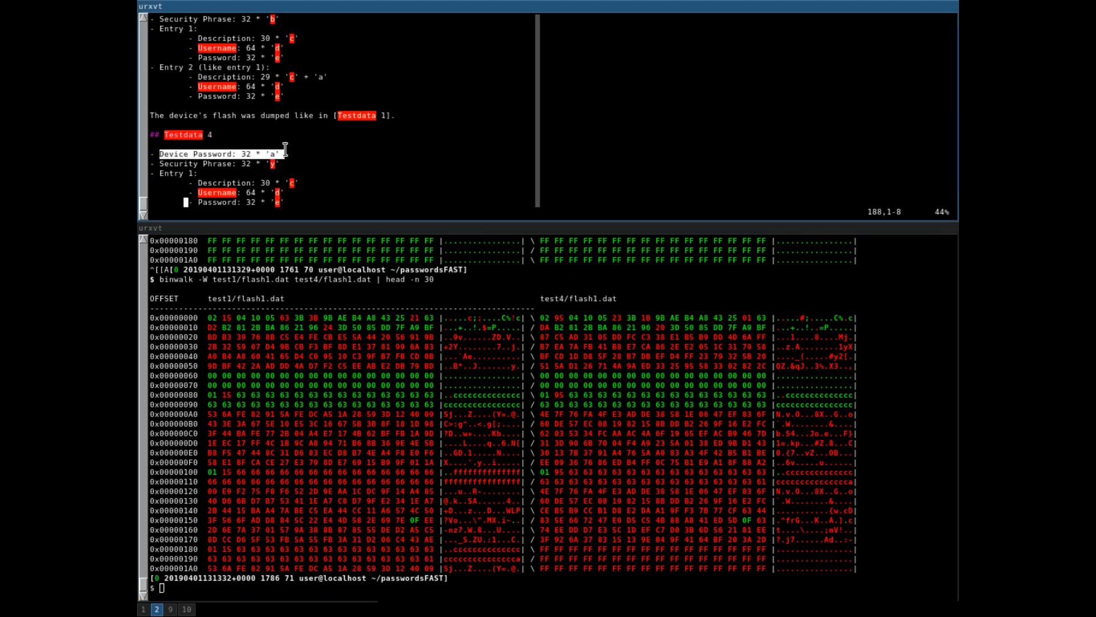
mouse_move(340, 159)
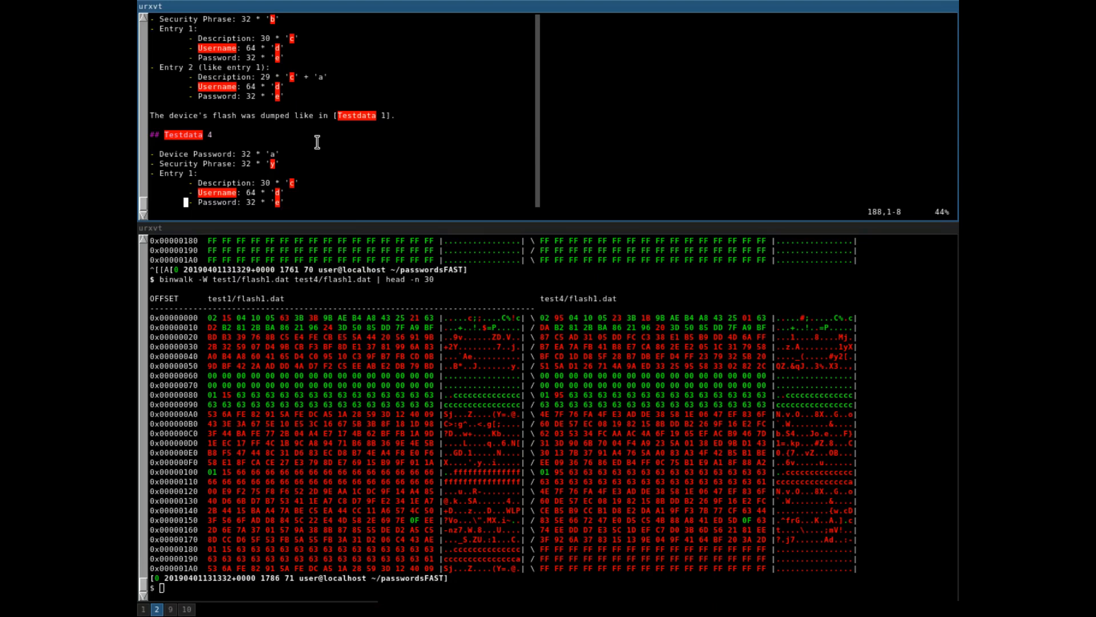
mouse_move(307, 134)
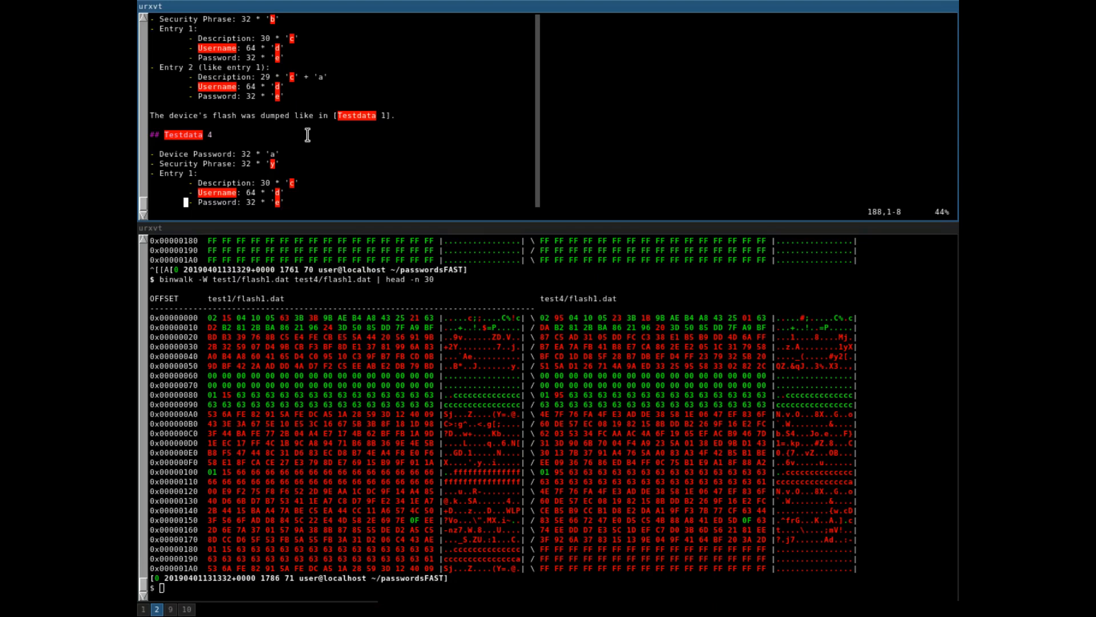
- Focus the vim notes pane to enlarge it toward the Conclusion and Testdata links
click(455, 366)
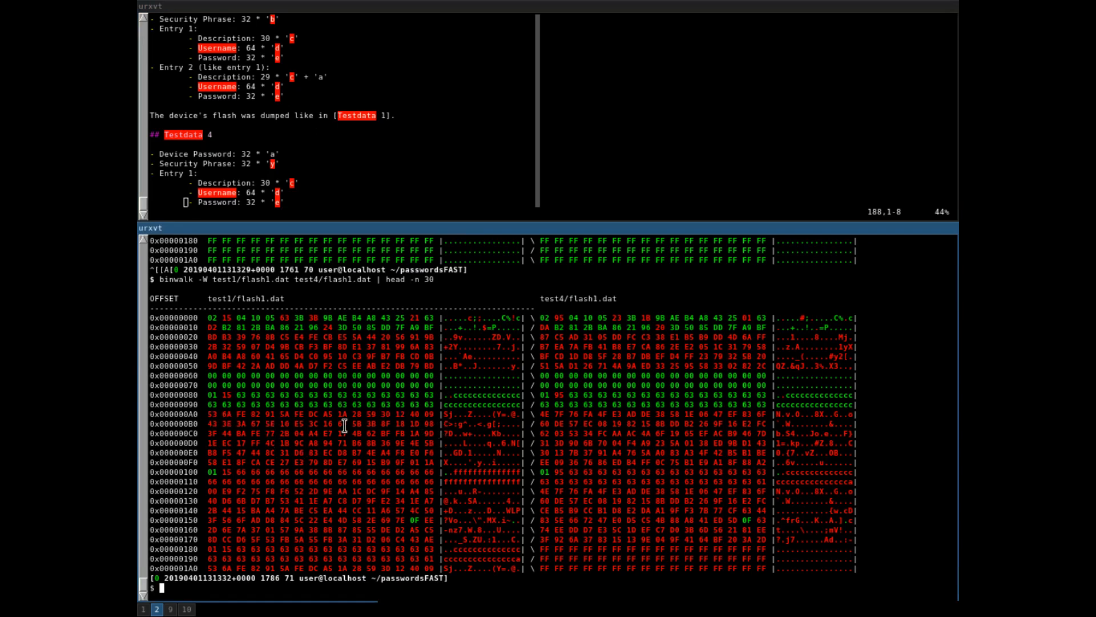
mouse_move(341, 437)
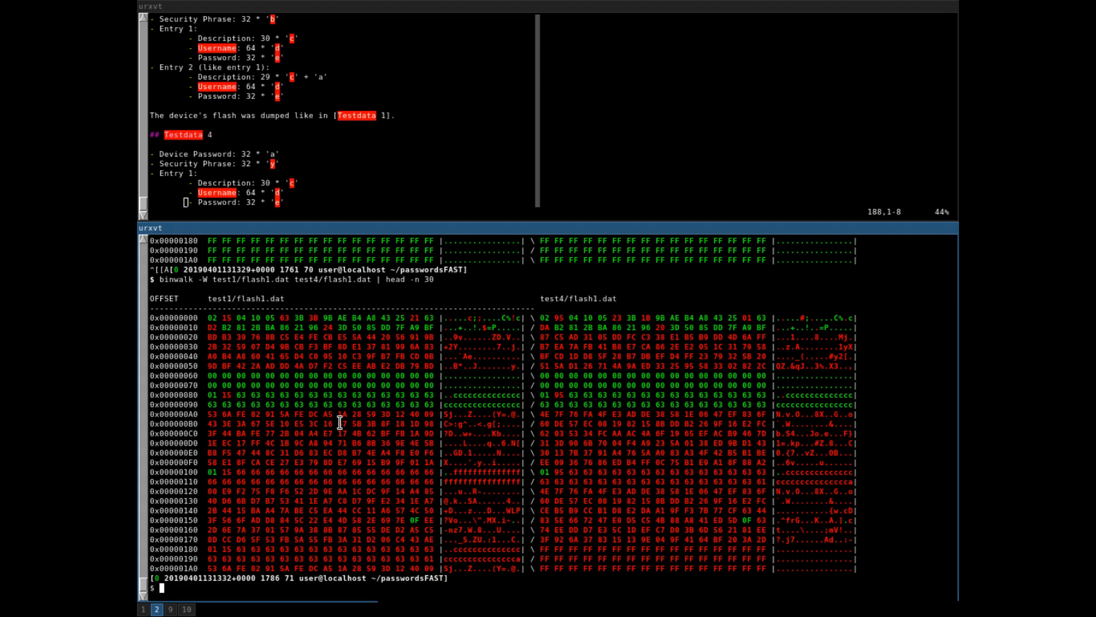
mouse_move(337, 434)
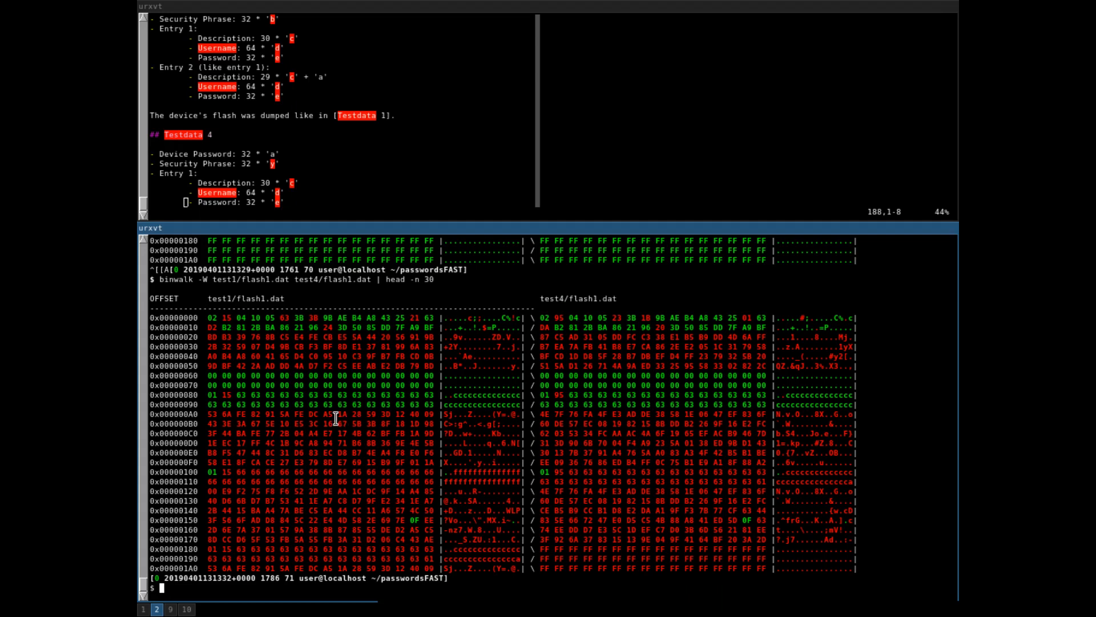
mouse_move(365, 463)
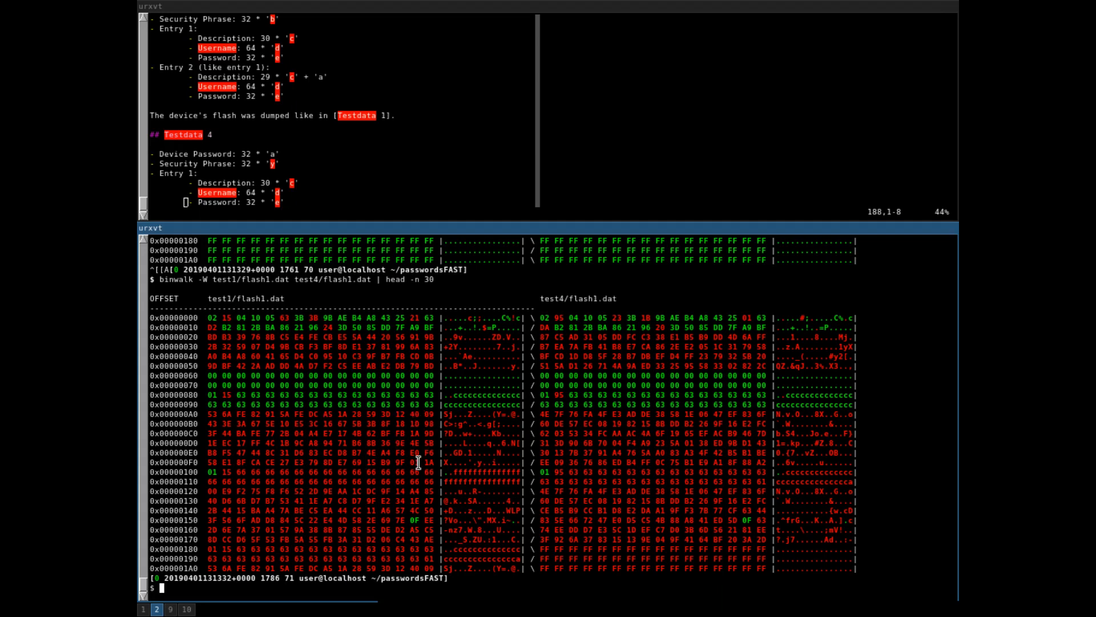
mouse_move(413, 459)
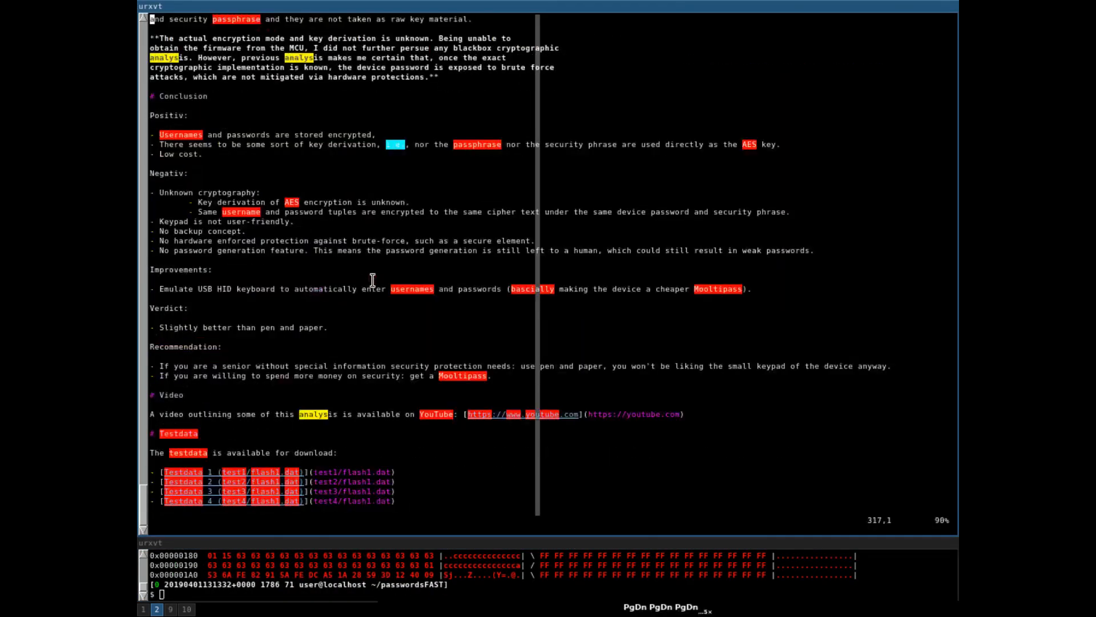
- Scroll the write-up to the Testdata download links and the probing-pads dead-ends section
scroll(down, 3)
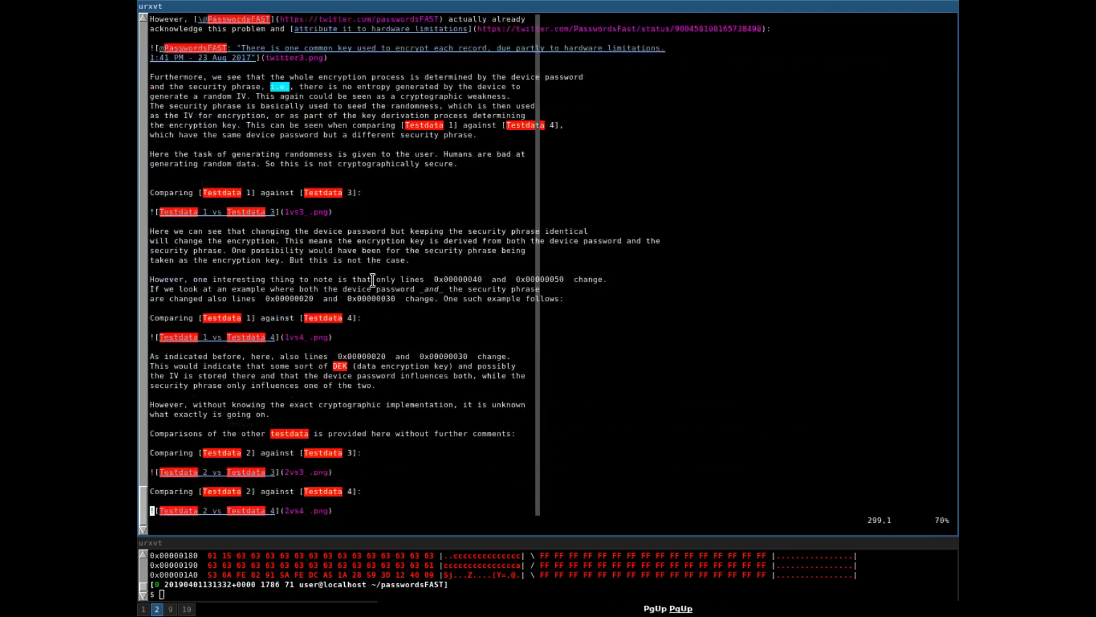
scroll(down, 3)
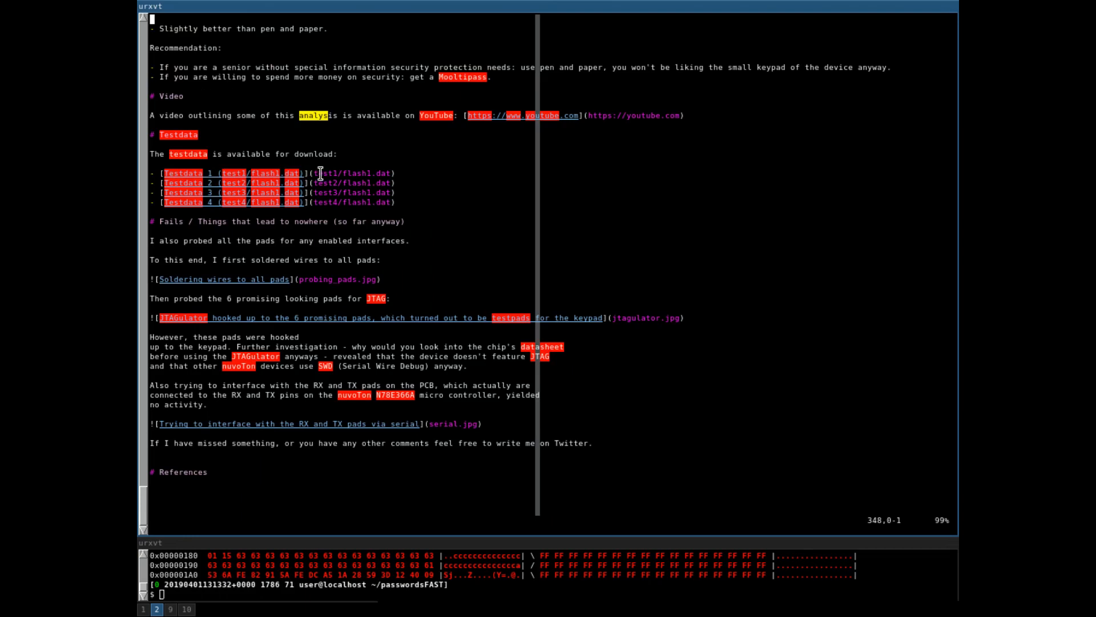
mouse_move(323, 171)
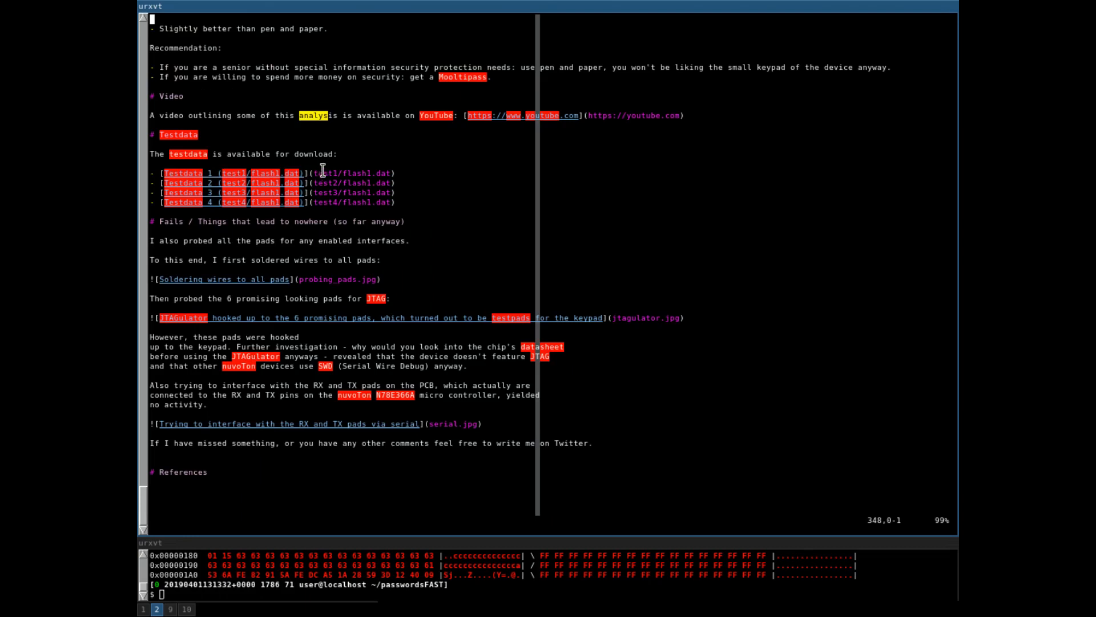
mouse_move(366, 188)
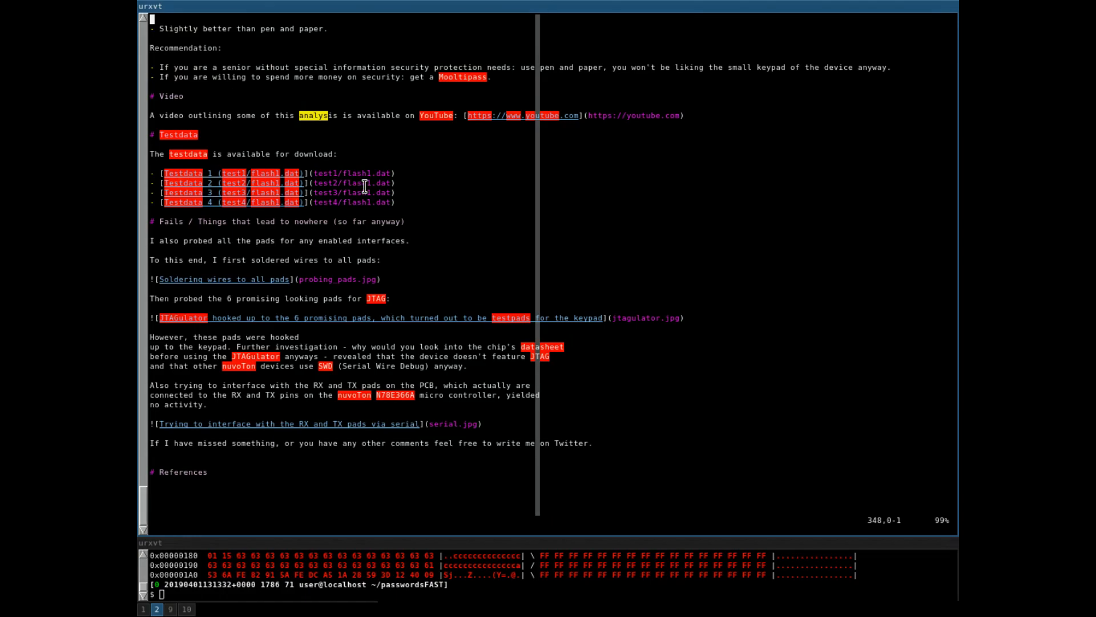
mouse_move(406, 182)
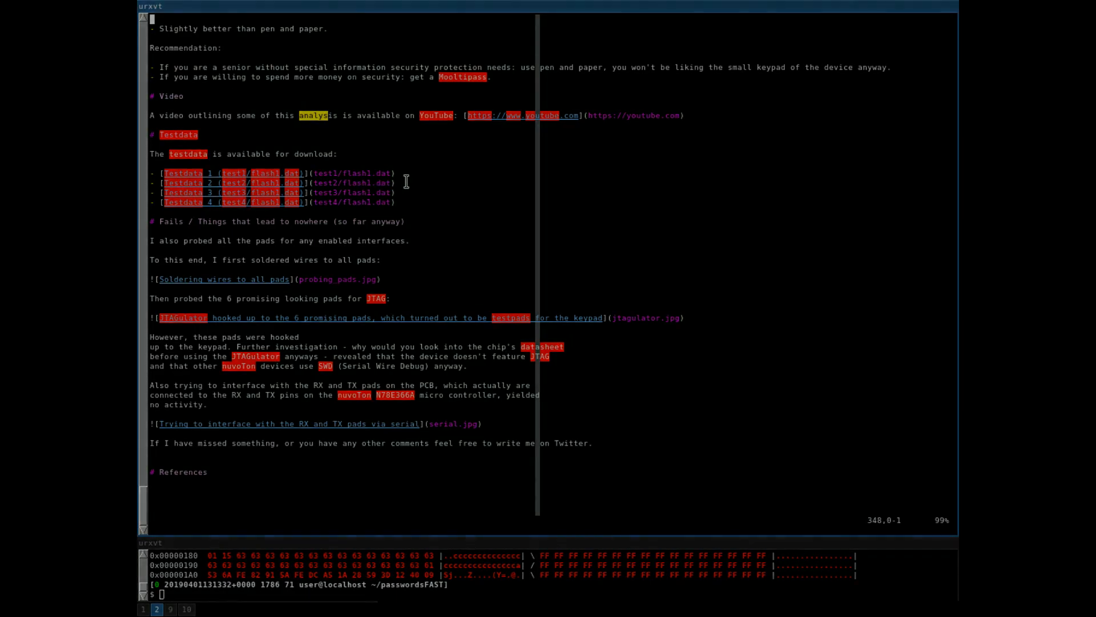